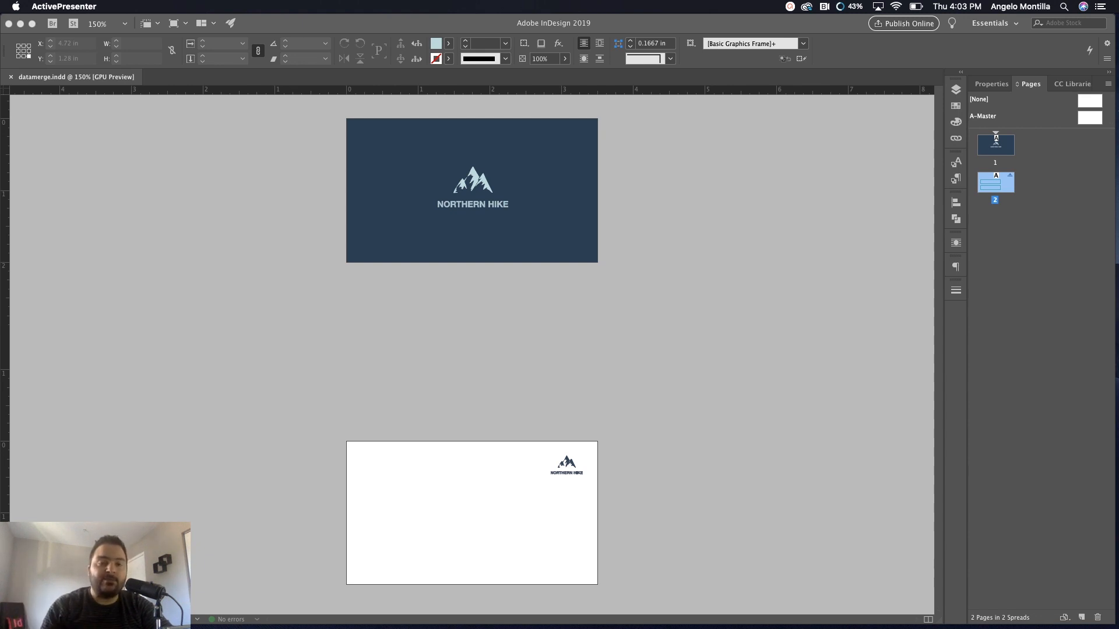
{"action": "mouse_move", "coordinate": [867, 60]}
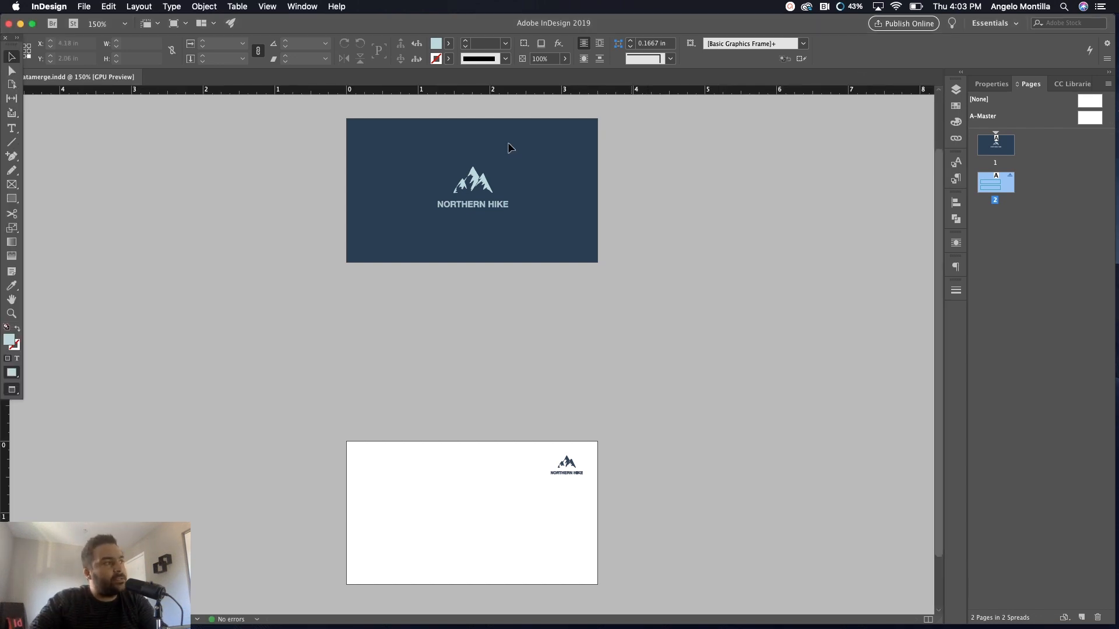
{"action": "mouse_move", "coordinate": [618, 357]}
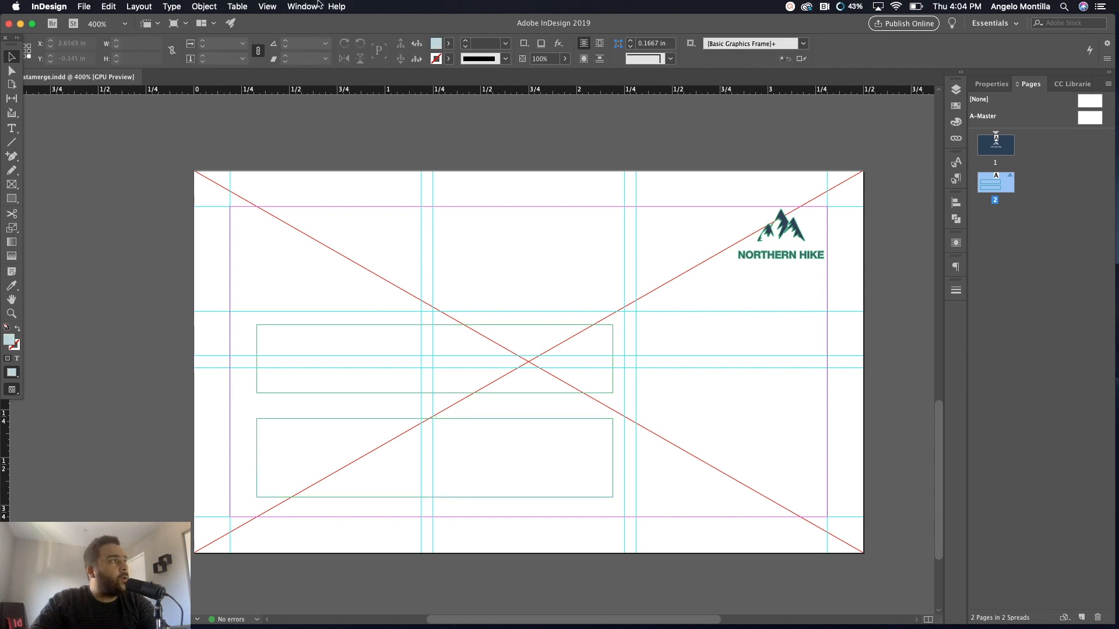
{"action": "left_click", "coordinate": [302, 6]}
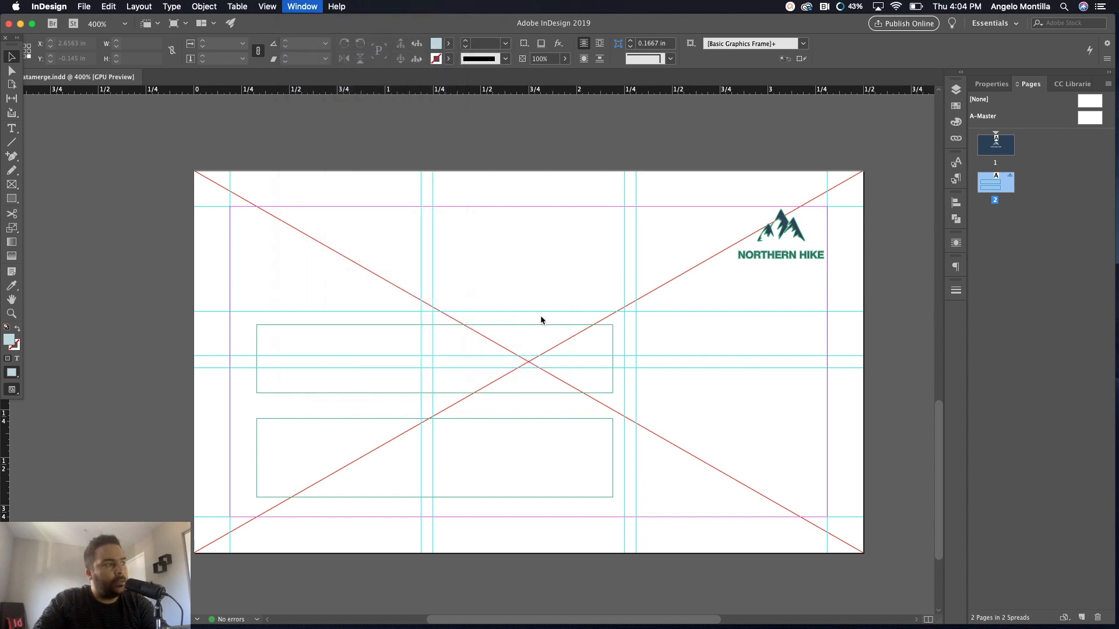
{"action": "left_click", "coordinate": [301, 7]}
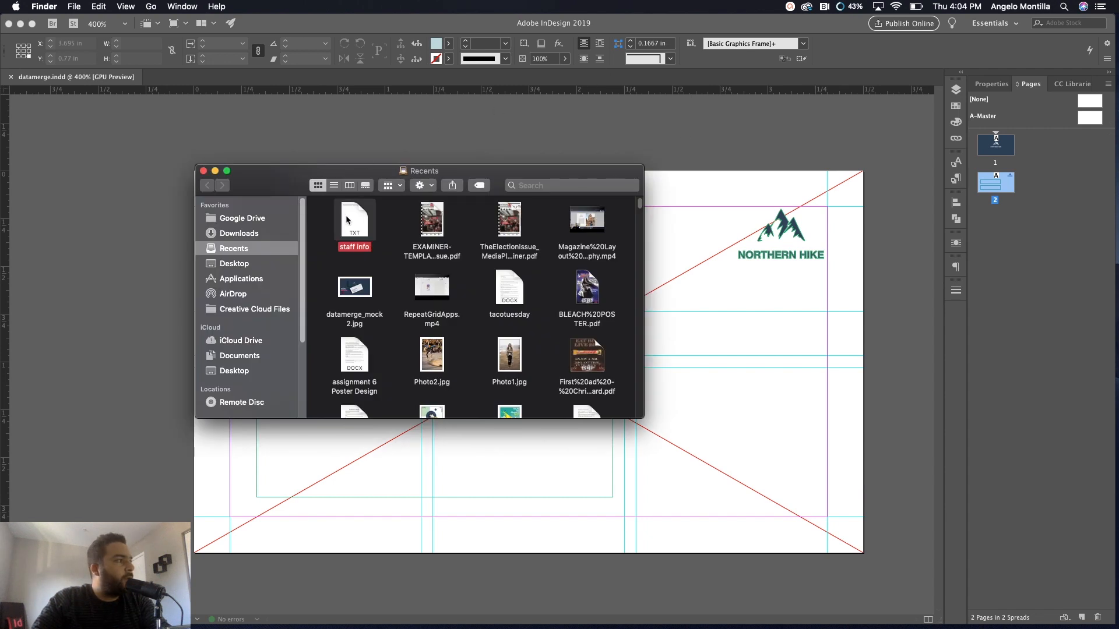
Open the staff info TXT file from Finder Recents in TextEdit
{"action": "double_click", "coordinate": [355, 219]}
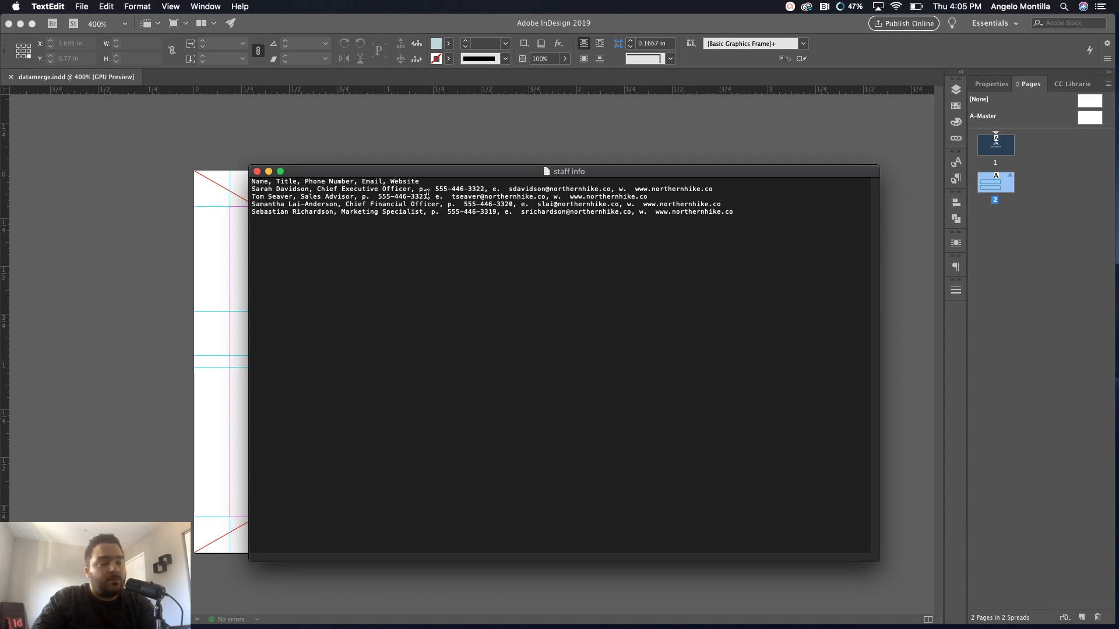
{"action": "double_click", "coordinate": [458, 188]}
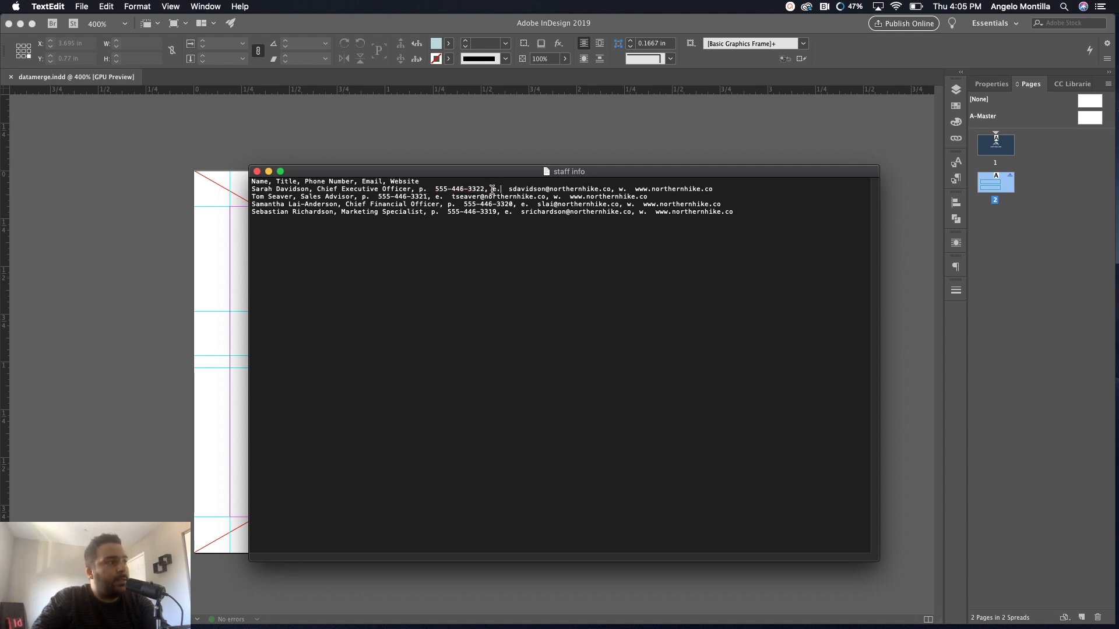
{"action": "double_click", "coordinate": [526, 189]}
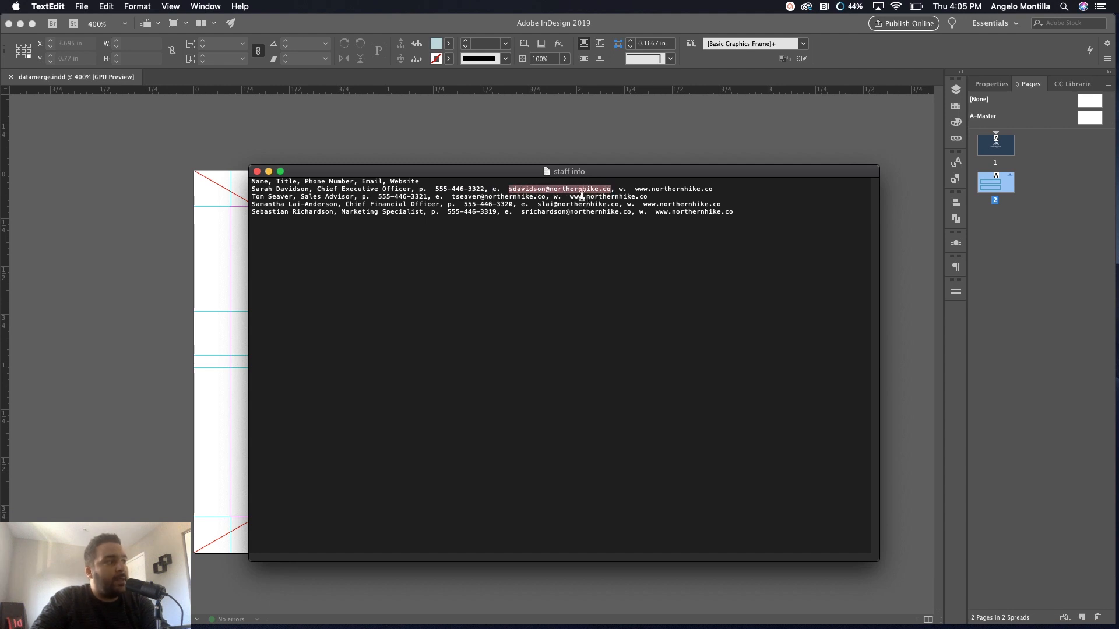
{"action": "left_click", "coordinate": [624, 193]}
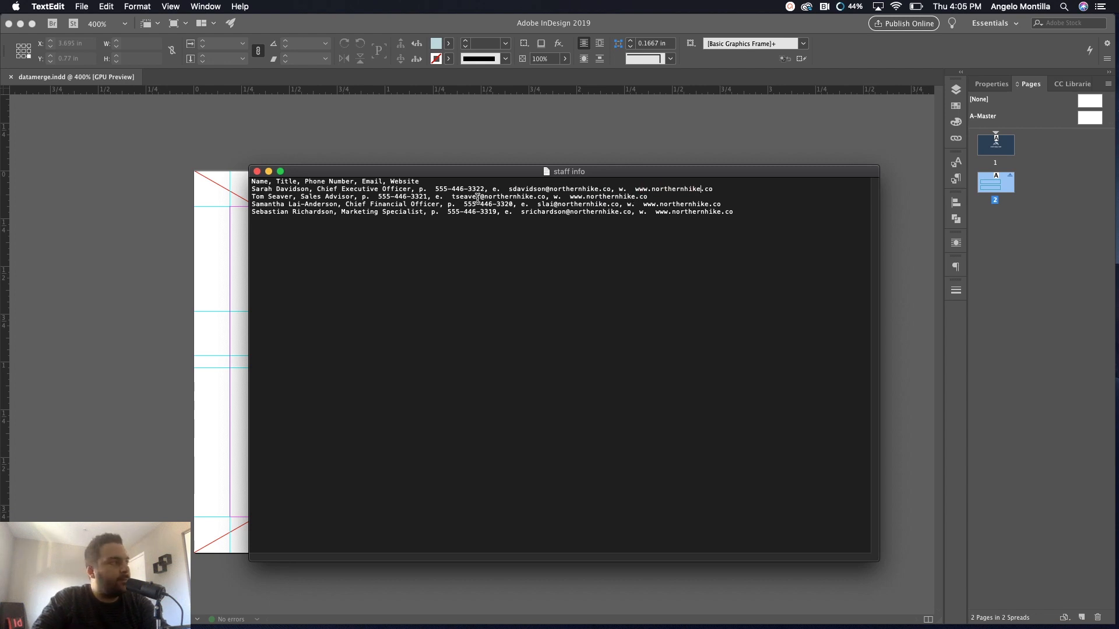
{"action": "double_click", "coordinate": [271, 196]}
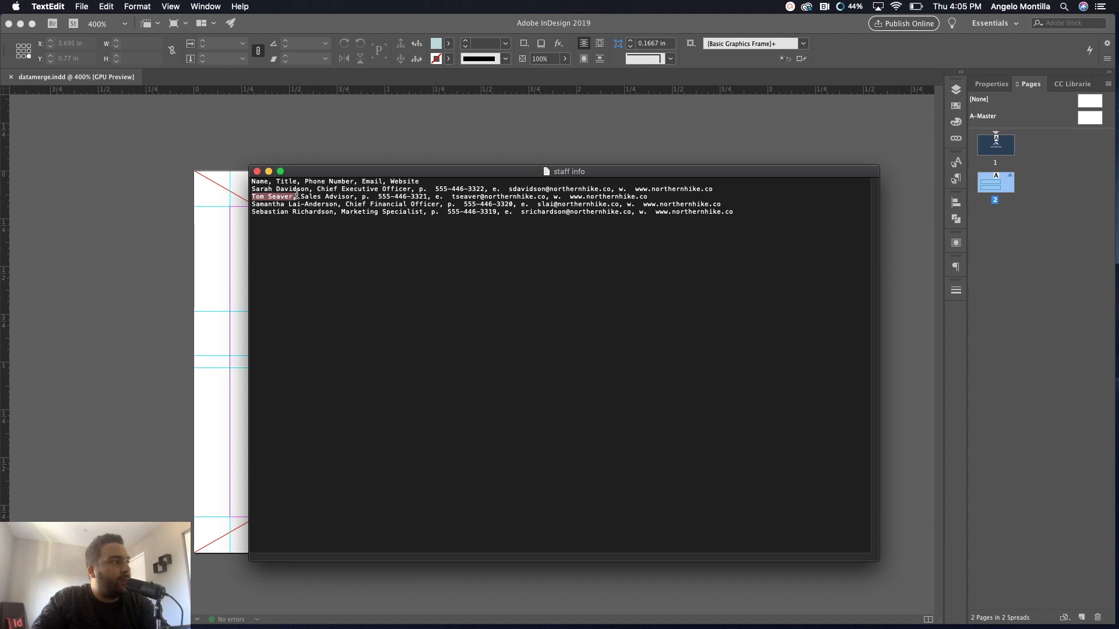
{"action": "left_click", "coordinate": [303, 197]}
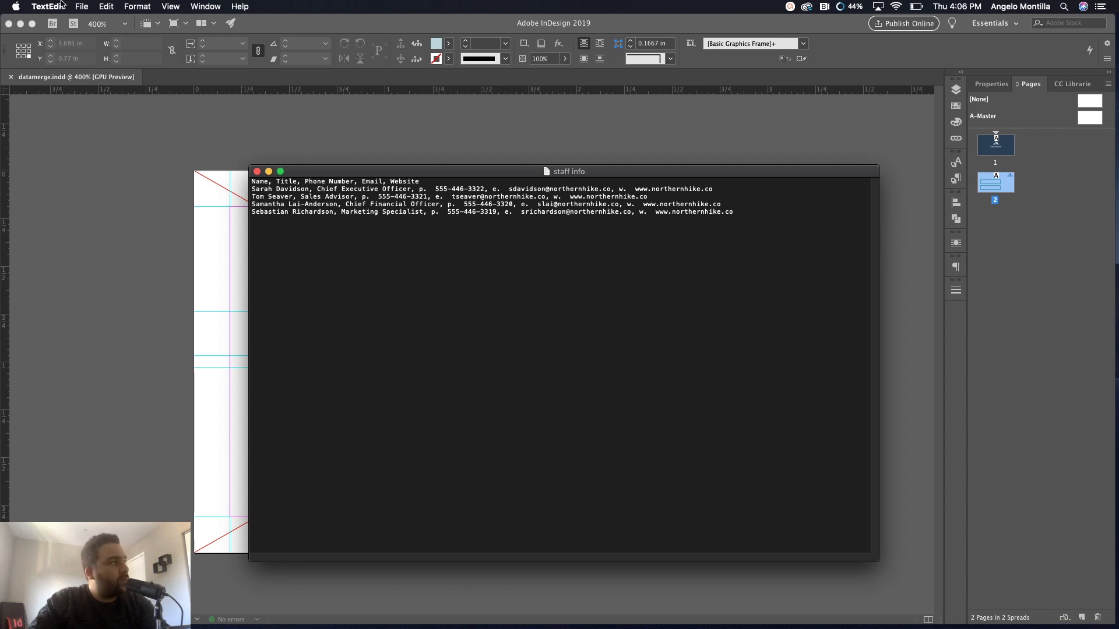
Convert the staff info document to rich text, then back to plain text
{"action": "left_click", "coordinate": [137, 7]}
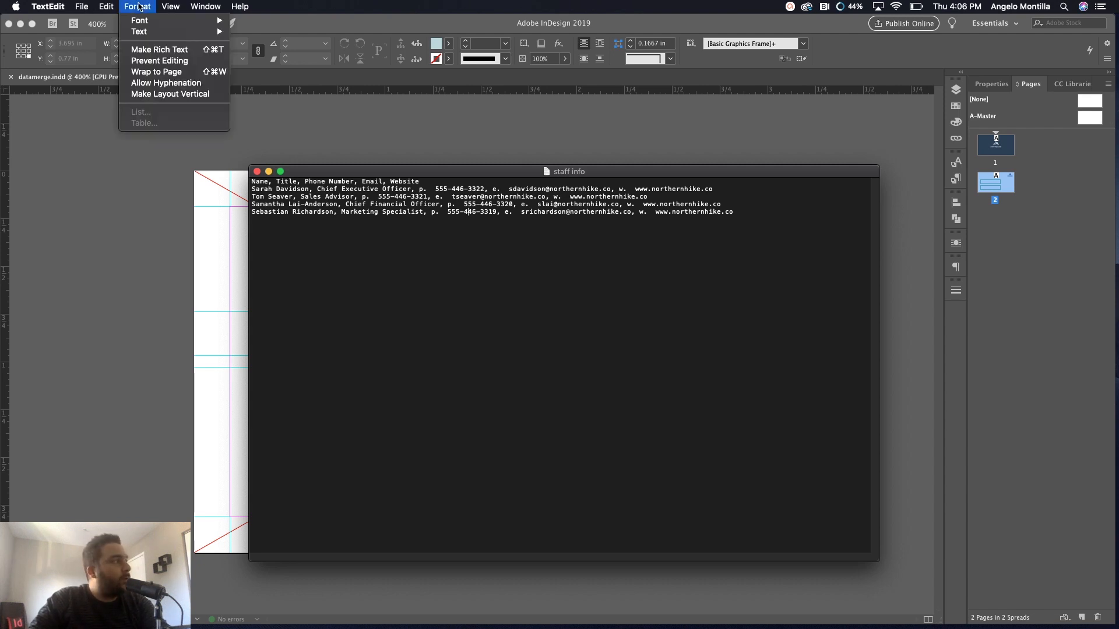
{"action": "mouse_move", "coordinate": [159, 49]}
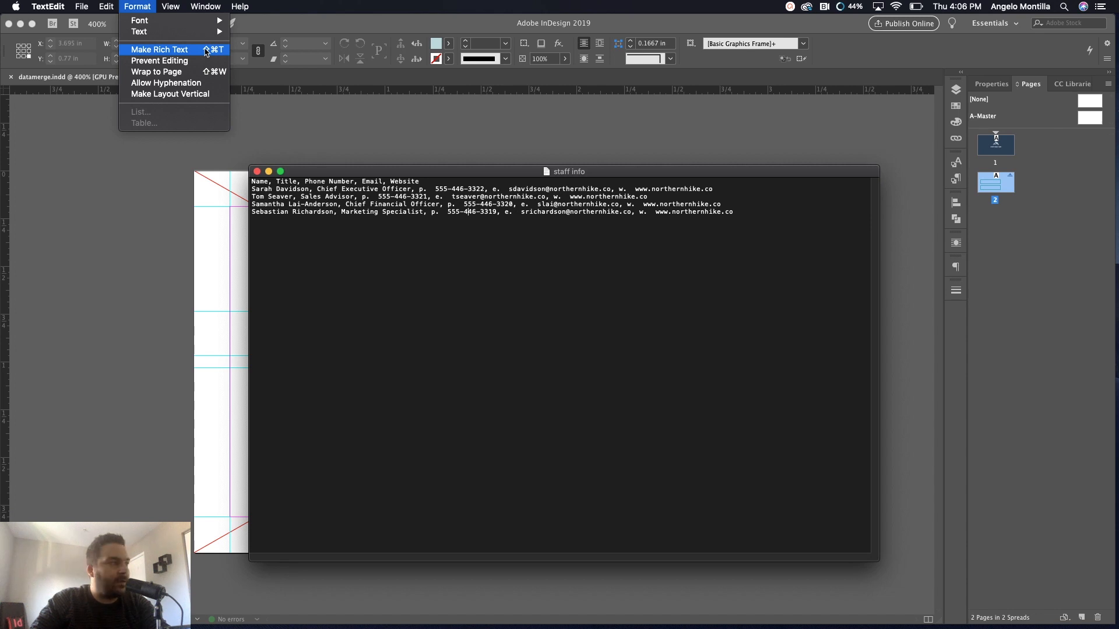
{"action": "mouse_move", "coordinate": [178, 49]}
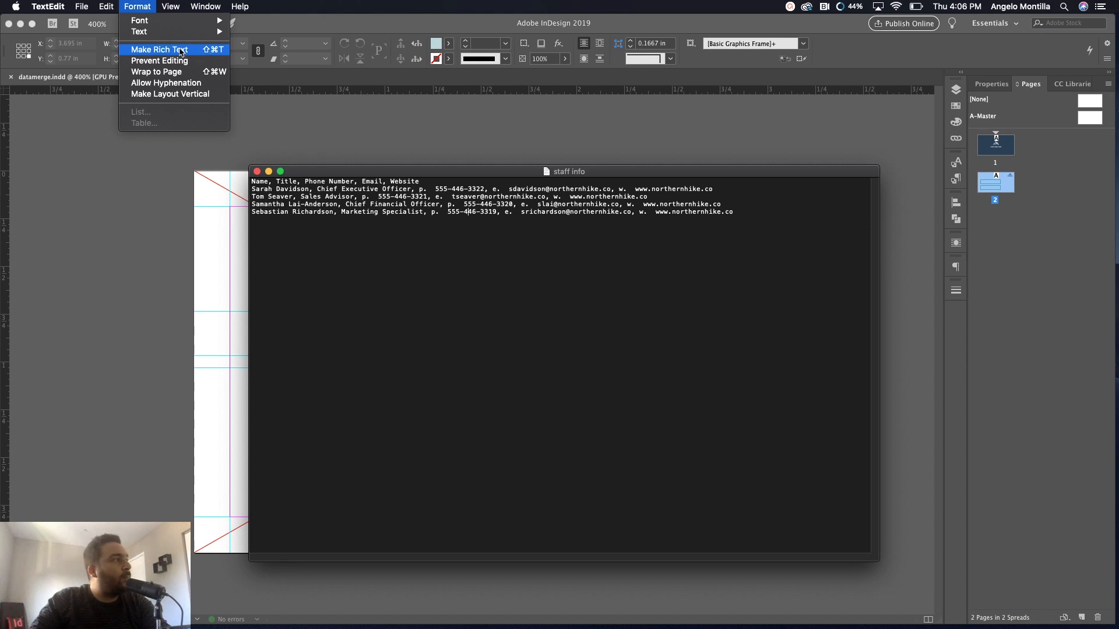
{"action": "left_click", "coordinate": [159, 49]}
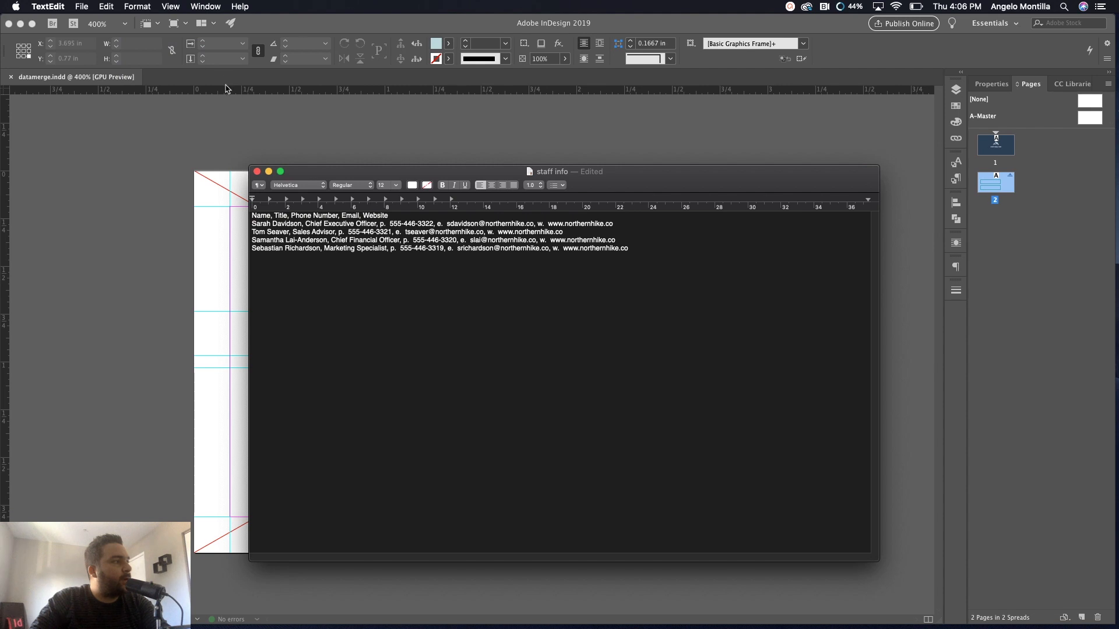
{"action": "left_click", "coordinate": [137, 6]}
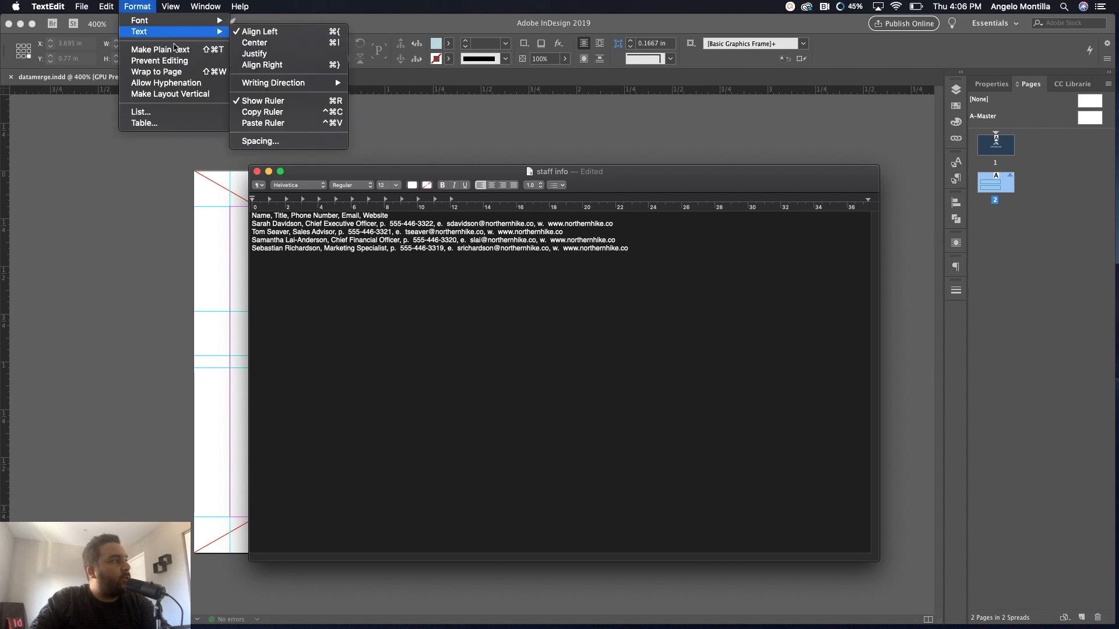
{"action": "mouse_move", "coordinate": [159, 49]}
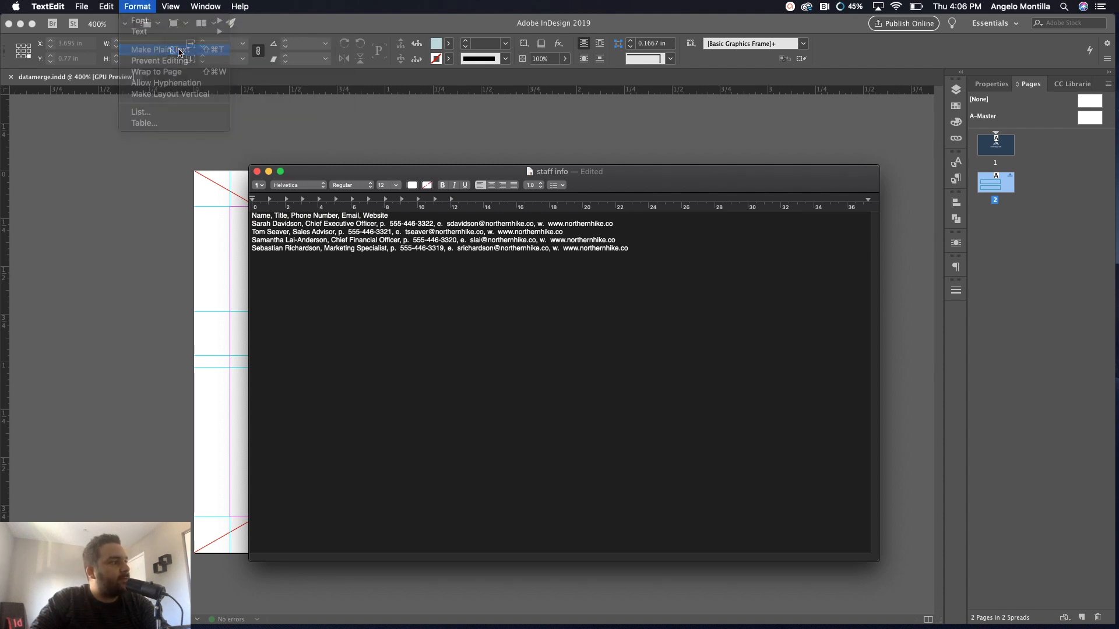
{"action": "left_click", "coordinate": [82, 6]}
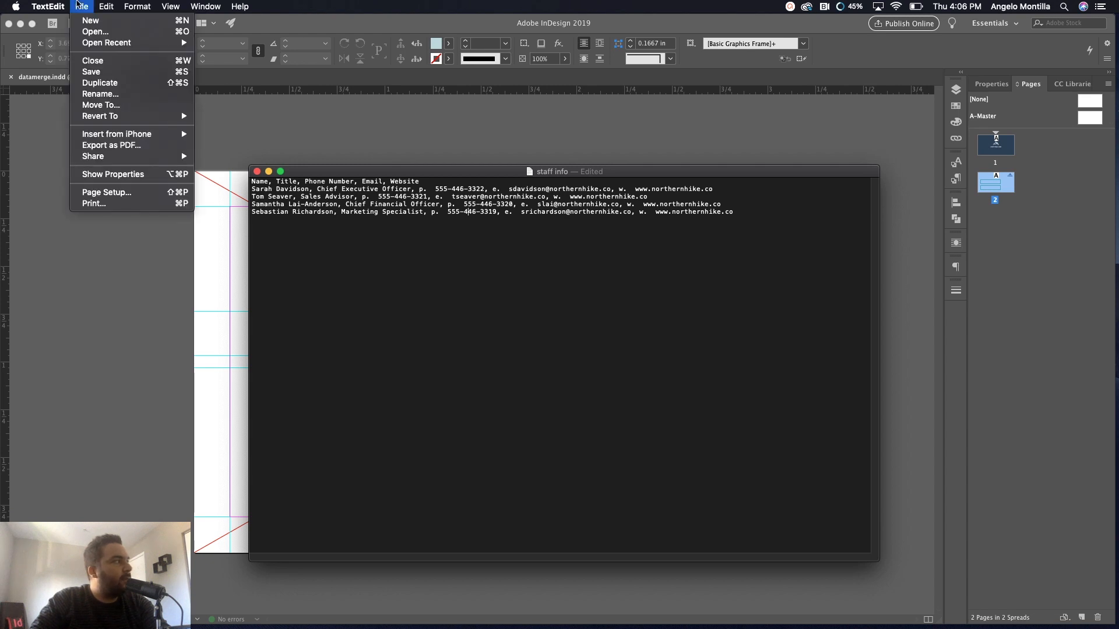
{"action": "mouse_move", "coordinate": [91, 71]}
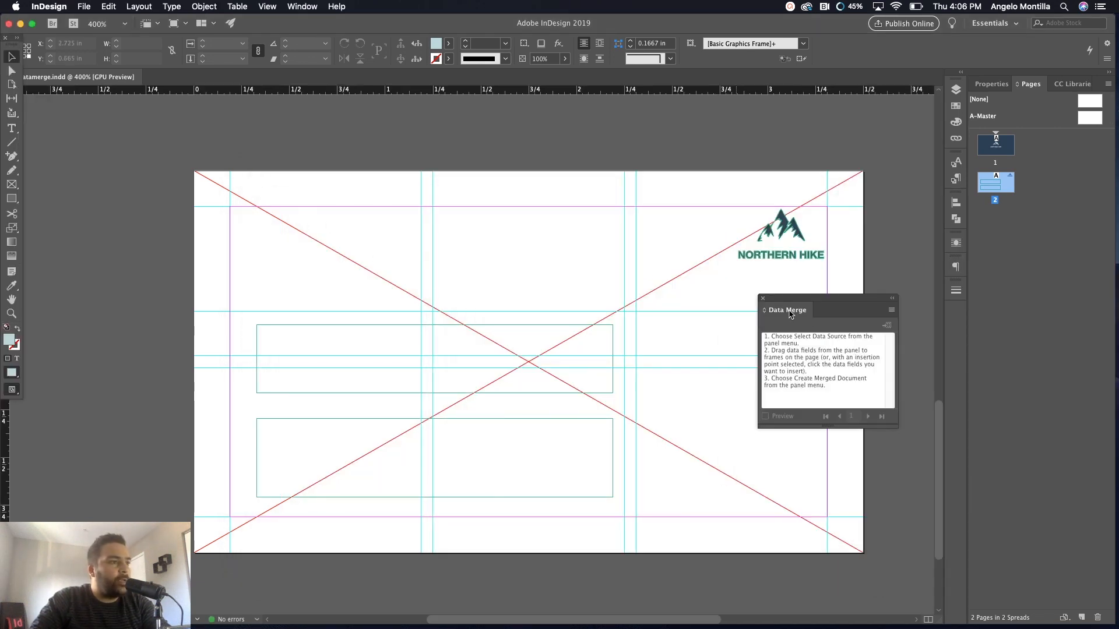
{"action": "mouse_move", "coordinate": [825, 350]}
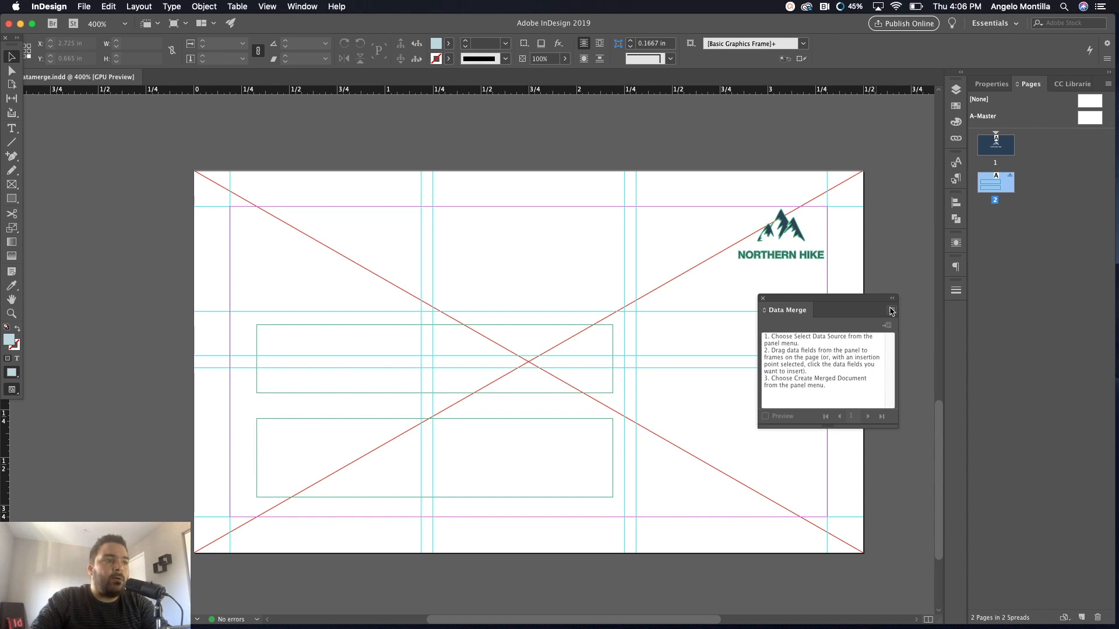
{"action": "mouse_move", "coordinate": [891, 316]}
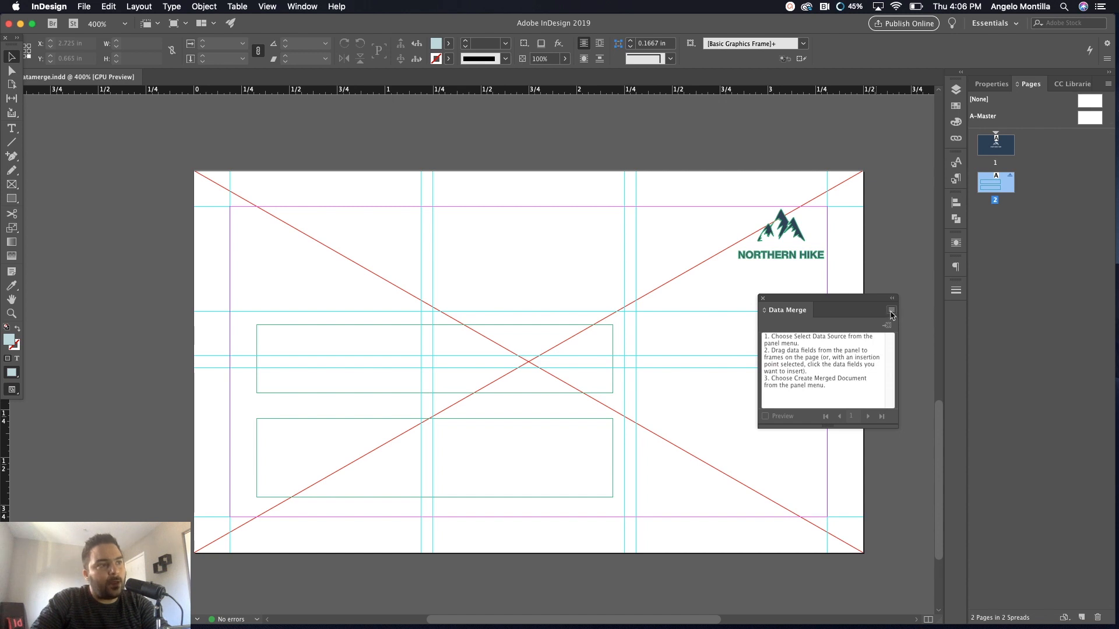
Open the Data Merge panel's options menu beside the back card
{"action": "left_click", "coordinate": [891, 309]}
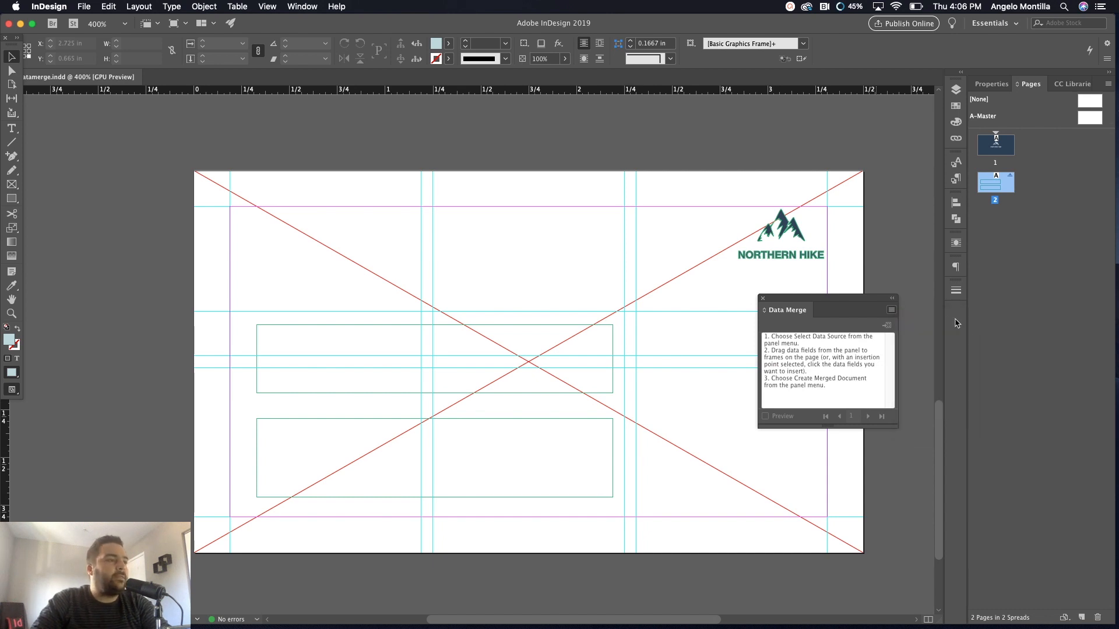
Select staff info.txt as the data source, loading Name, Title, Phone, Email and Website fields
{"action": "left_click", "coordinate": [890, 310]}
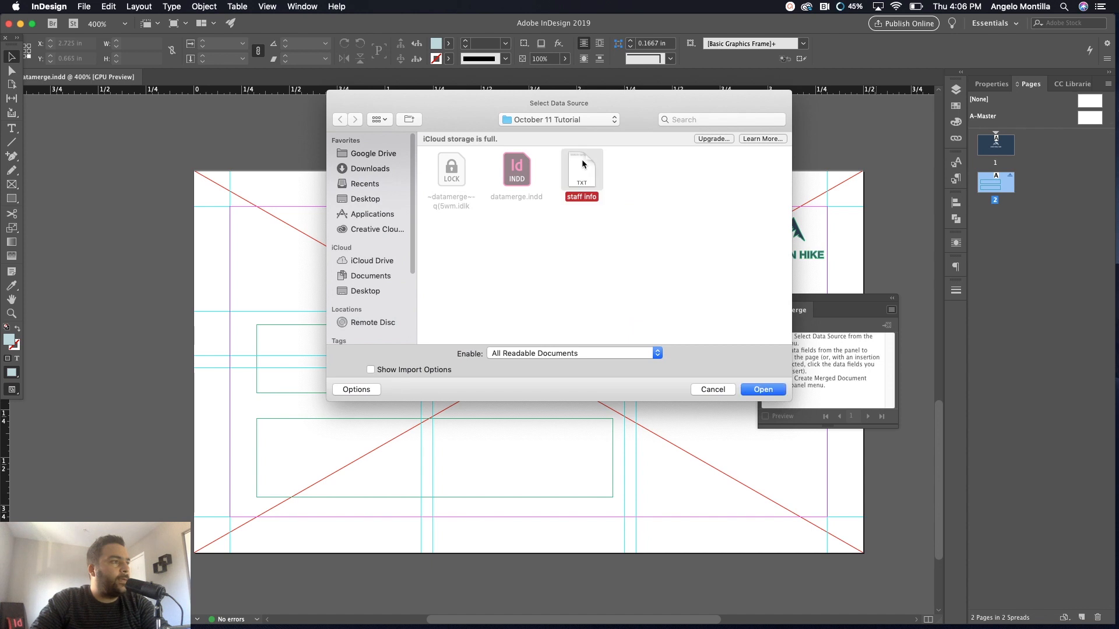
{"action": "left_click", "coordinate": [762, 389]}
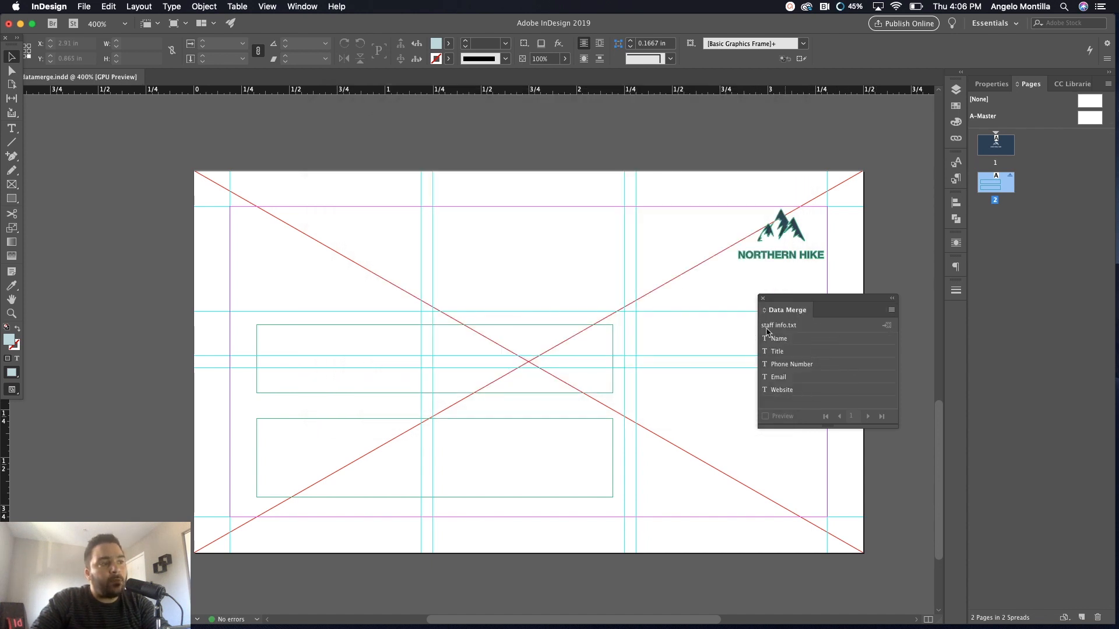
{"action": "mouse_move", "coordinate": [816, 343]}
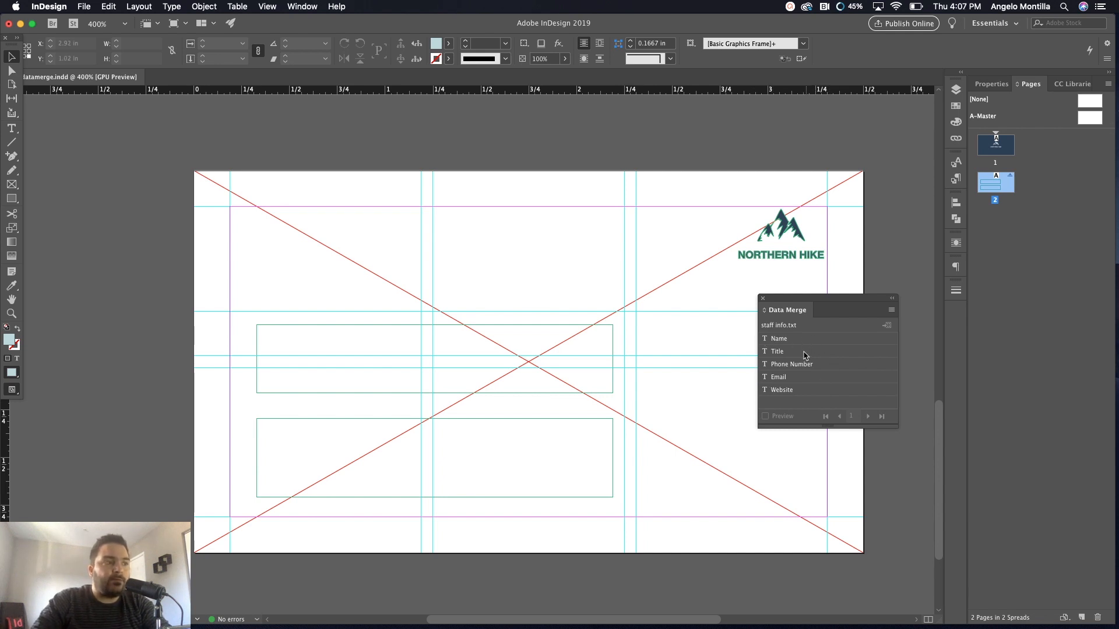
{"action": "mouse_move", "coordinate": [776, 362]}
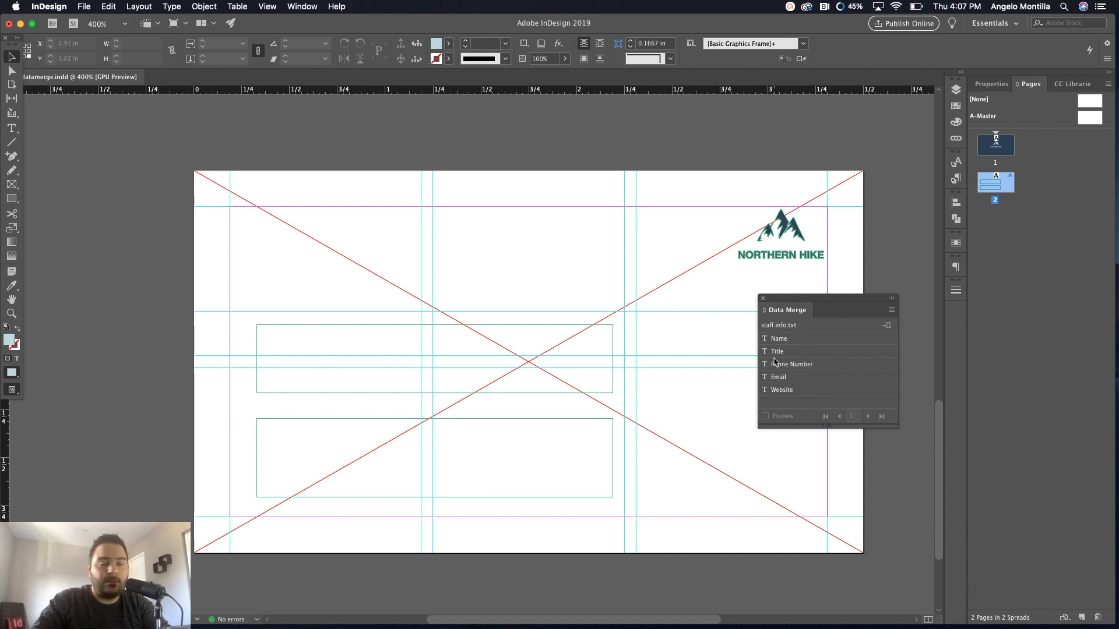
{"action": "mouse_move", "coordinate": [779, 385]}
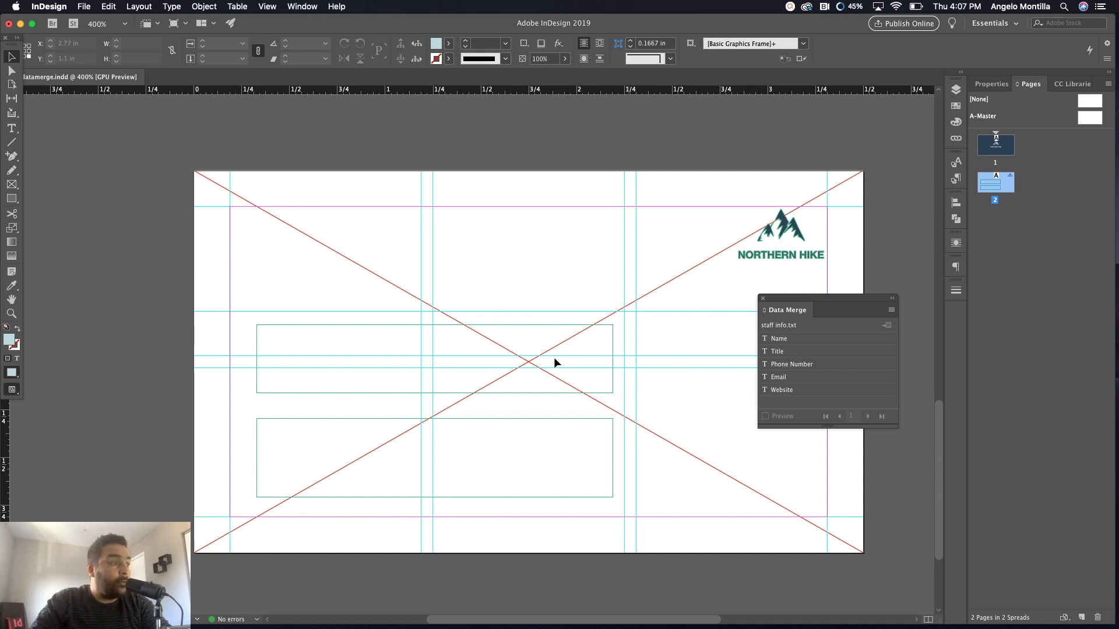
Insert <<Name>> and <<Title>> merge placeholders into the upper back-card text frame
{"action": "left_click", "coordinate": [428, 356]}
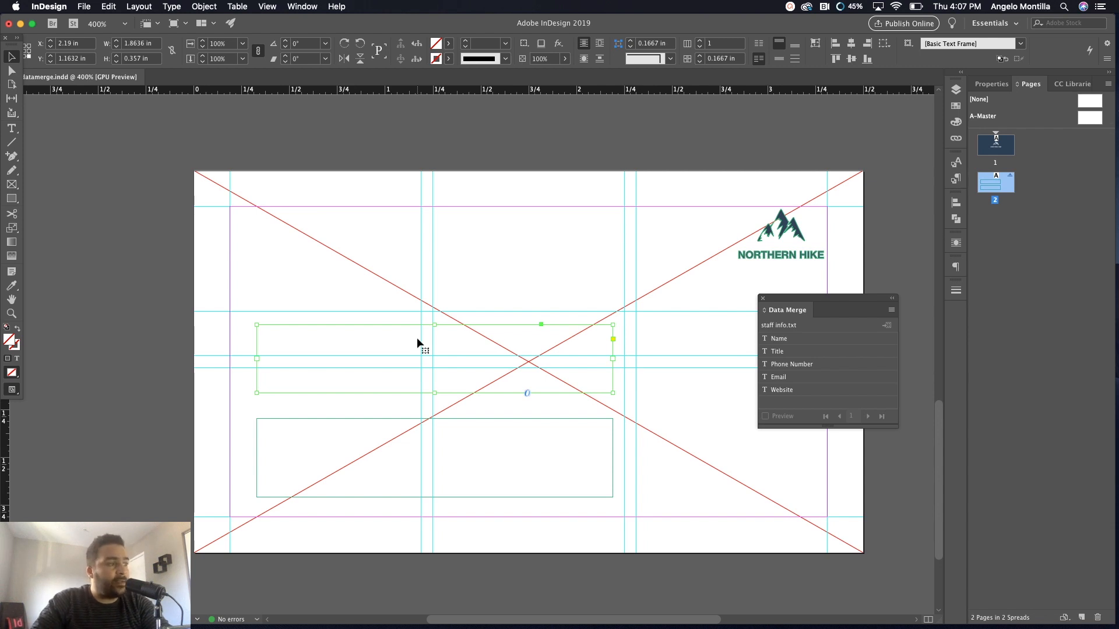
{"action": "double_click", "coordinate": [356, 339]}
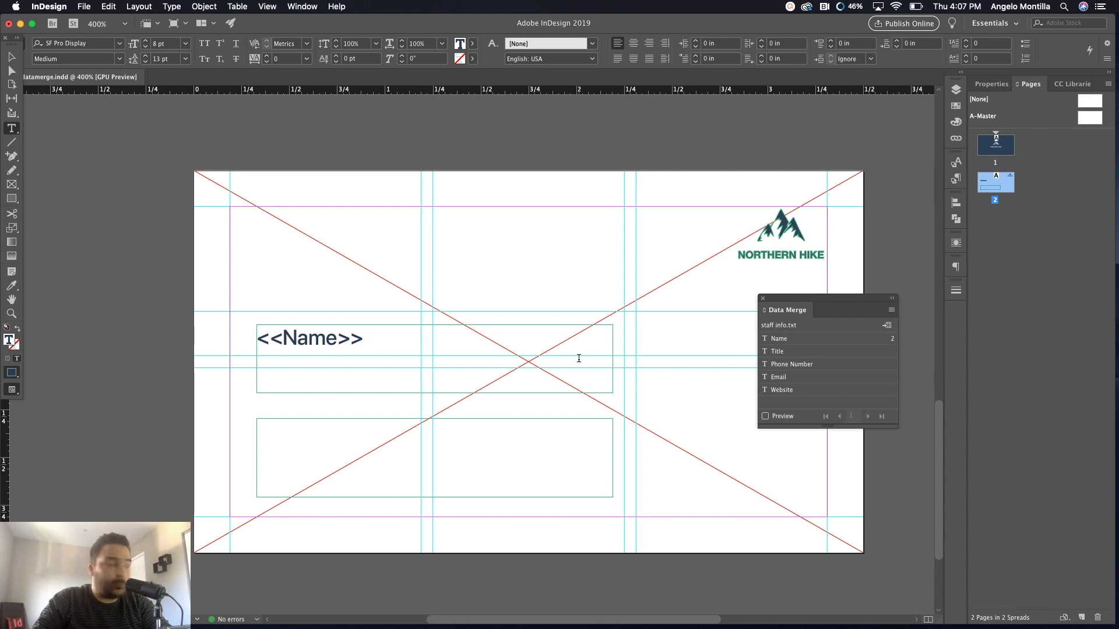
{"action": "left_click", "coordinate": [364, 338]}
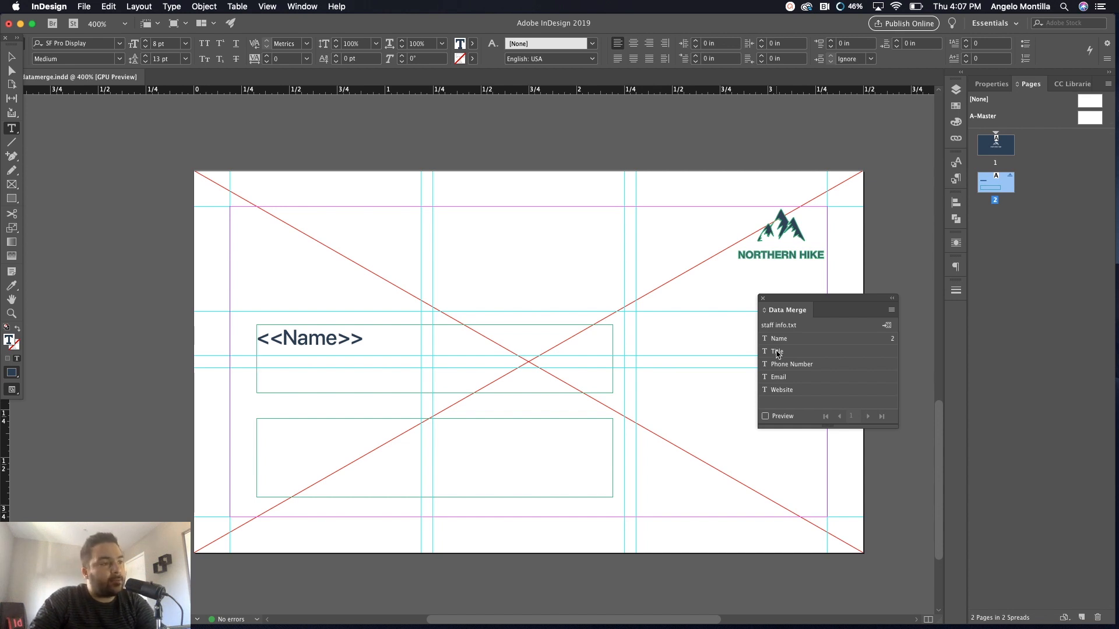
{"action": "left_click", "coordinate": [776, 351]}
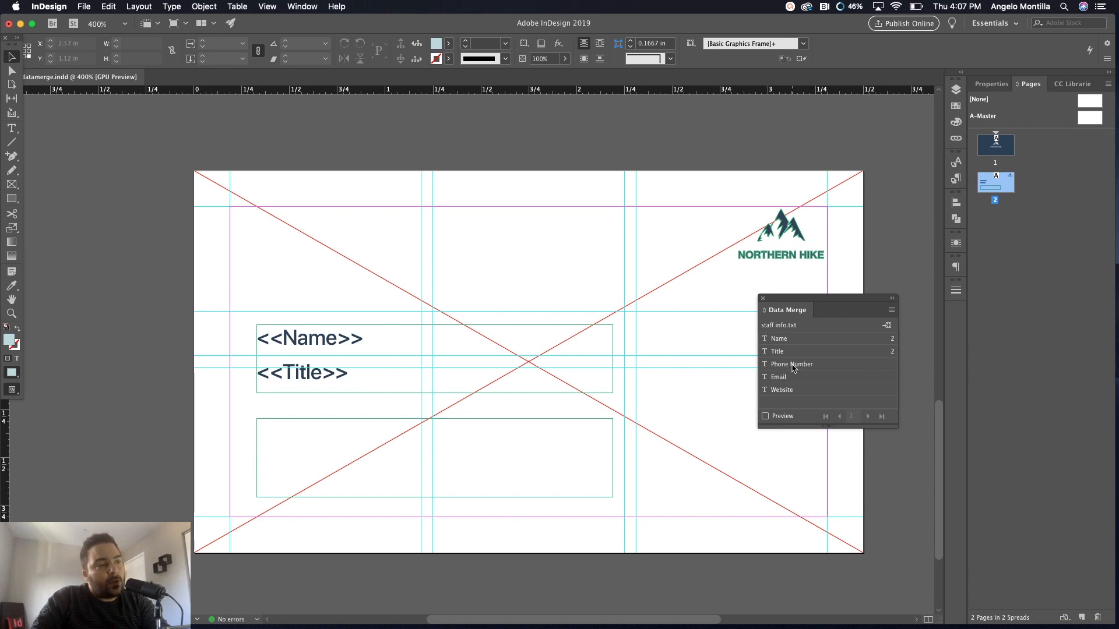
Place Phone Number, Email and Website fields in the lower frame, then reselect the frames
{"action": "left_click", "coordinate": [791, 364]}
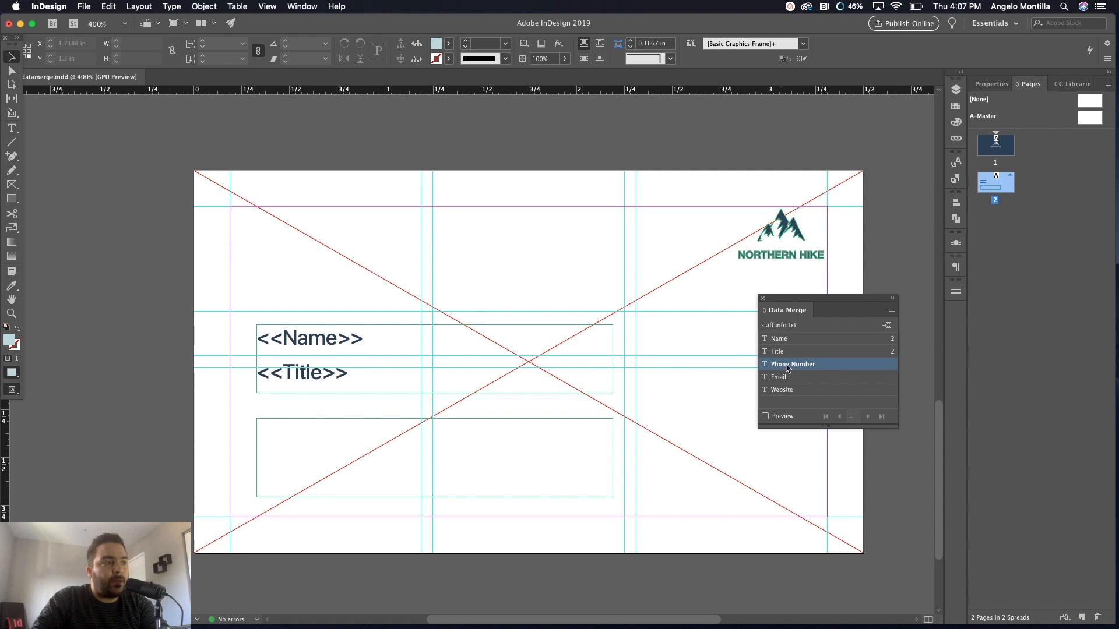
{"action": "mouse_move", "coordinate": [794, 369]}
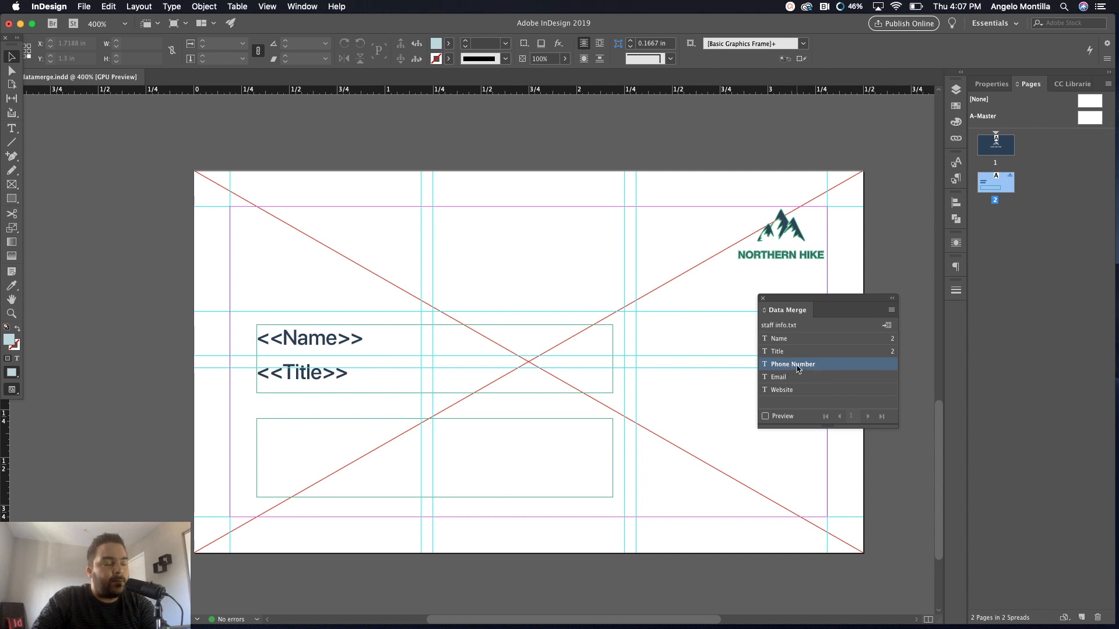
{"action": "mouse_move", "coordinate": [328, 430]}
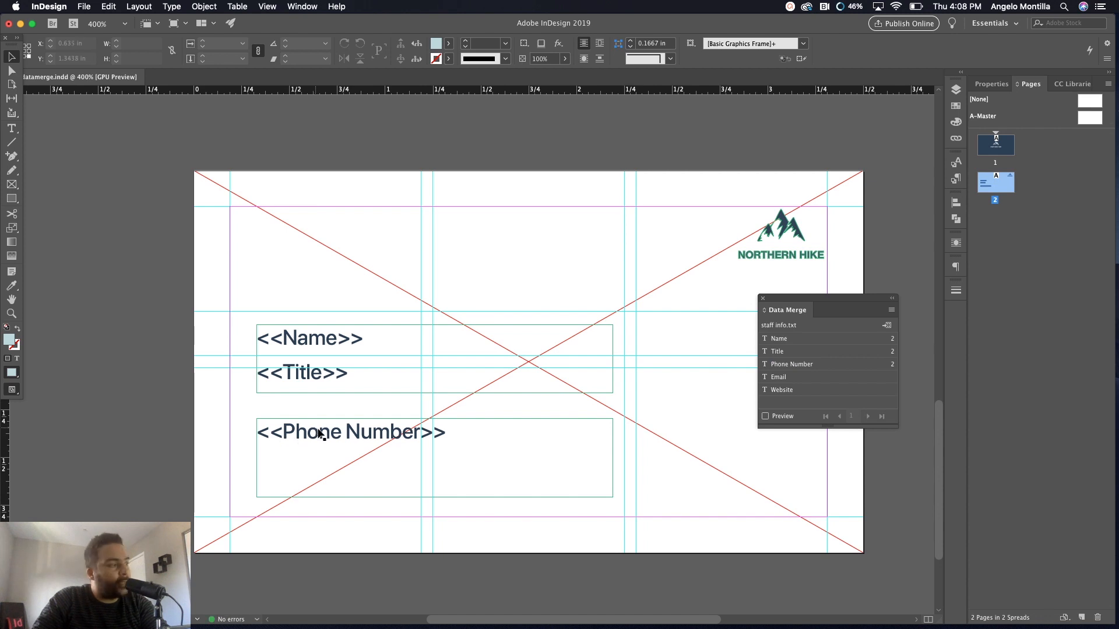
{"action": "left_click", "coordinate": [349, 456]}
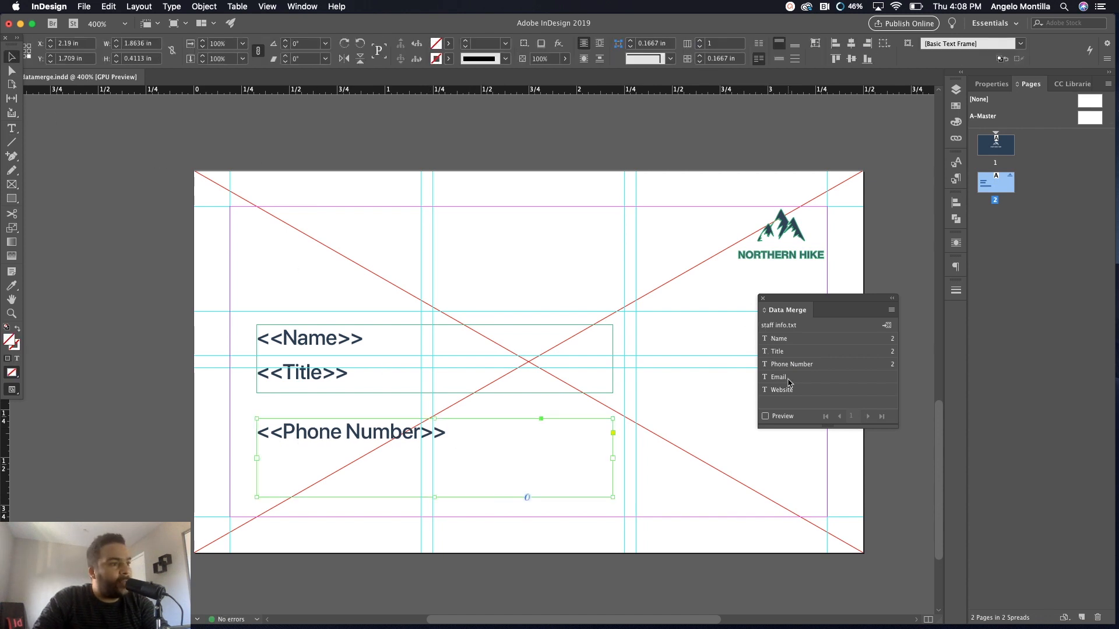
{"action": "left_click", "coordinate": [778, 377]}
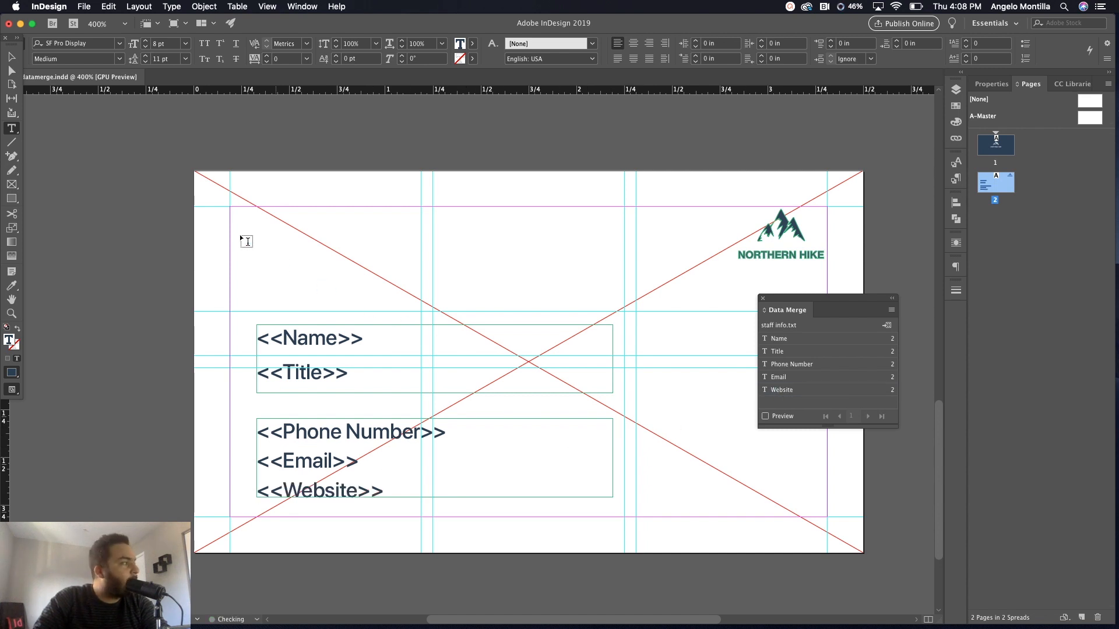
{"action": "left_click", "coordinate": [349, 461]}
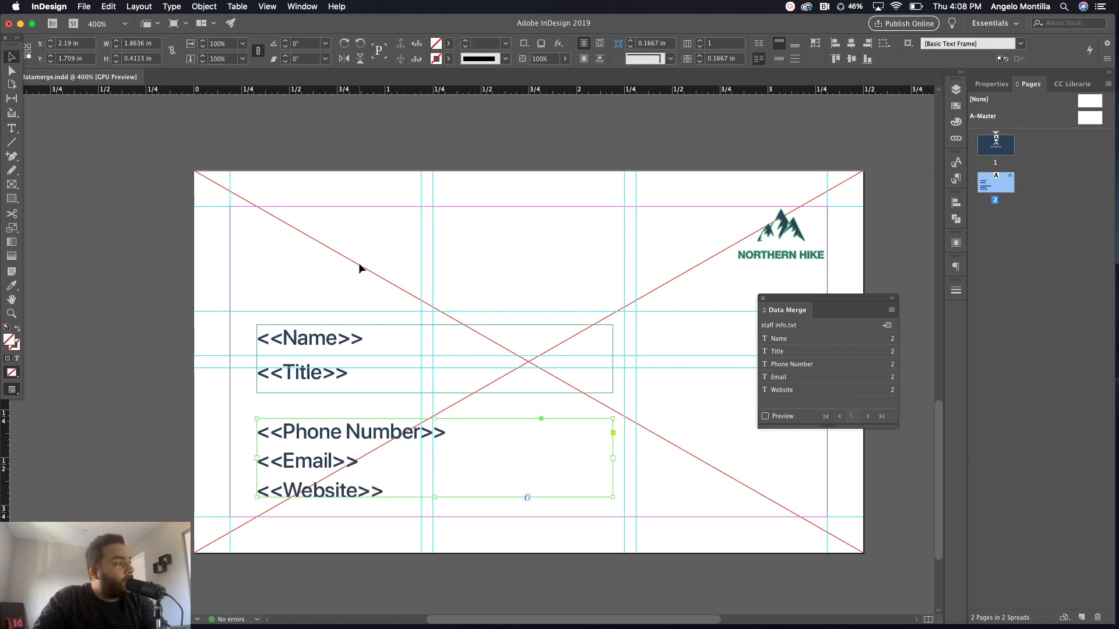
{"action": "left_click", "coordinate": [379, 331]}
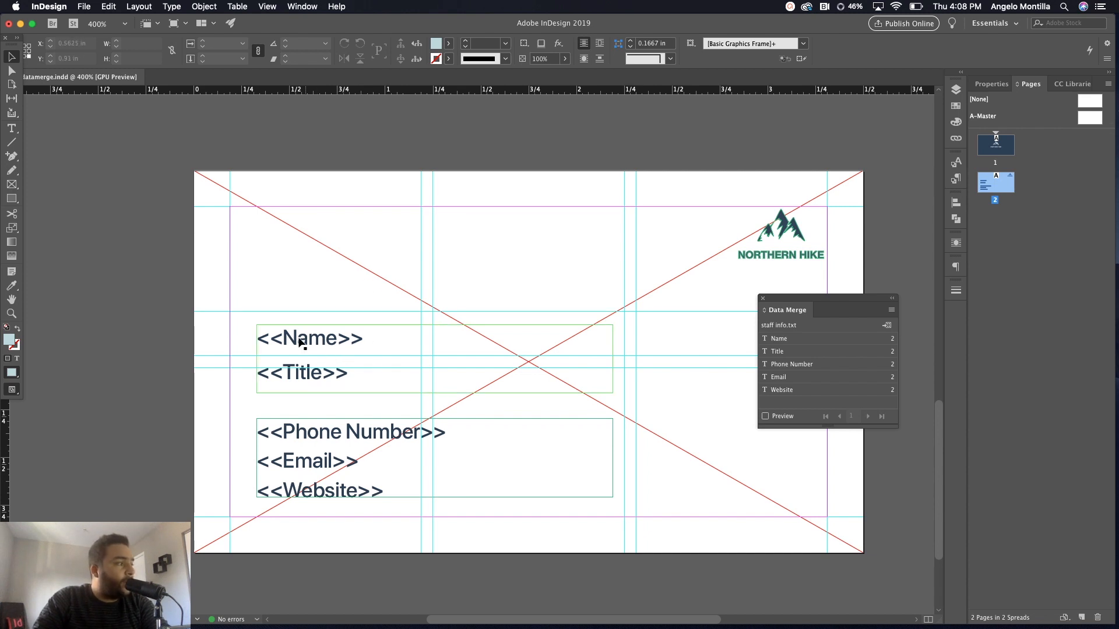
{"action": "left_click", "coordinate": [314, 378]}
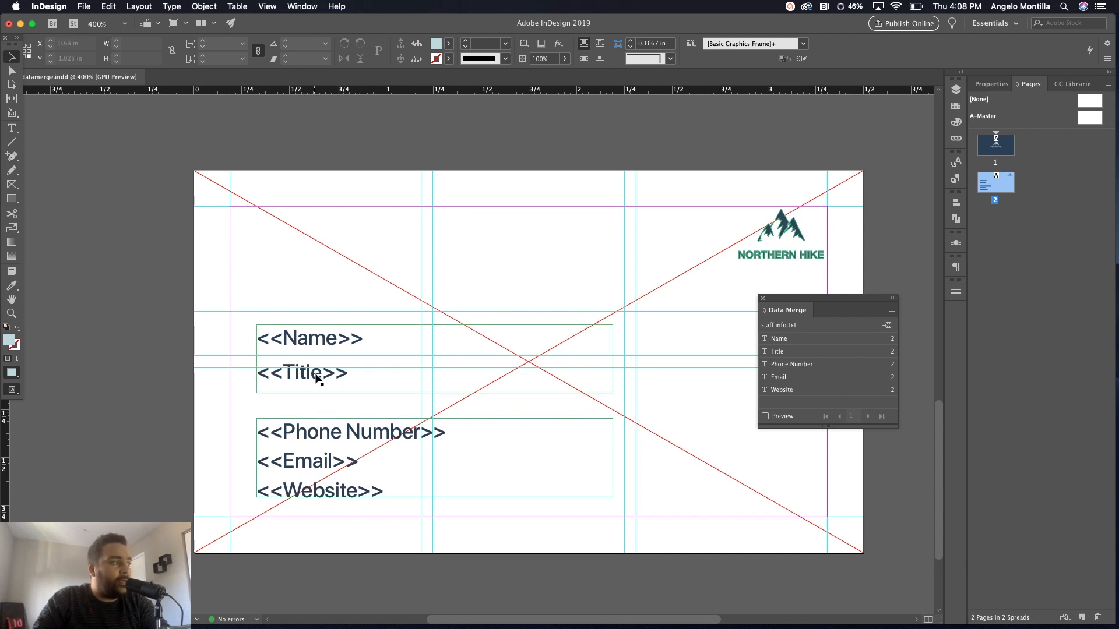
{"action": "left_click", "coordinate": [376, 441]}
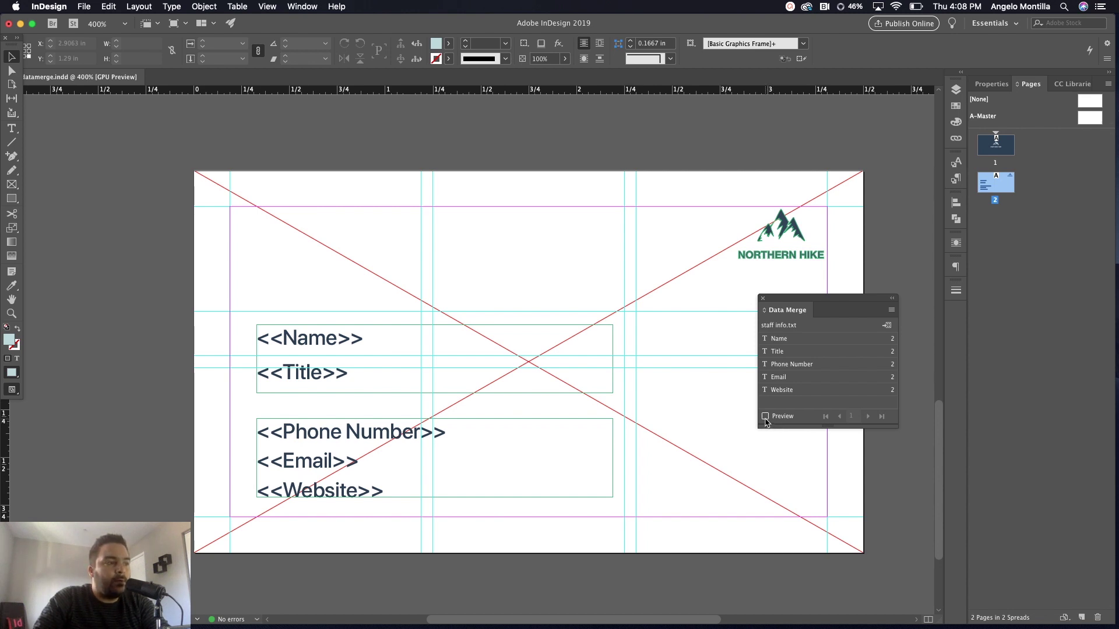
{"action": "left_click", "coordinate": [765, 416]}
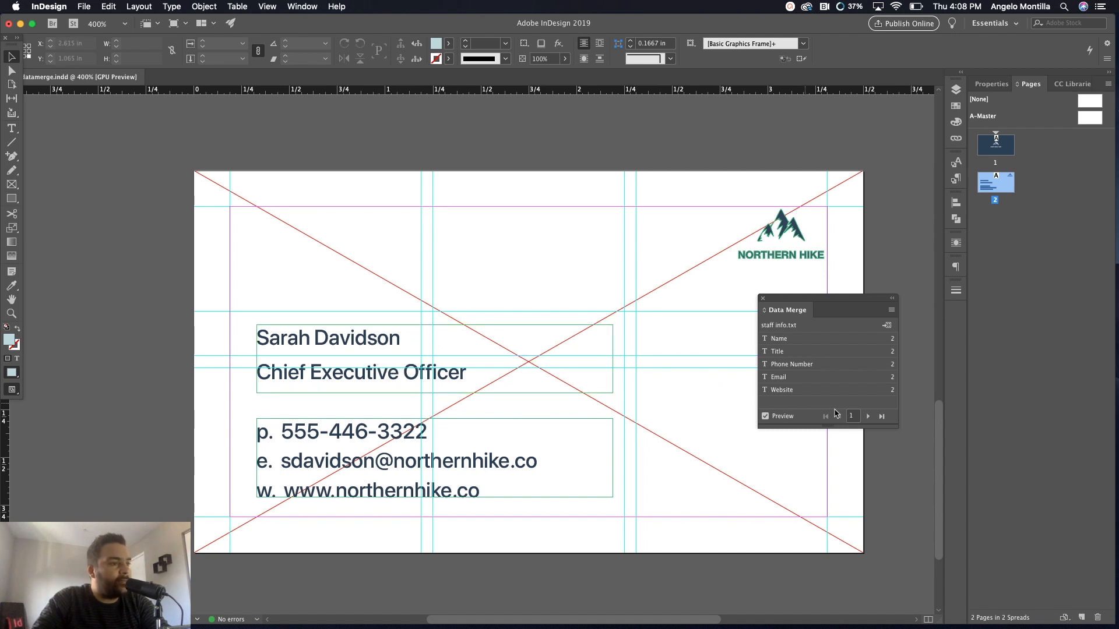
{"action": "mouse_move", "coordinate": [868, 416]}
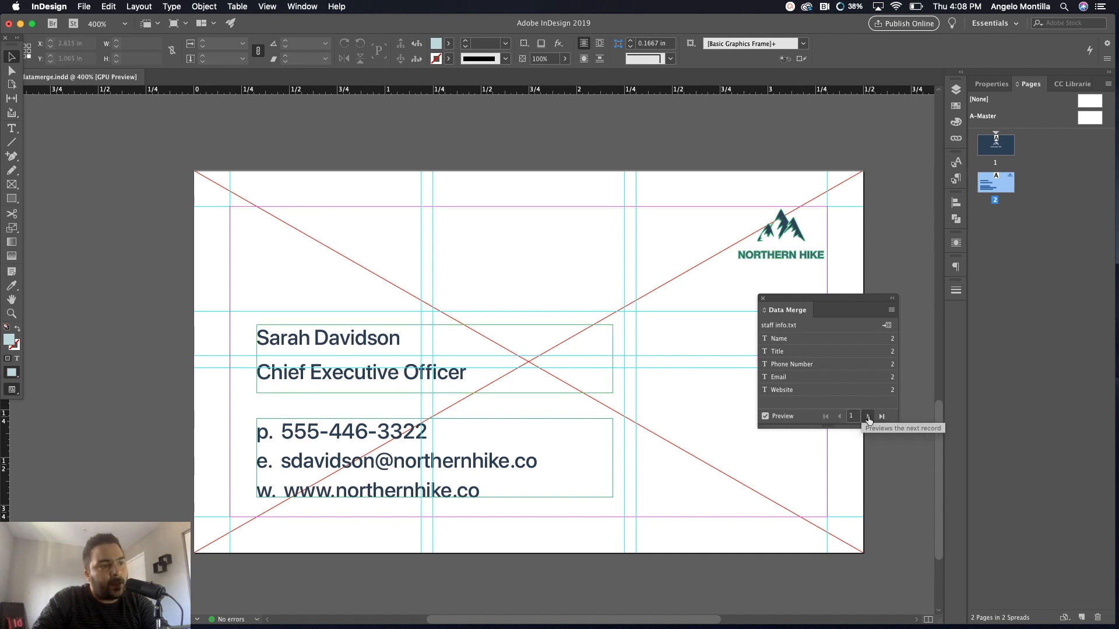
{"action": "left_click", "coordinate": [867, 417]}
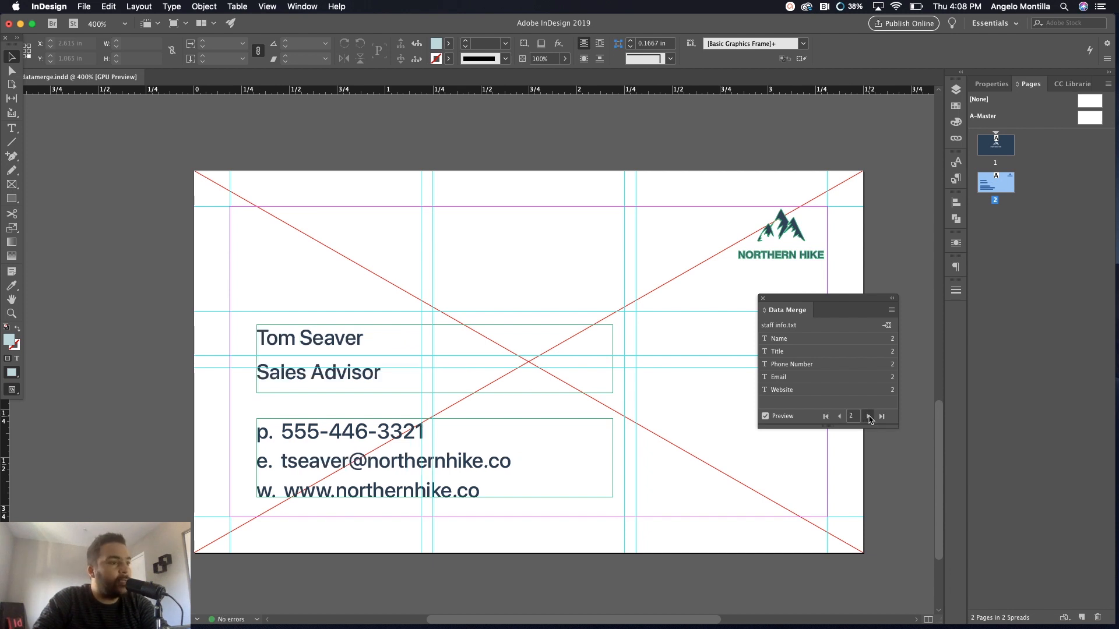
{"action": "left_click", "coordinate": [868, 416]}
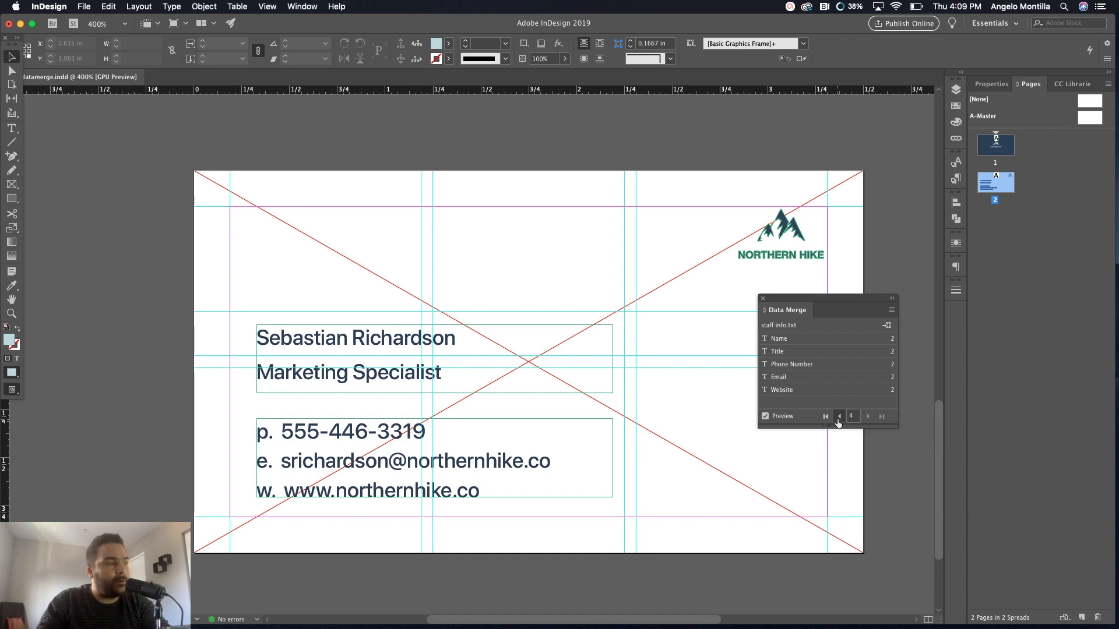
{"action": "left_click", "coordinate": [838, 417]}
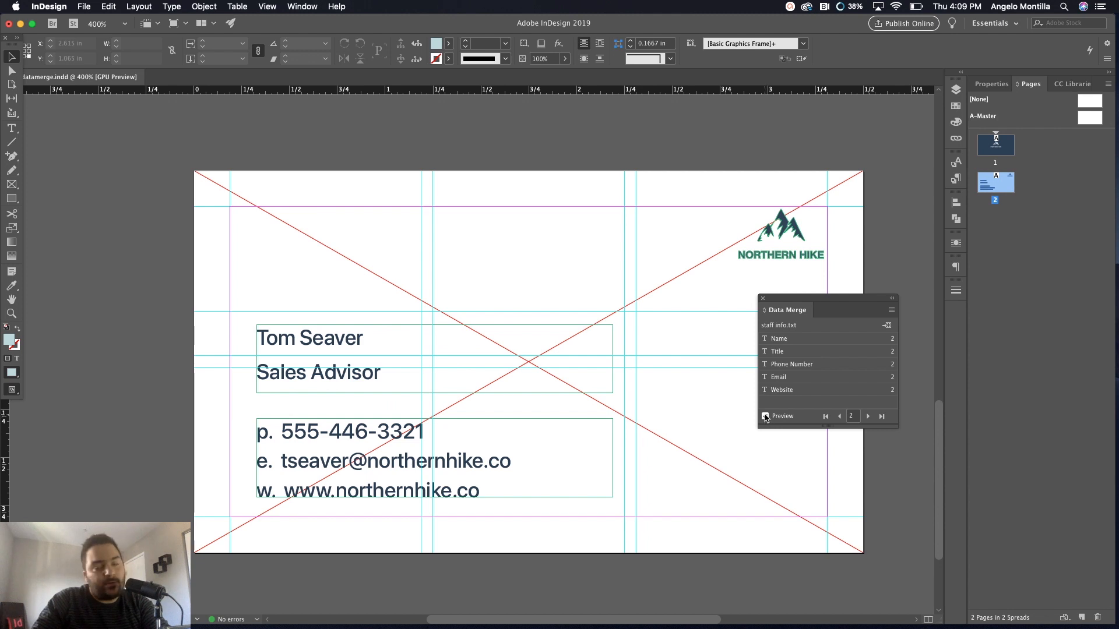
{"action": "left_click", "coordinate": [765, 416]}
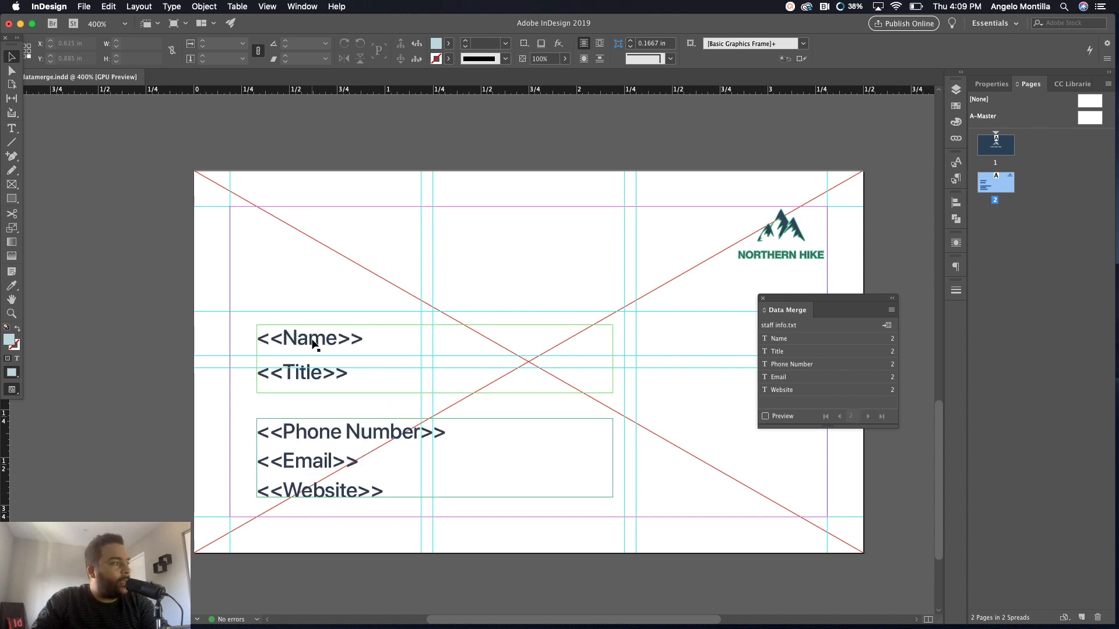
Select the <<Name>> placeholder and apply a bold, larger all-caps paragraph style
{"action": "double_click", "coordinate": [308, 338]}
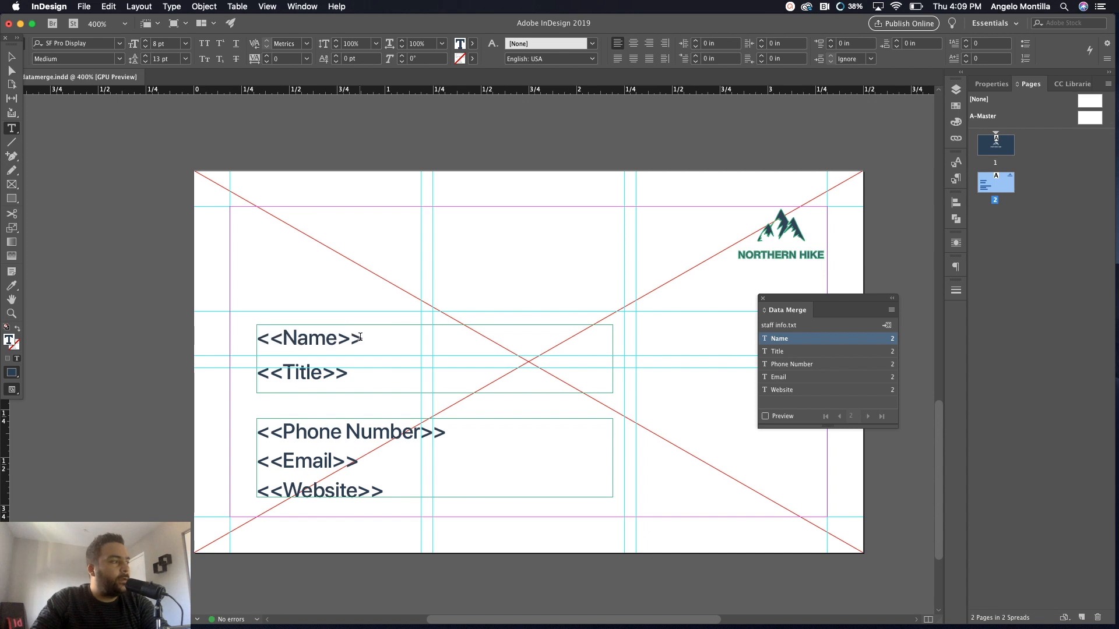
{"action": "double_click", "coordinate": [309, 337]}
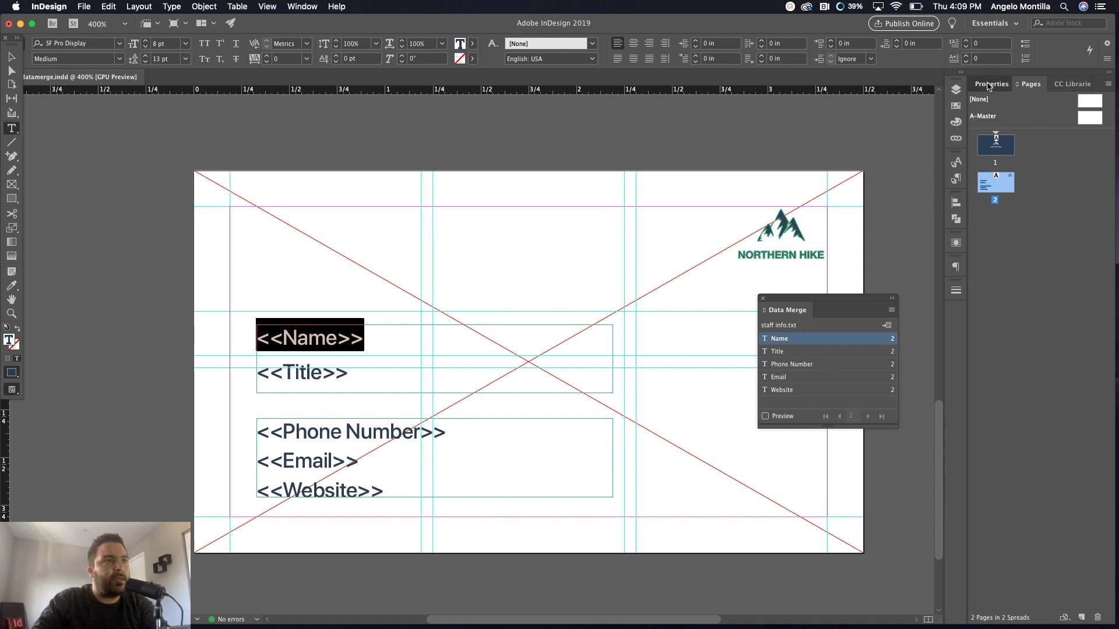
{"action": "left_click", "coordinate": [991, 83]}
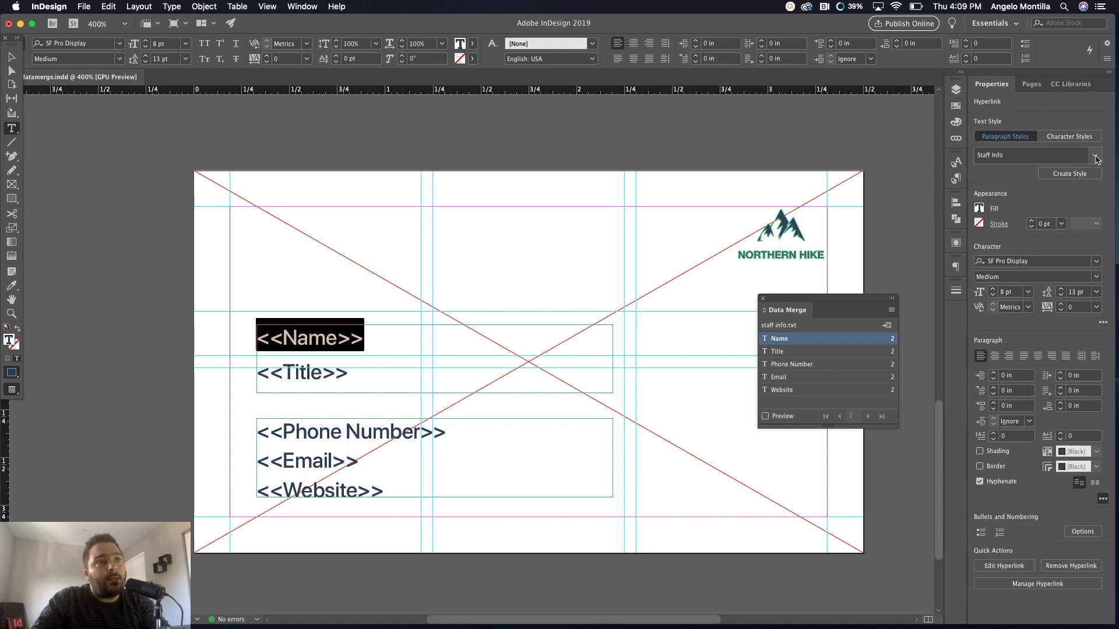
{"action": "mouse_move", "coordinate": [1061, 155]}
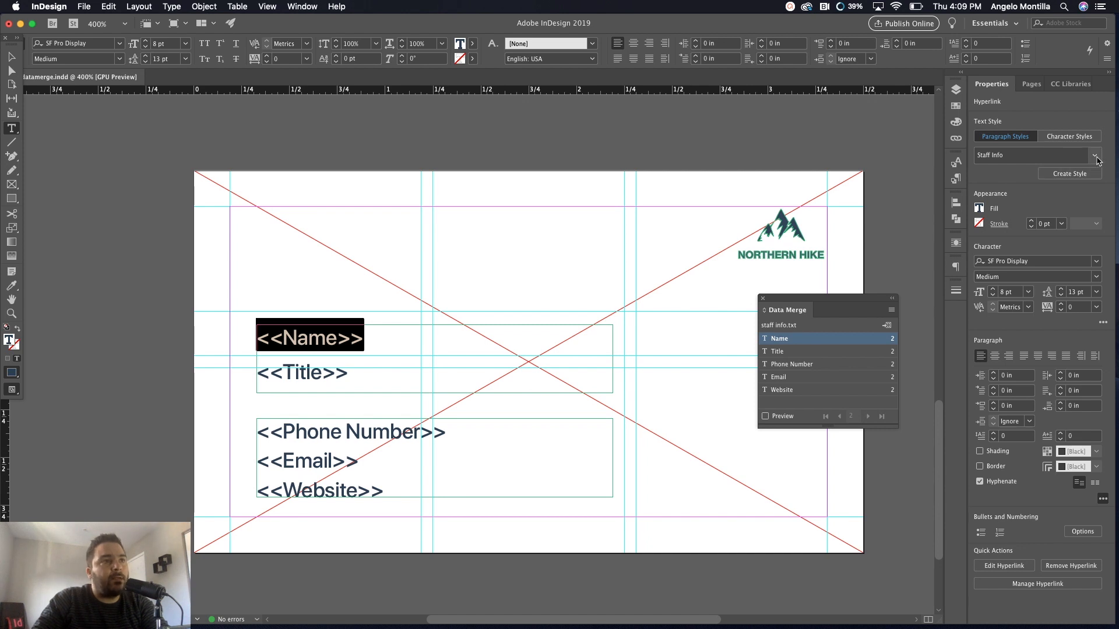
{"action": "left_click", "coordinate": [1096, 155]}
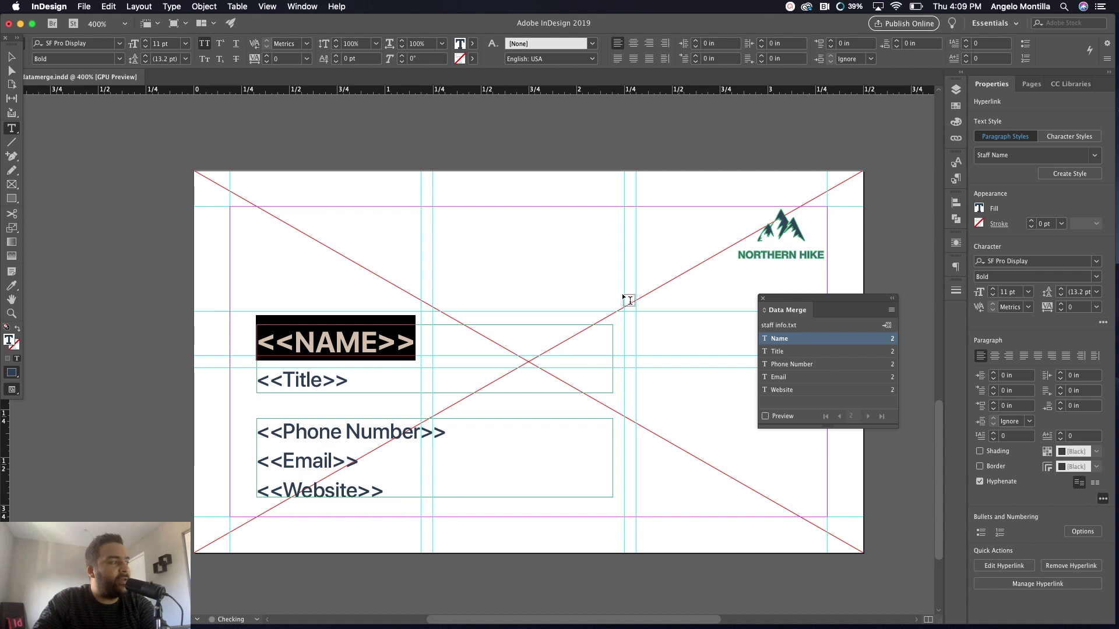
{"action": "mouse_move", "coordinate": [354, 330]}
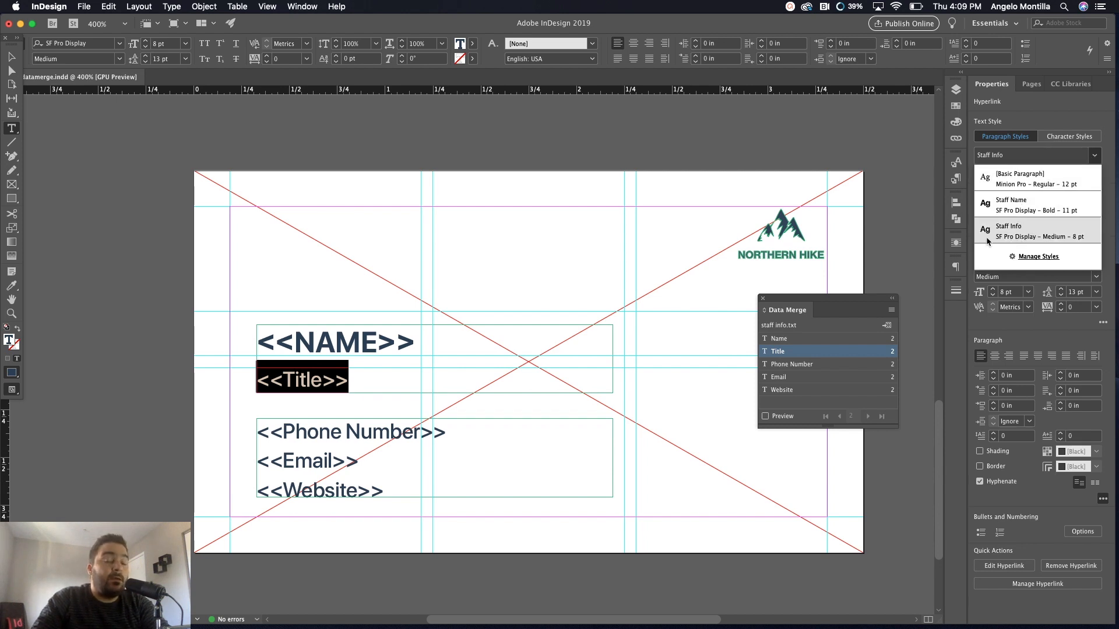
{"action": "mouse_move", "coordinate": [1037, 236]}
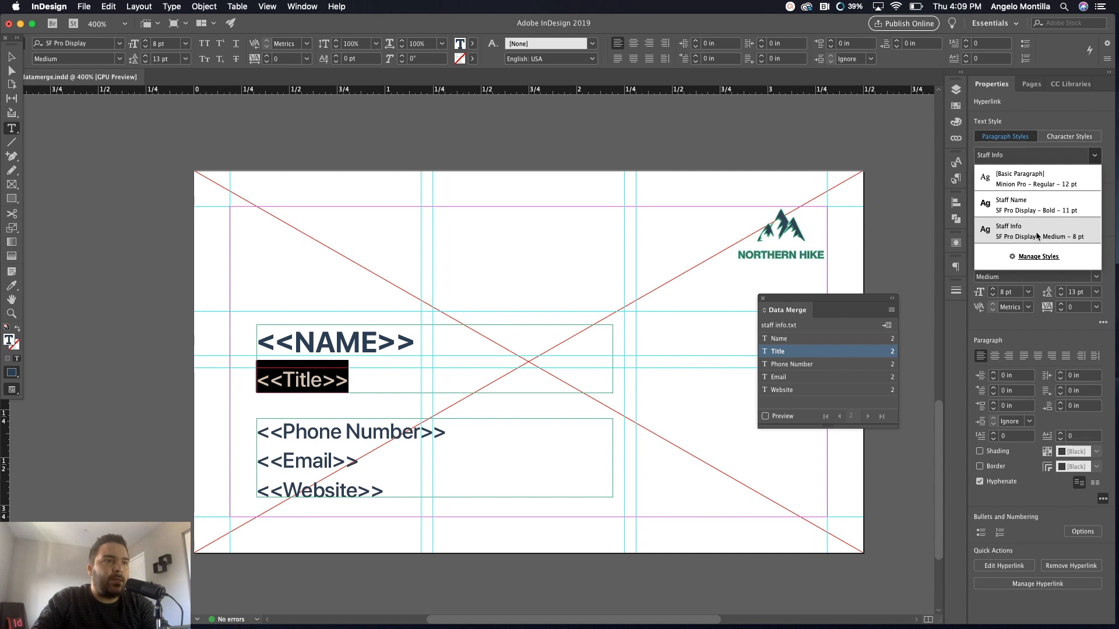
{"action": "mouse_move", "coordinate": [1063, 205]}
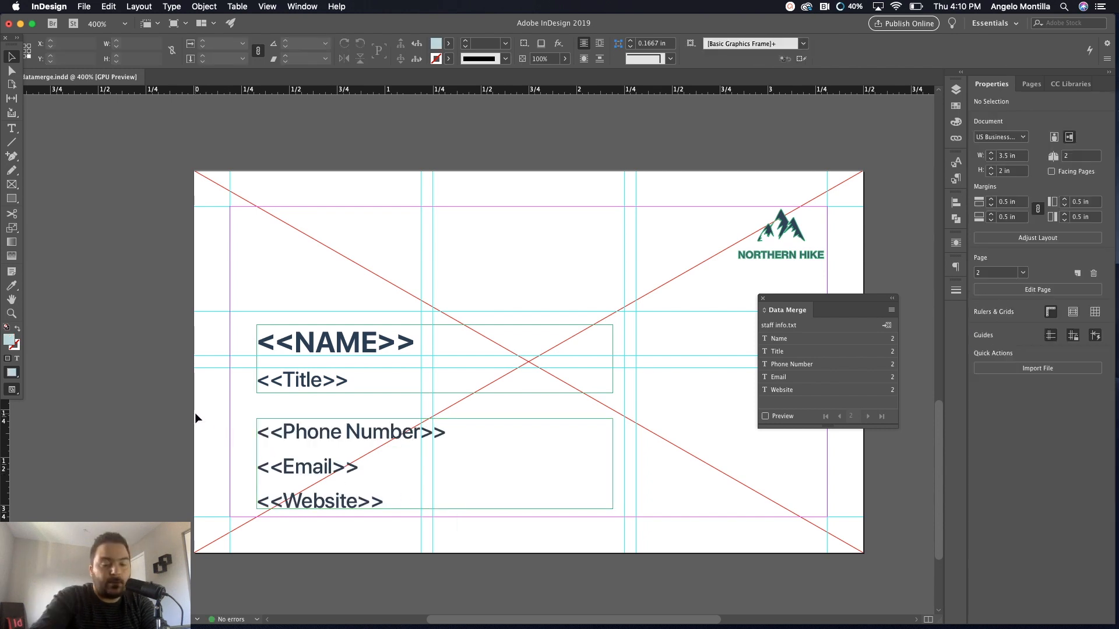
Select the lower contact details text frame on the back card
{"action": "left_click", "coordinate": [357, 432]}
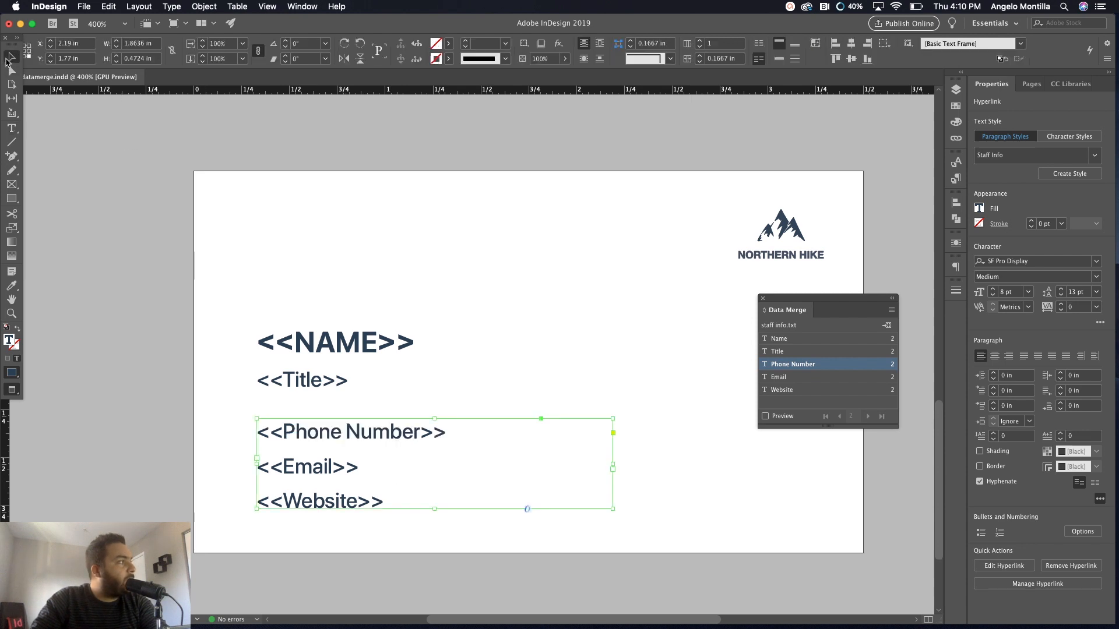
{"action": "left_click", "coordinate": [398, 501]}
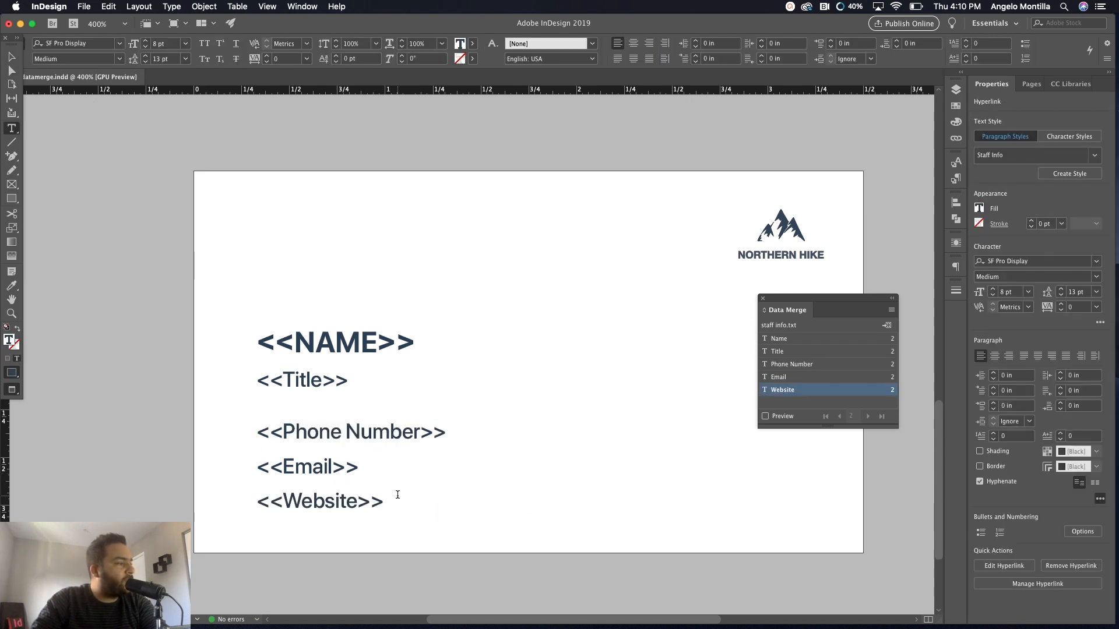
{"action": "left_click", "coordinate": [12, 57]}
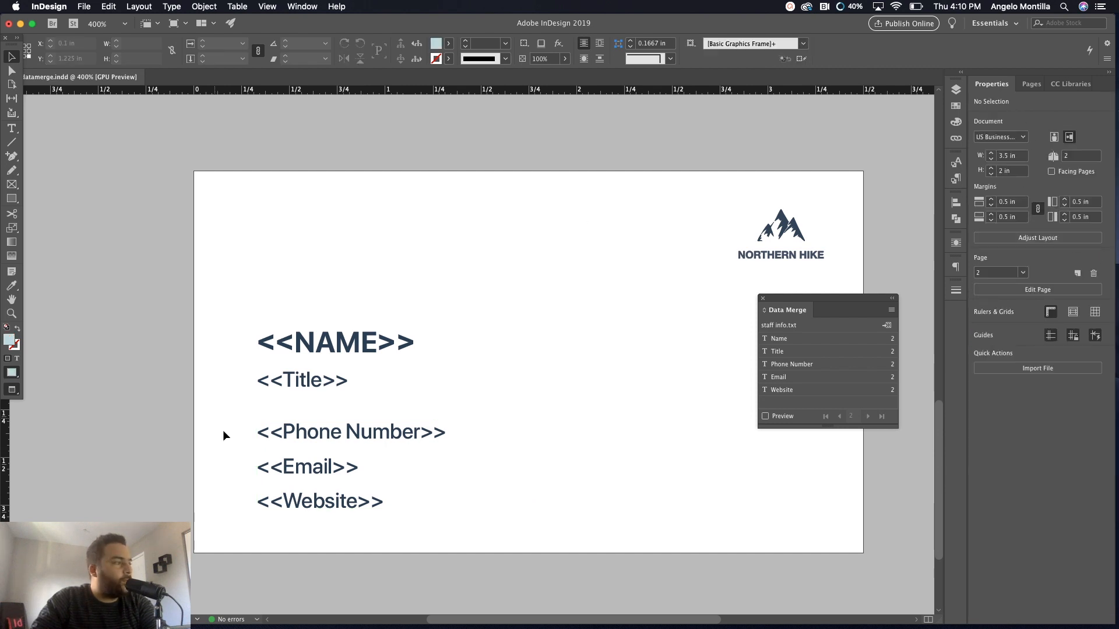
{"action": "left_click", "coordinate": [350, 466]}
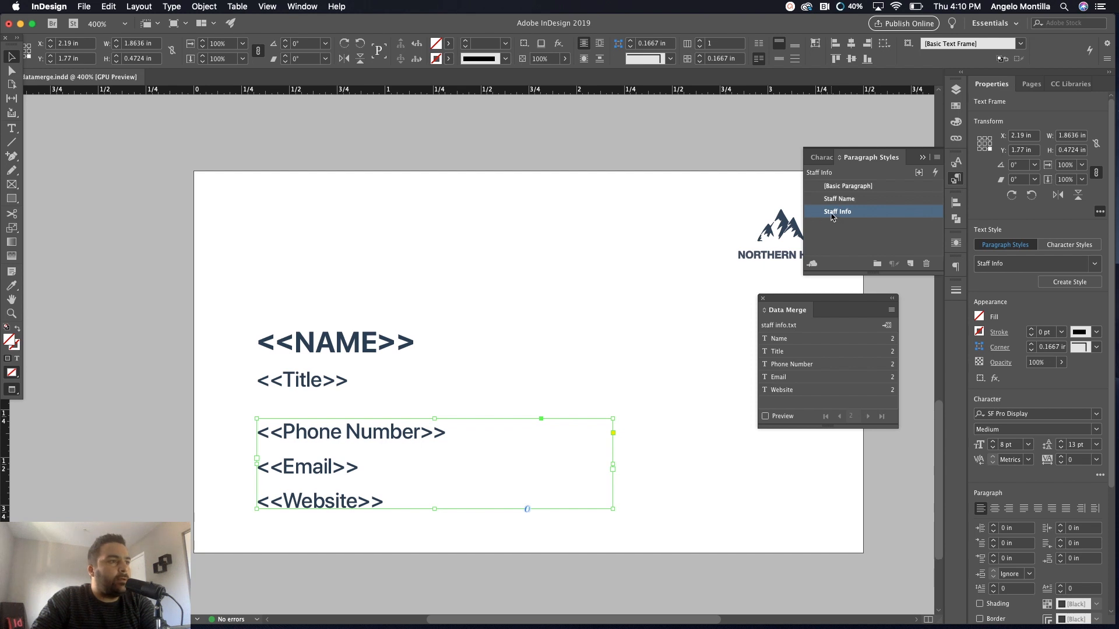
Set the Staff Info paragraph style's leading to 12 pt, confirm, and deselect
{"action": "double_click", "coordinate": [836, 211]}
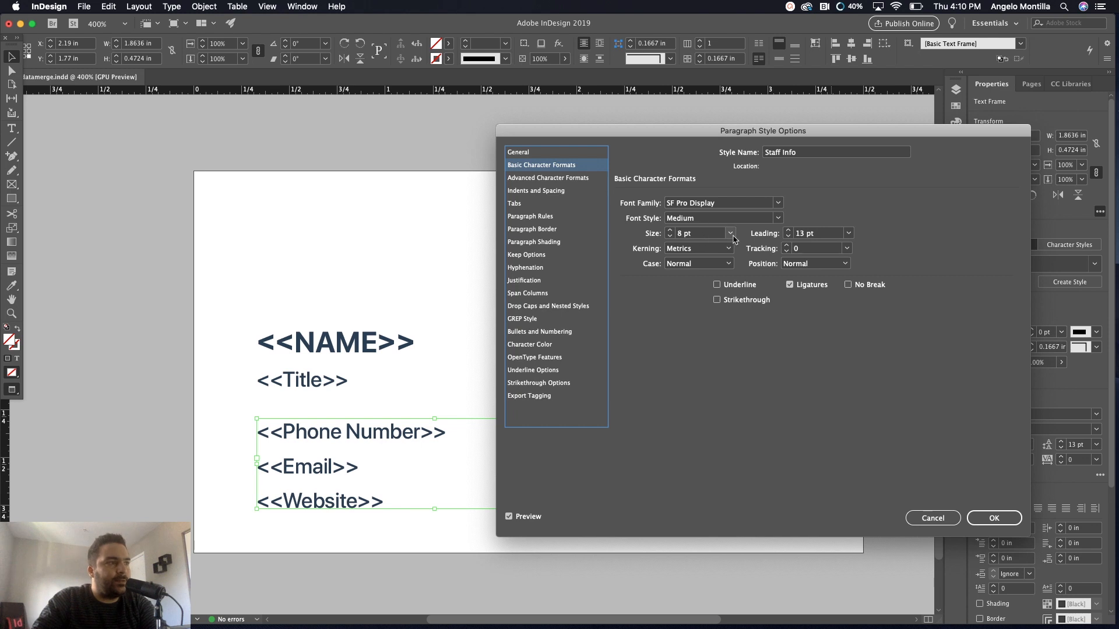
{"action": "left_click", "coordinate": [787, 236]}
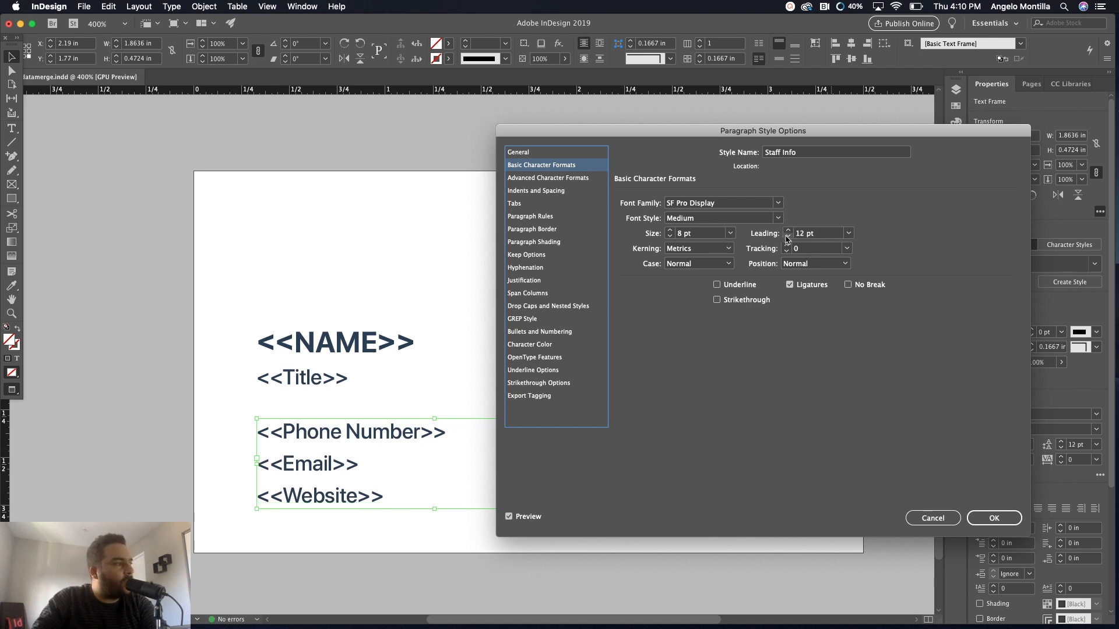
{"action": "left_click", "coordinate": [787, 235]}
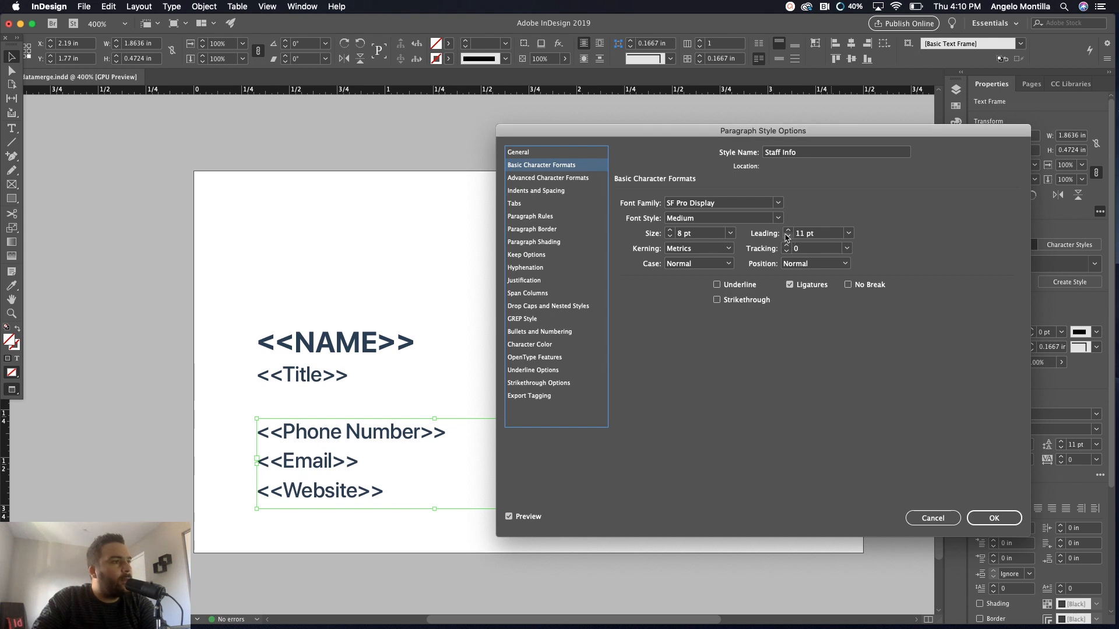
{"action": "left_click", "coordinate": [788, 230]}
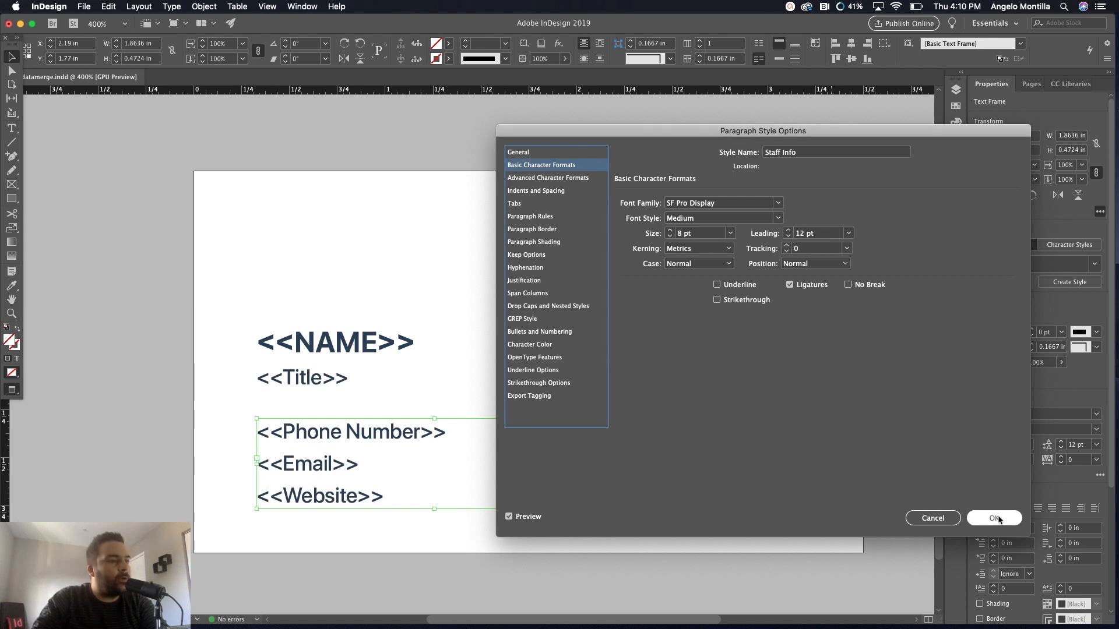
{"action": "left_click", "coordinate": [994, 518]}
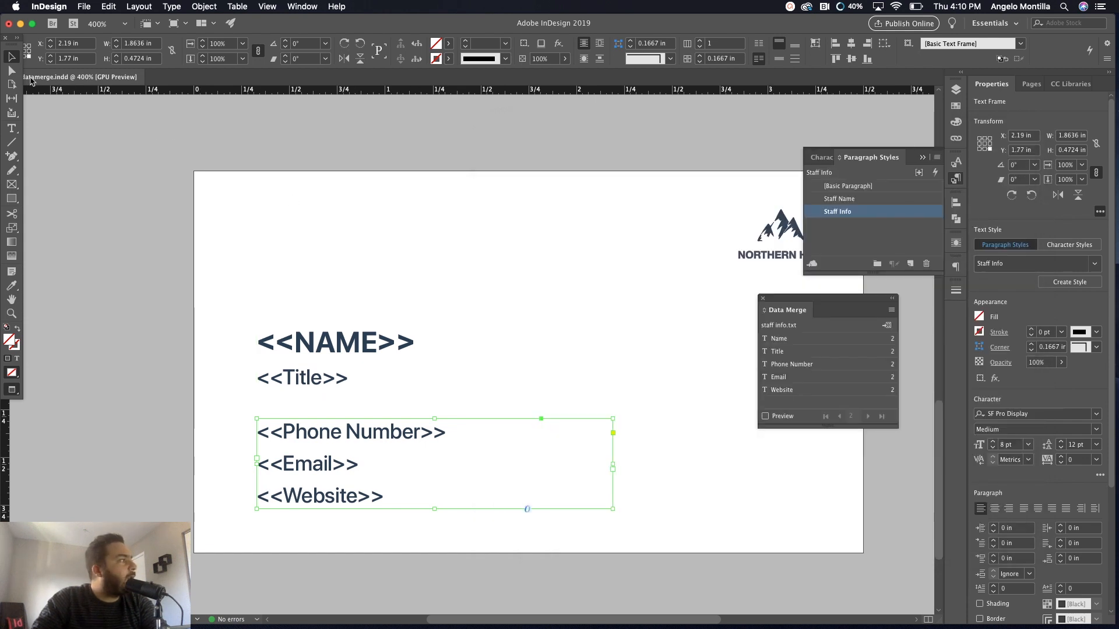
{"action": "left_click", "coordinate": [367, 220]}
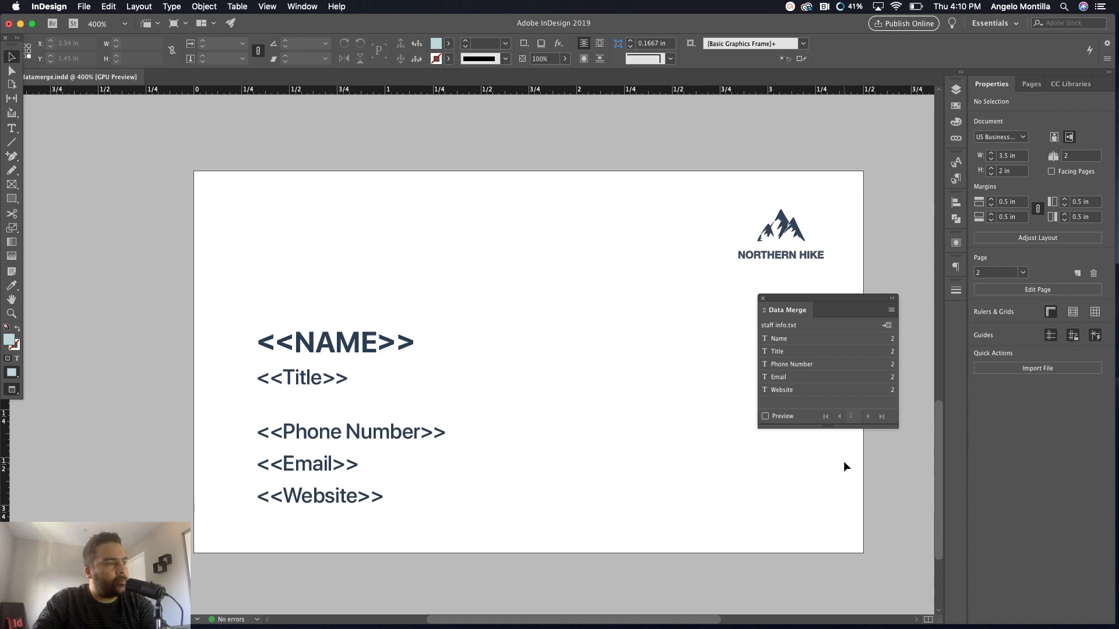
{"action": "left_click", "coordinate": [765, 416]}
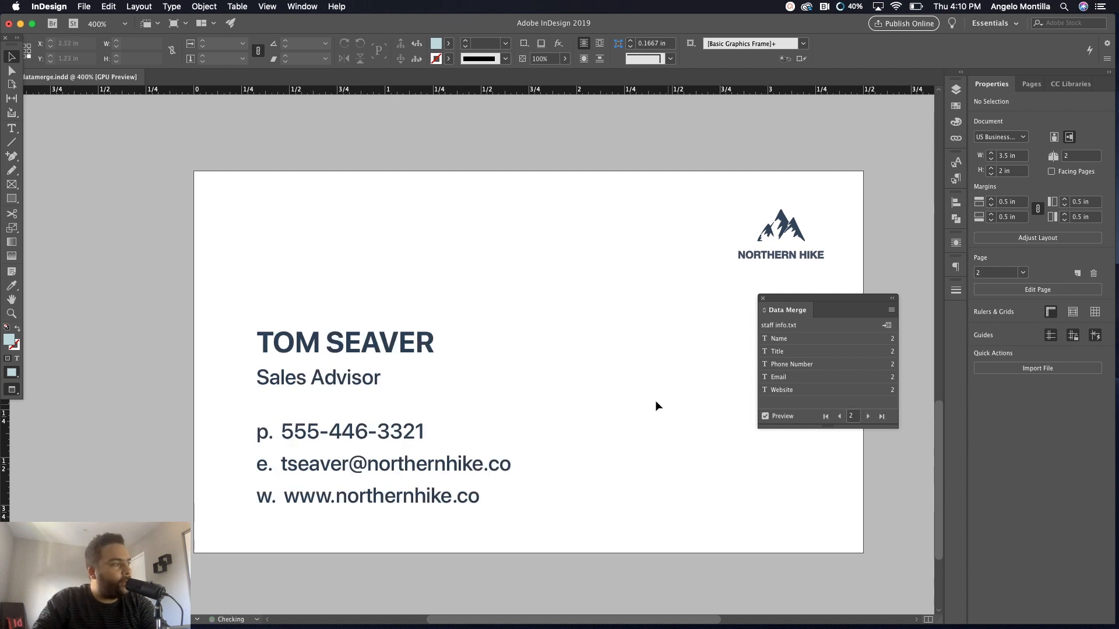
{"action": "left_click", "coordinate": [838, 416]}
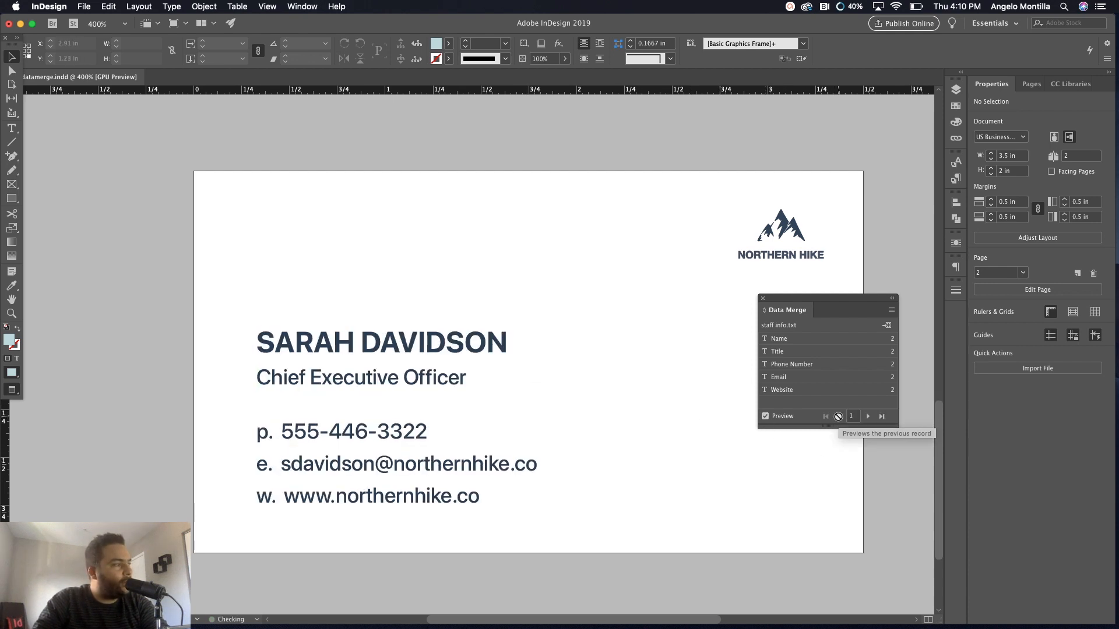
{"action": "mouse_move", "coordinate": [868, 416]}
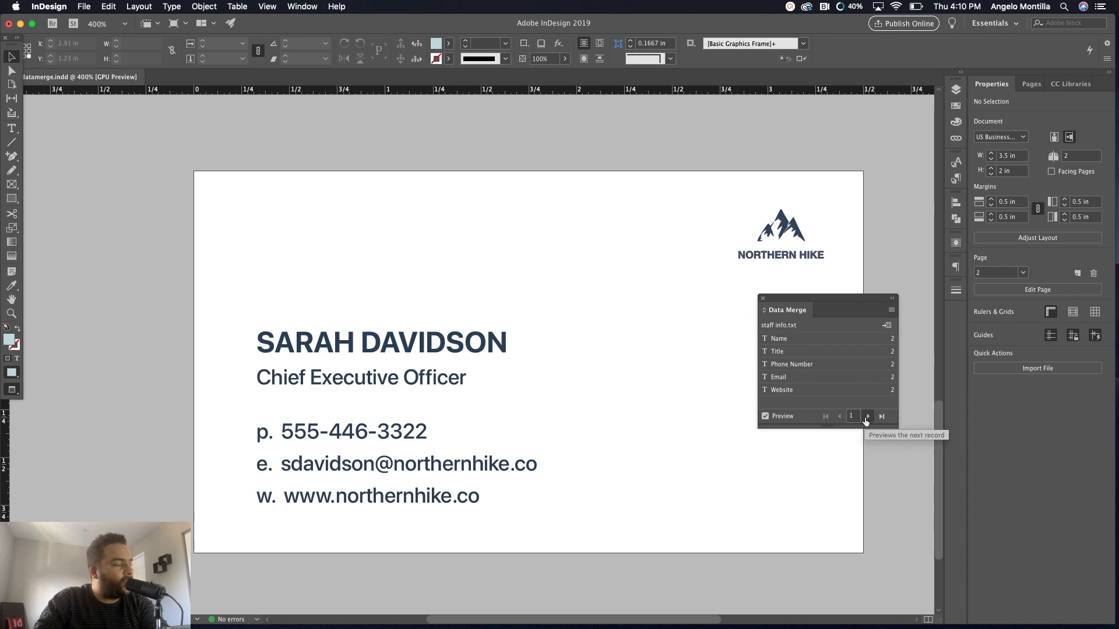
{"action": "left_click", "coordinate": [867, 416]}
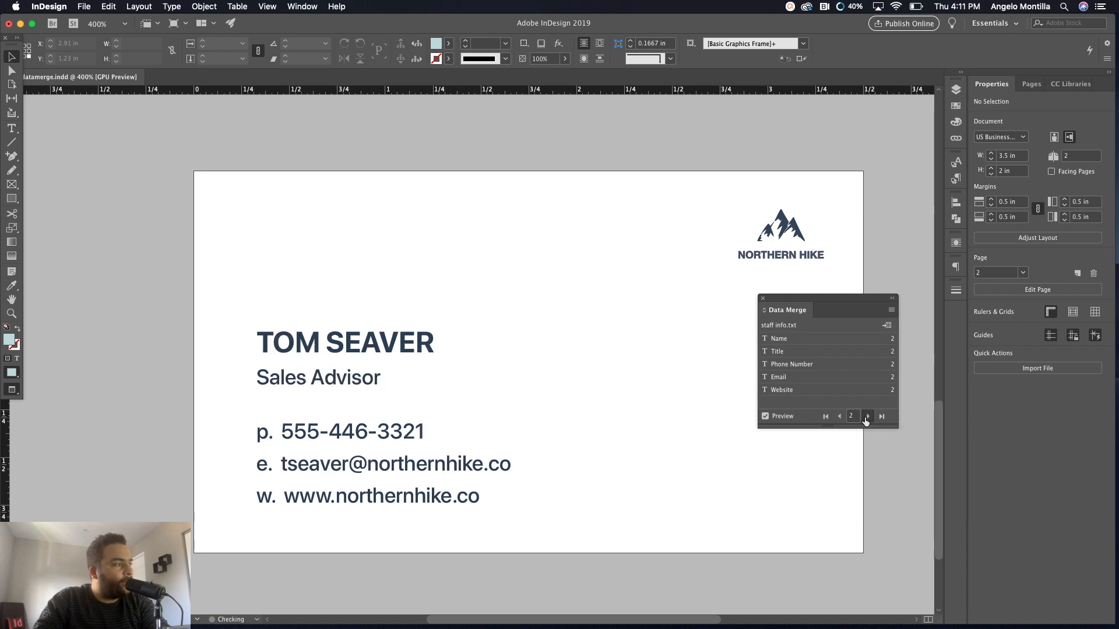
{"action": "left_click", "coordinate": [840, 416]}
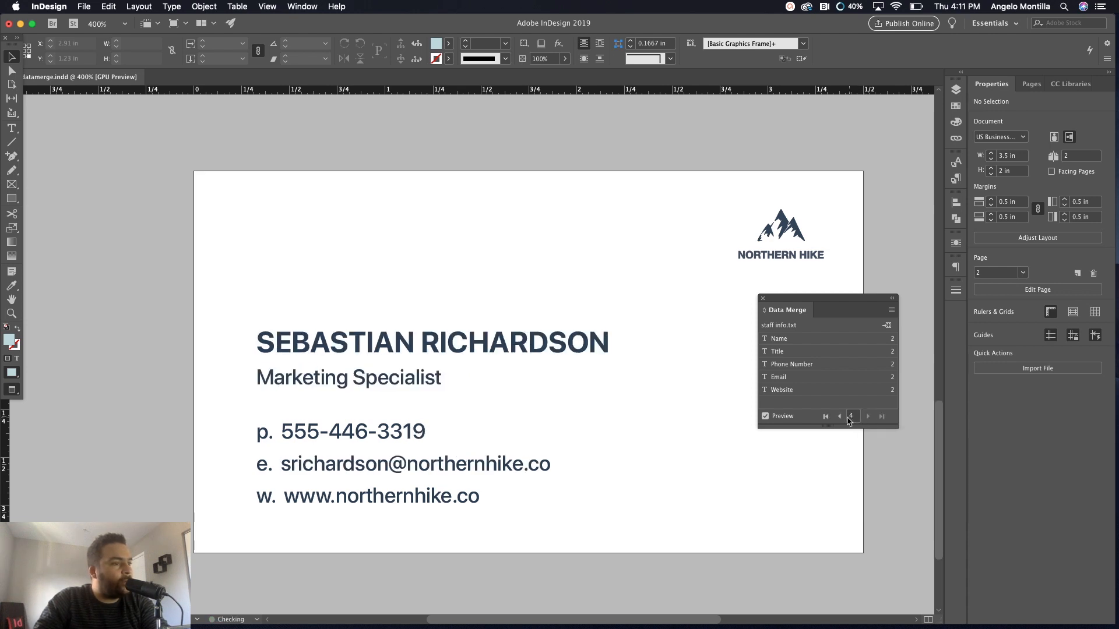
{"action": "left_click", "coordinate": [868, 416]}
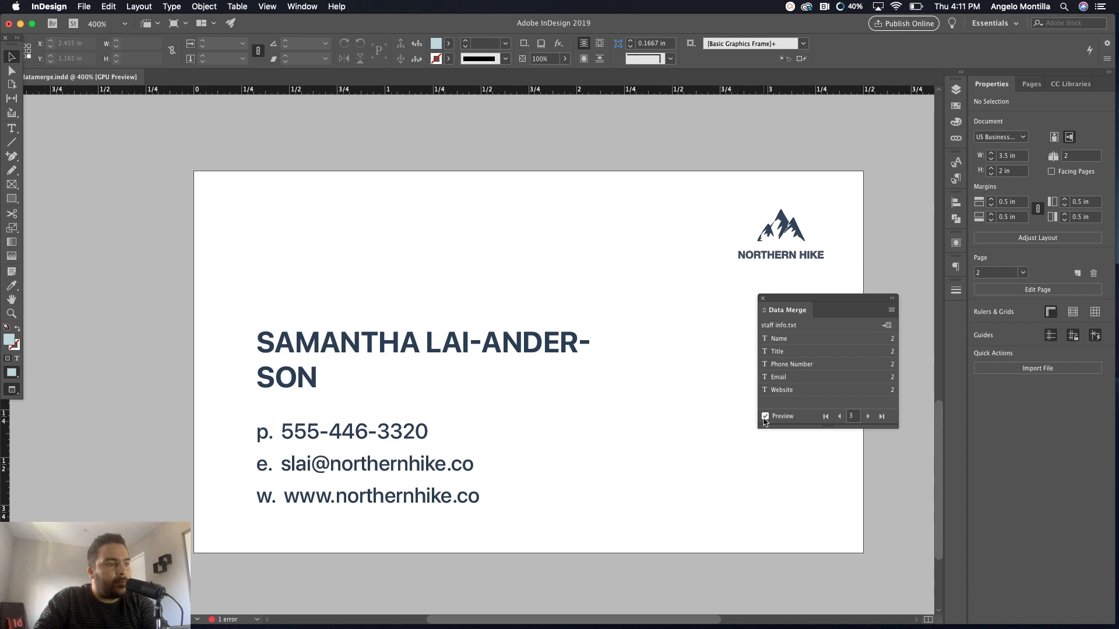
{"action": "left_click", "coordinate": [765, 416]}
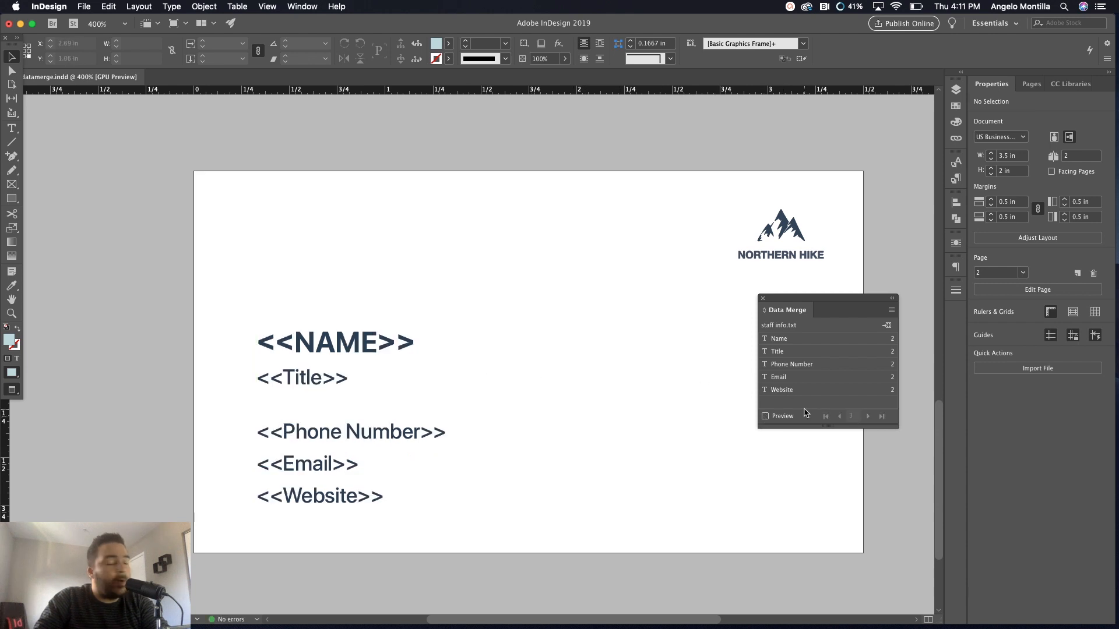
{"action": "left_click", "coordinate": [334, 342]}
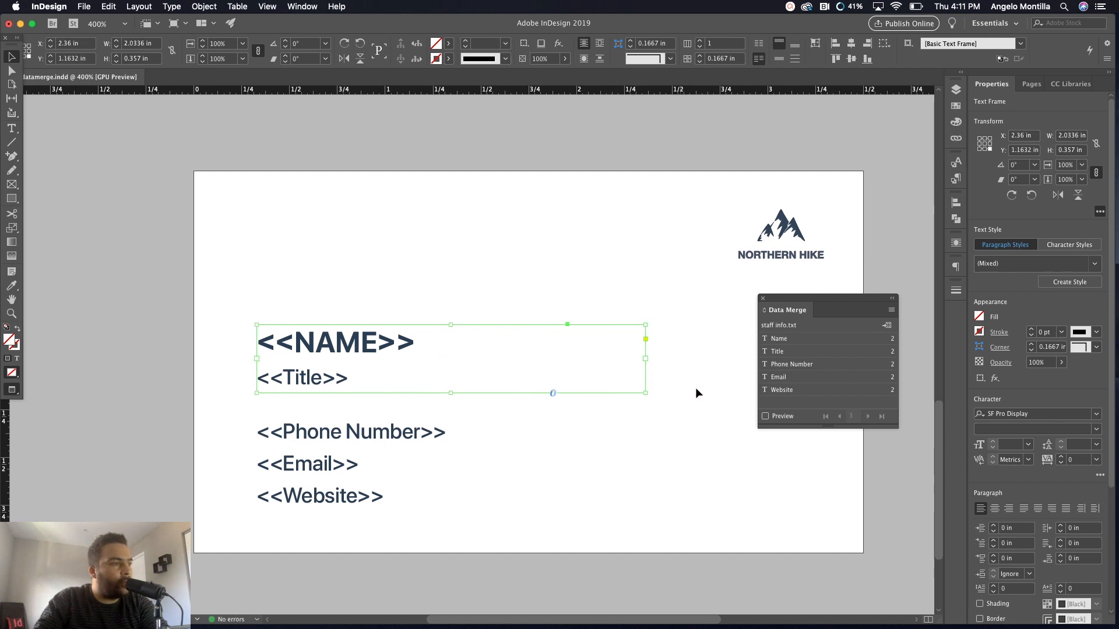
{"action": "left_click", "coordinate": [765, 416]}
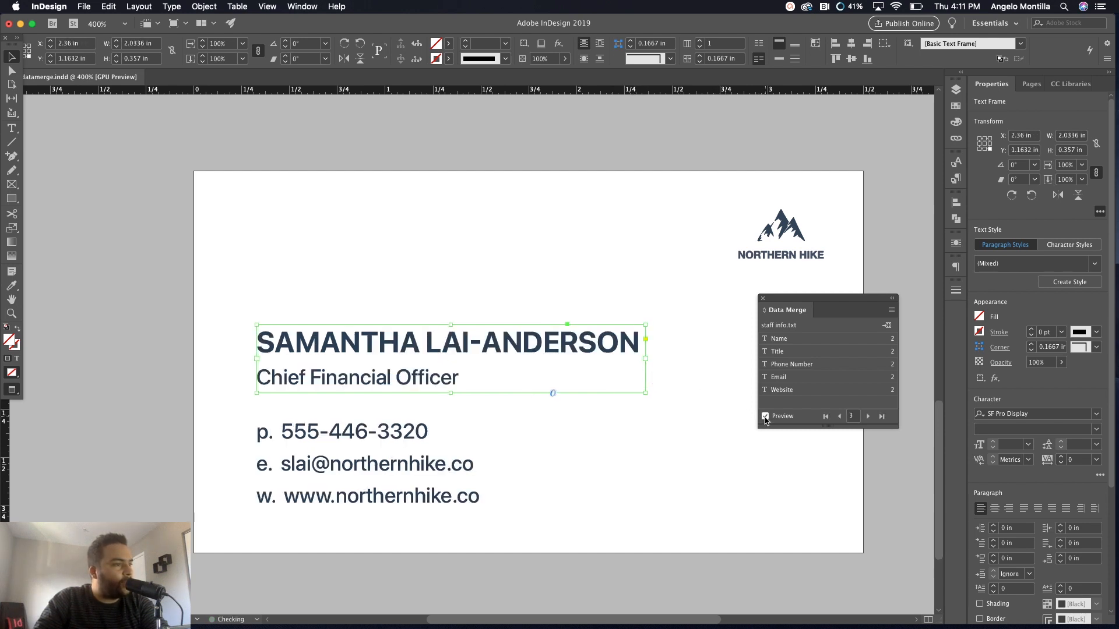
{"action": "left_click", "coordinate": [691, 401]}
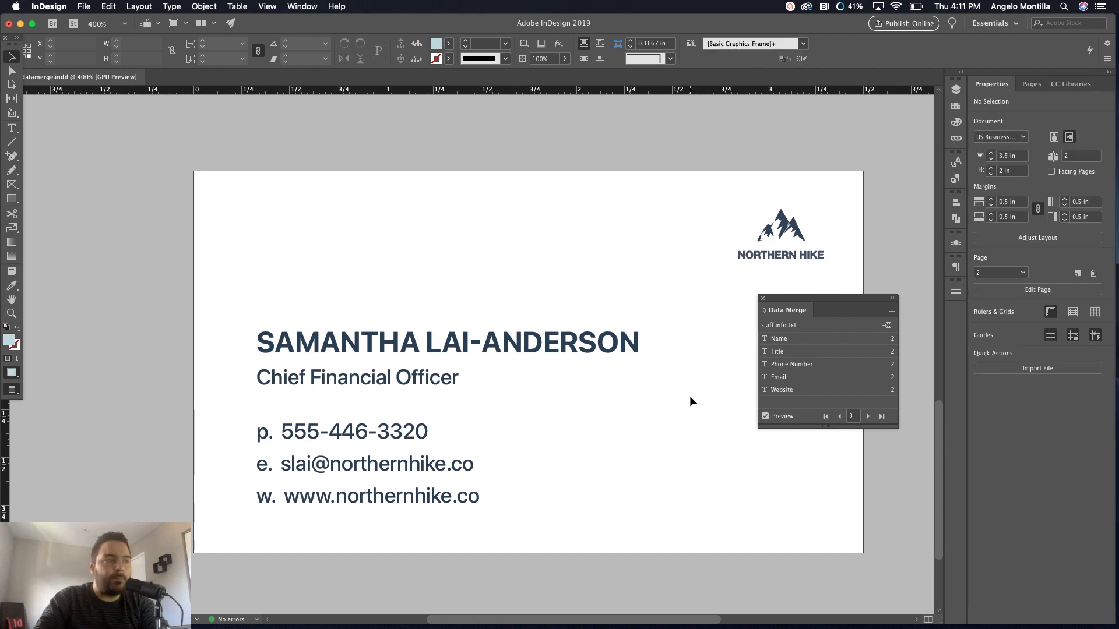
{"action": "mouse_move", "coordinate": [671, 365]}
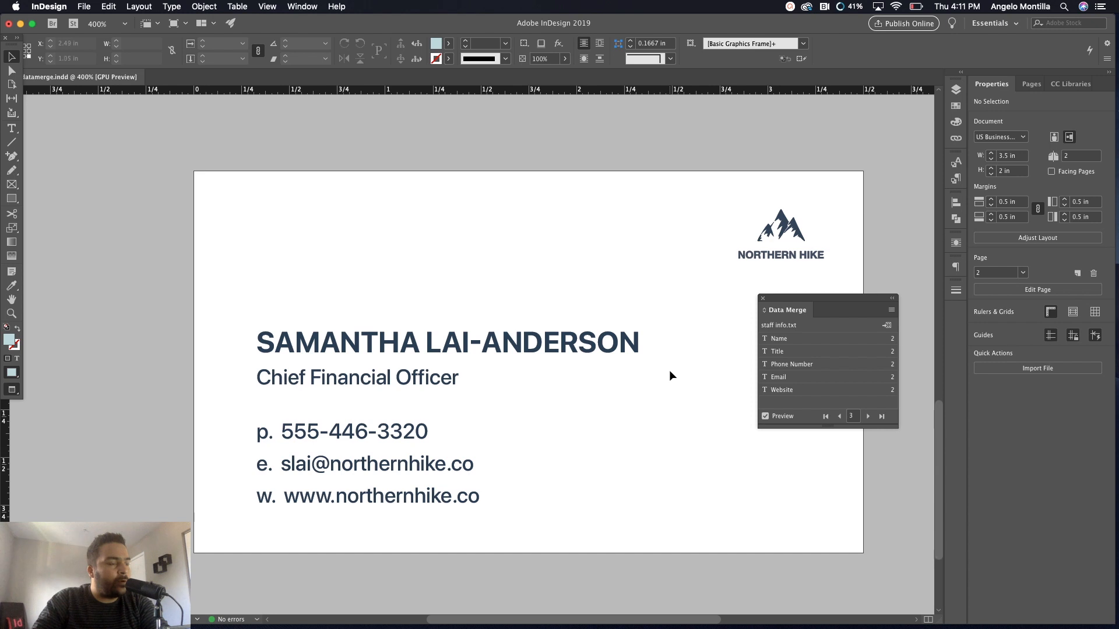
{"action": "mouse_move", "coordinate": [856, 316]}
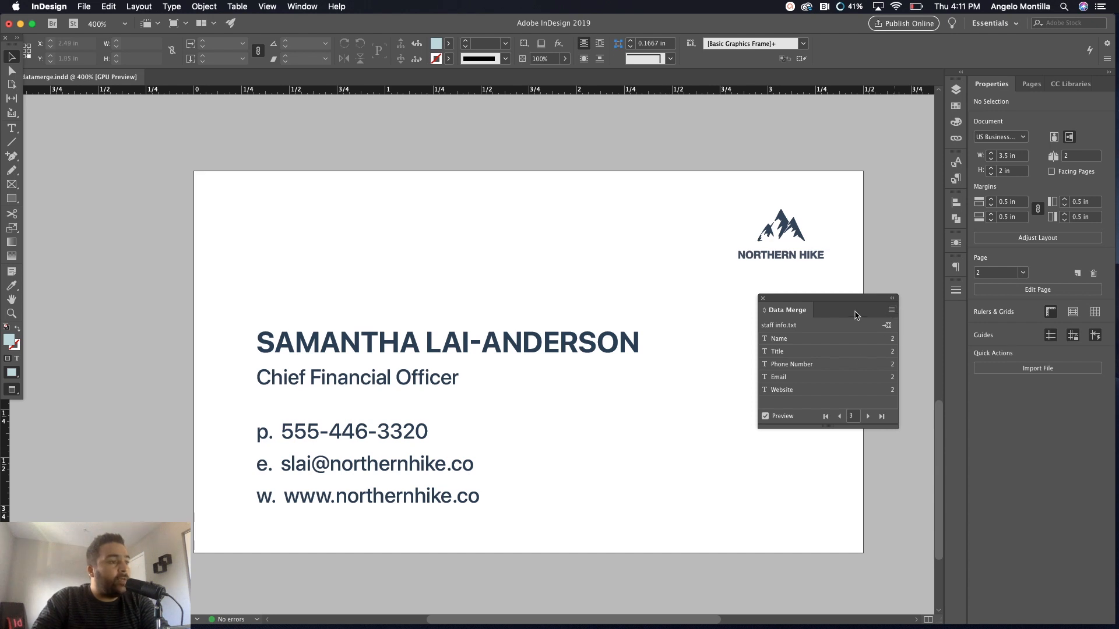
{"action": "mouse_move", "coordinate": [875, 317]}
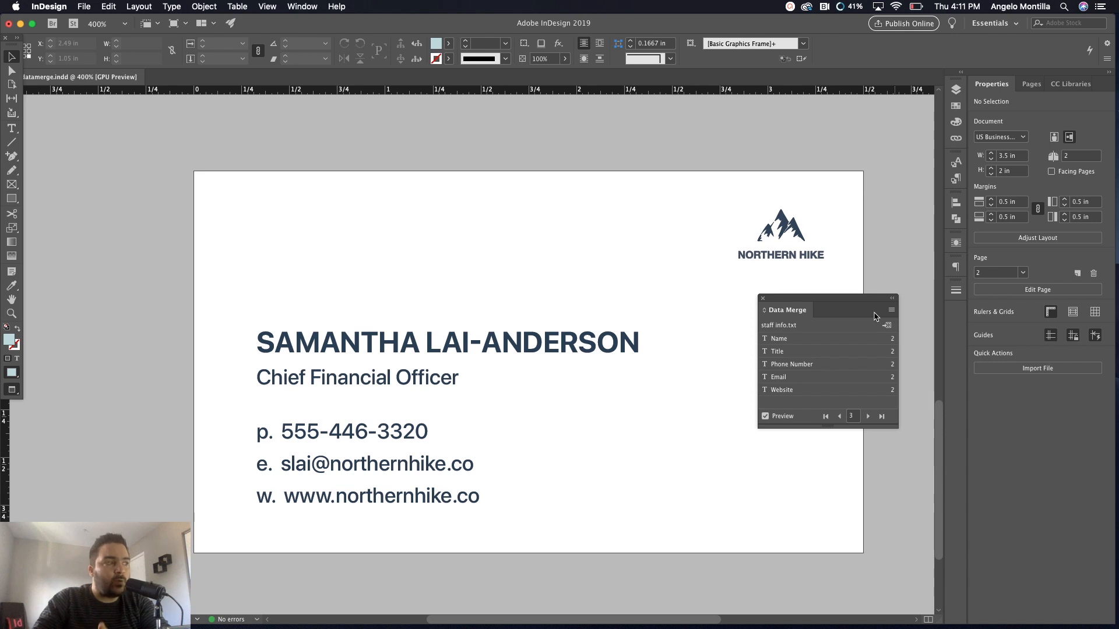
{"action": "left_click", "coordinate": [891, 310]}
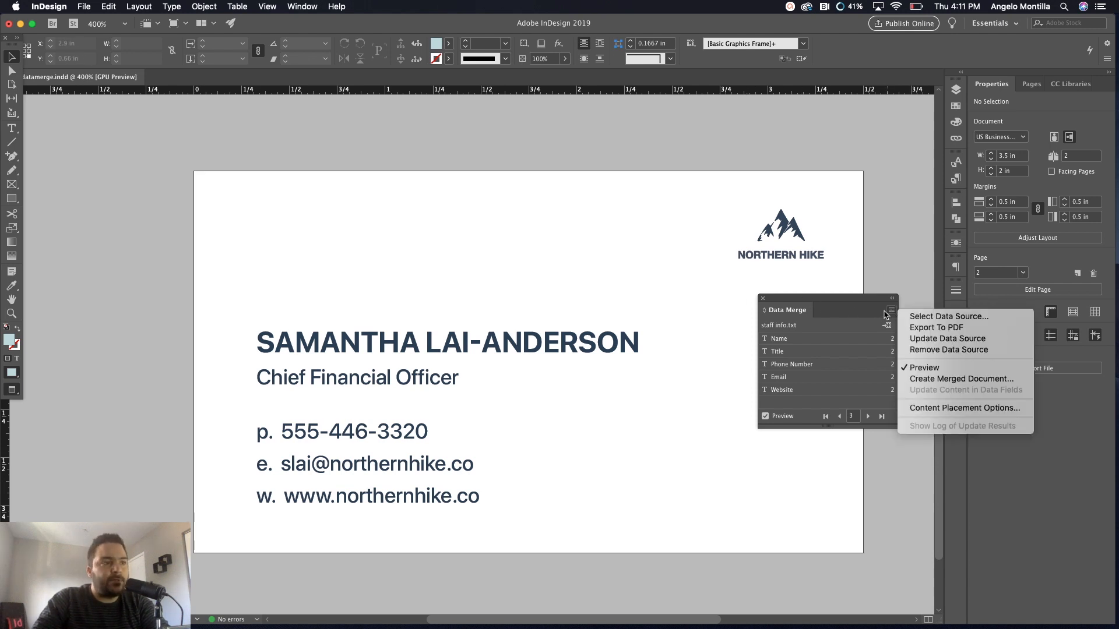
{"action": "mouse_move", "coordinate": [948, 349]}
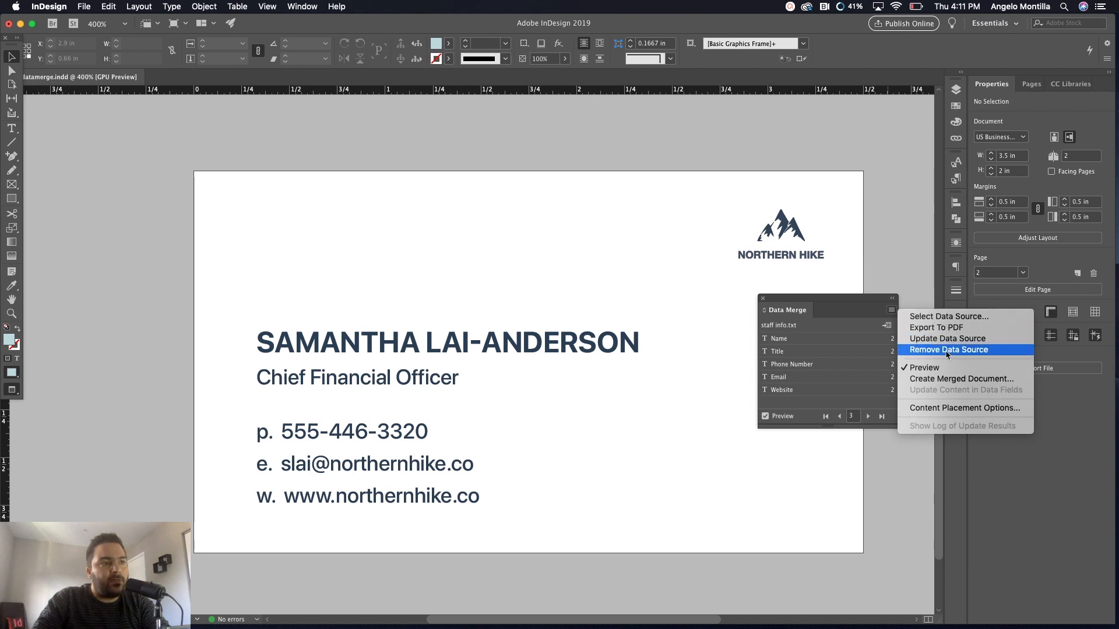
{"action": "mouse_move", "coordinate": [759, 284]}
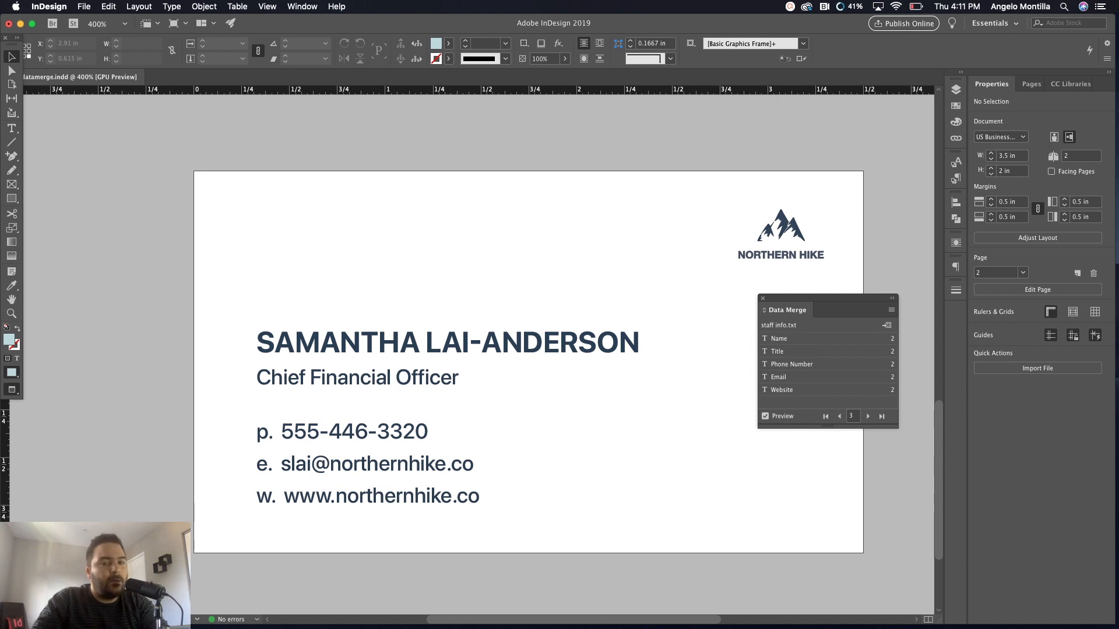
{"action": "left_click", "coordinate": [762, 298]}
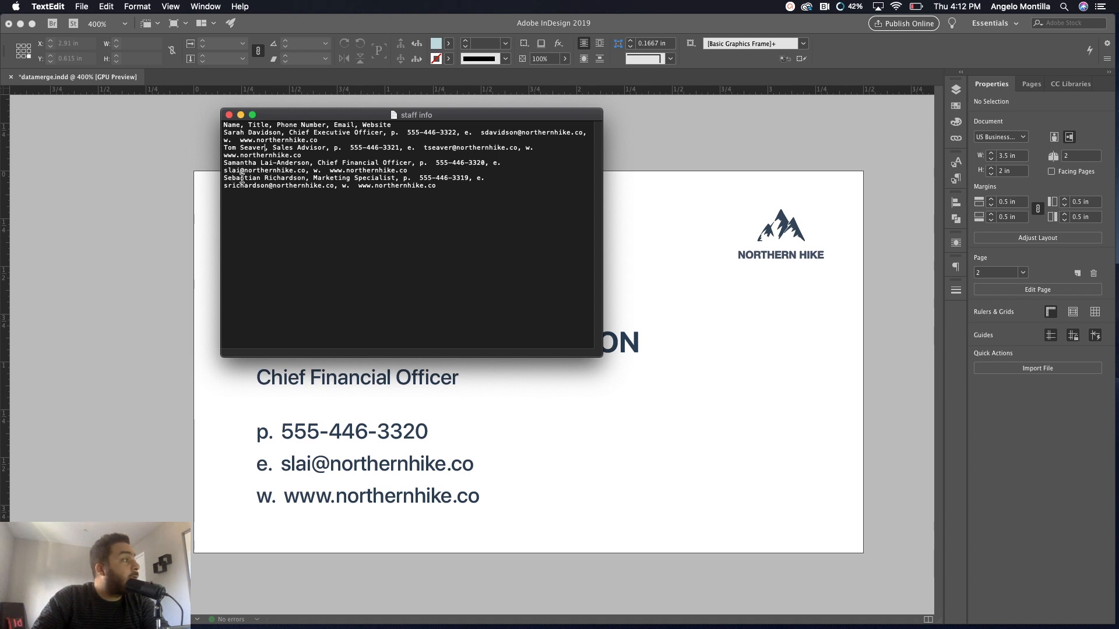
{"action": "double_click", "coordinate": [285, 178]}
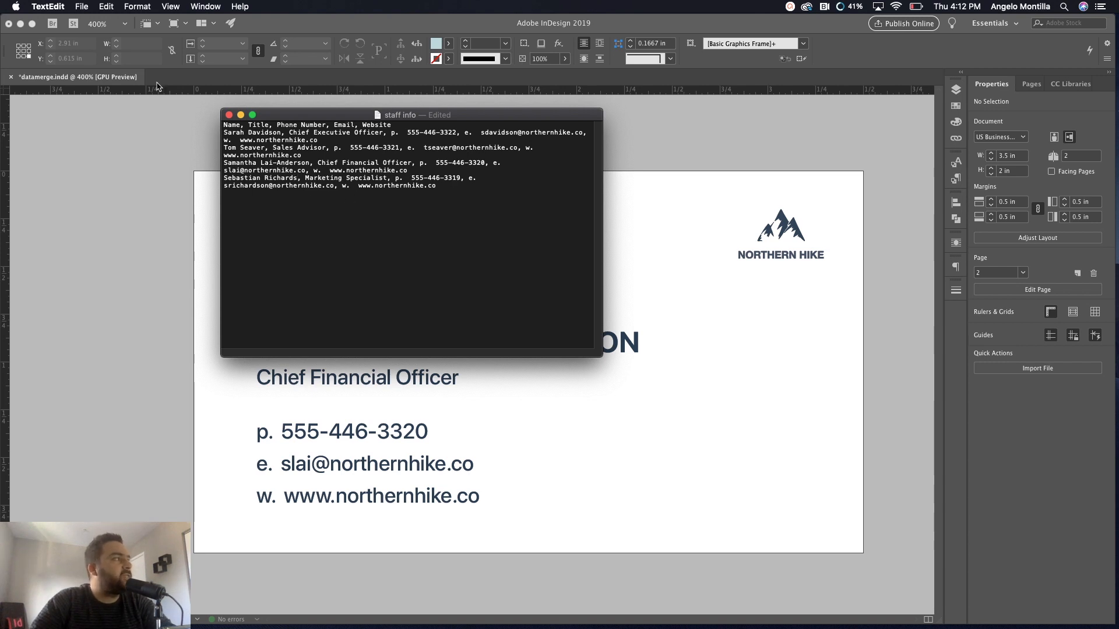
{"action": "left_click", "coordinate": [82, 6]}
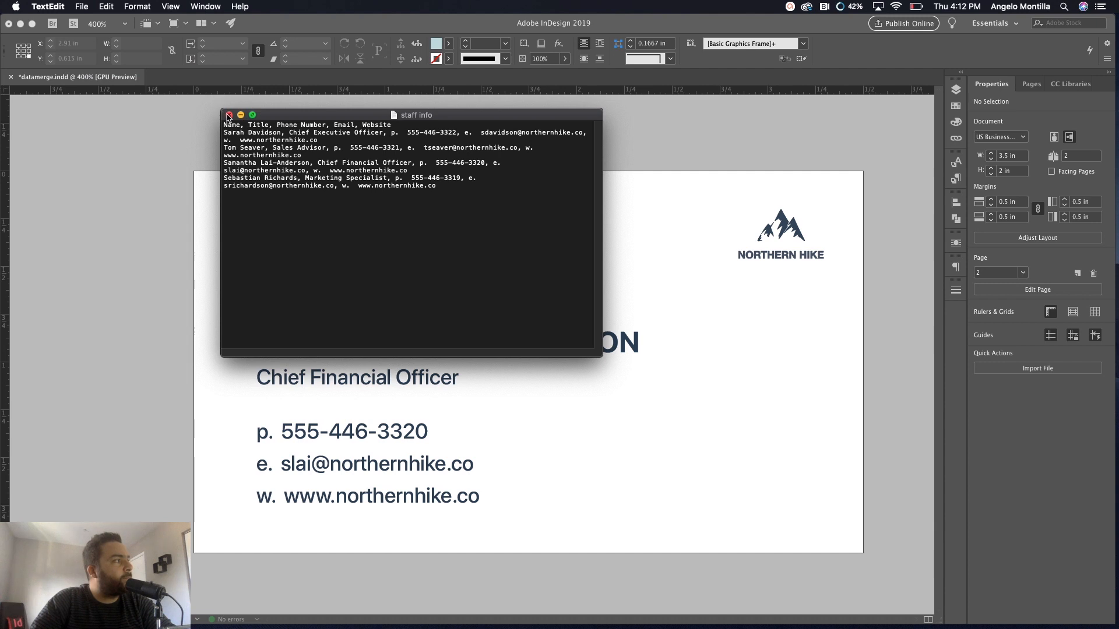
{"action": "left_click", "coordinate": [230, 115]}
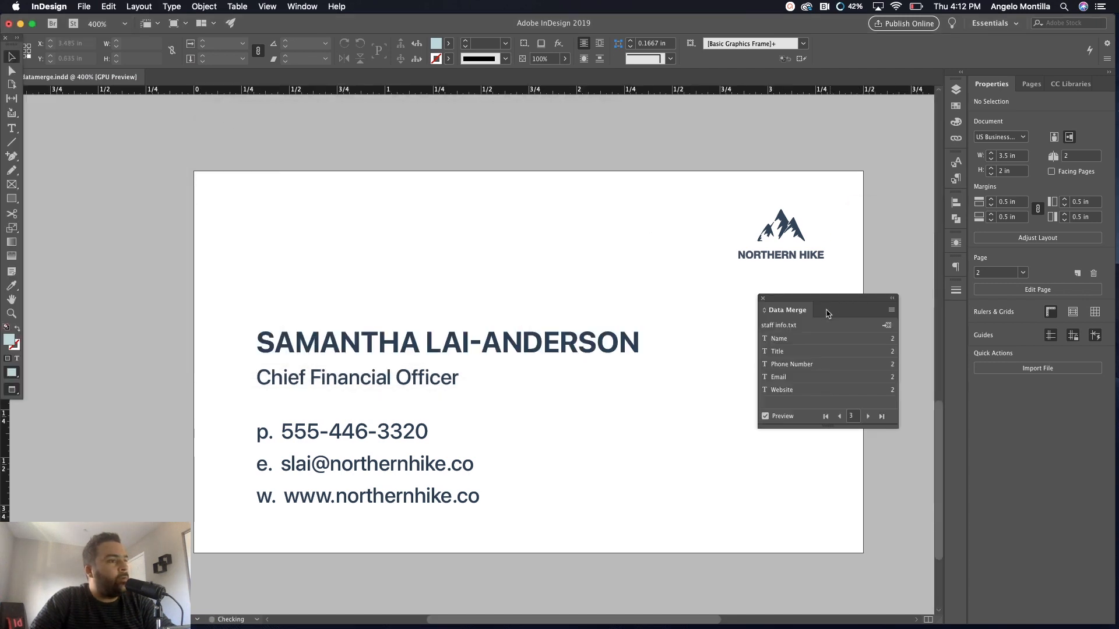
{"action": "left_click", "coordinate": [765, 416]}
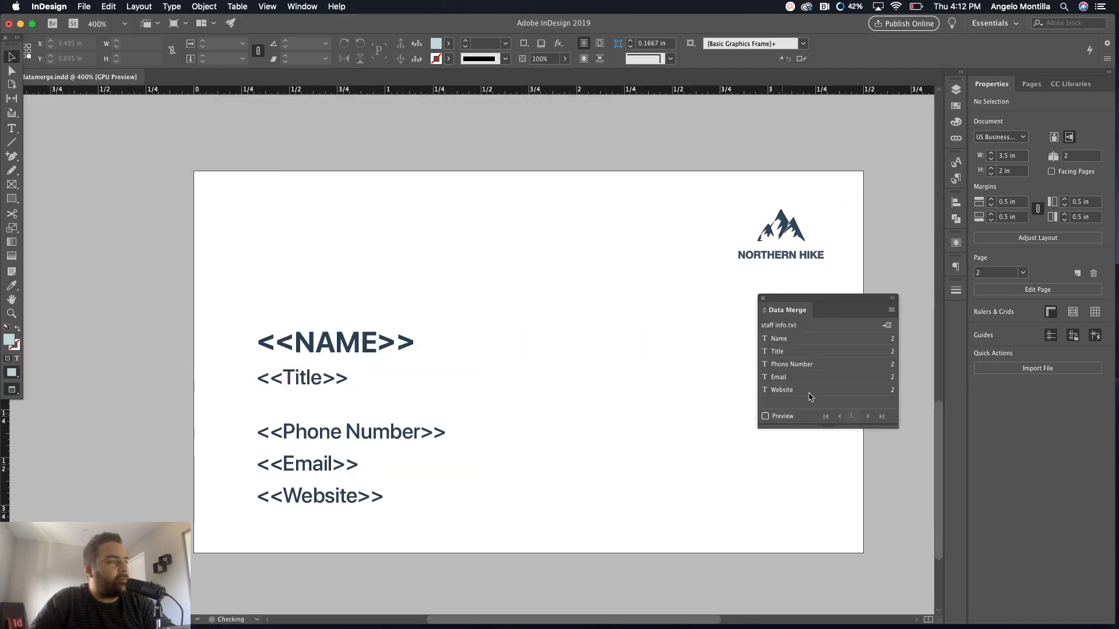
{"action": "left_click", "coordinate": [890, 309]}
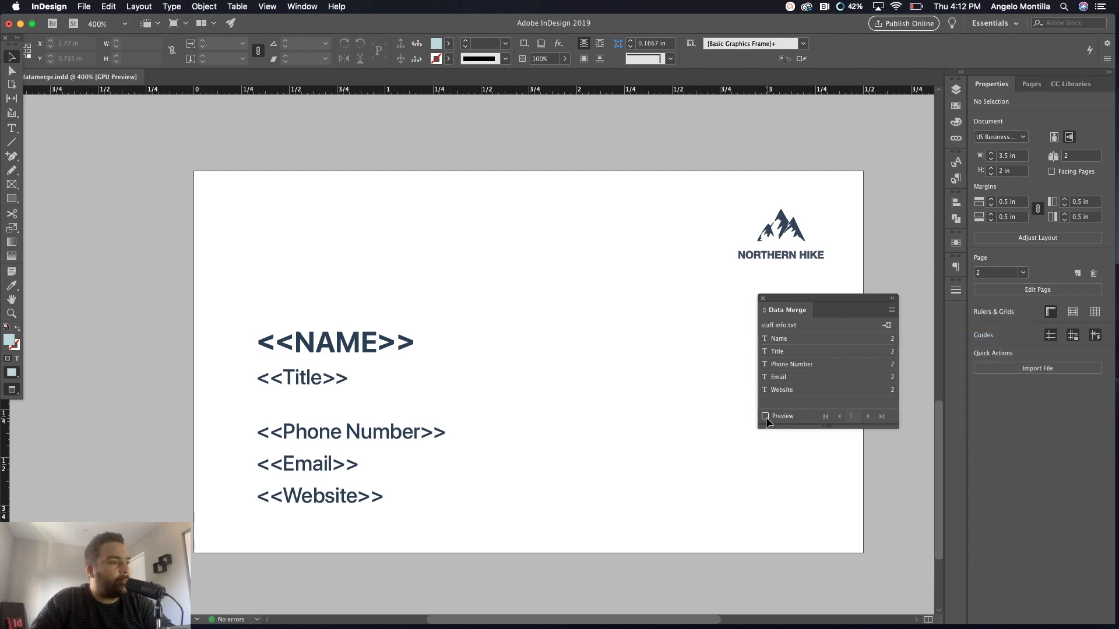
{"action": "left_click", "coordinate": [766, 416]}
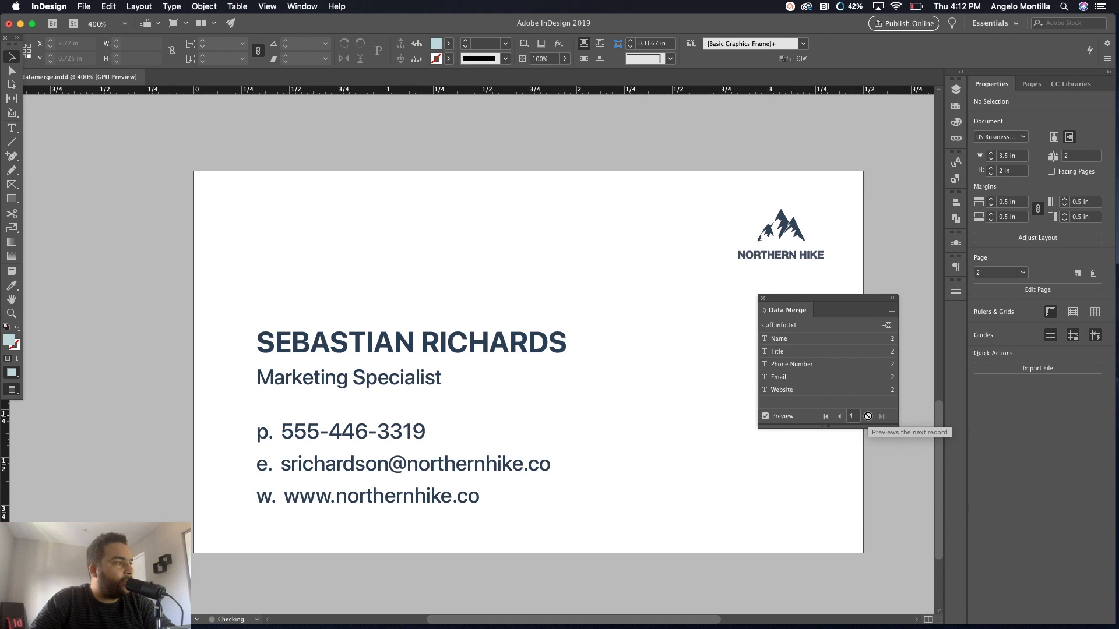
{"action": "left_click", "coordinate": [443, 356]}
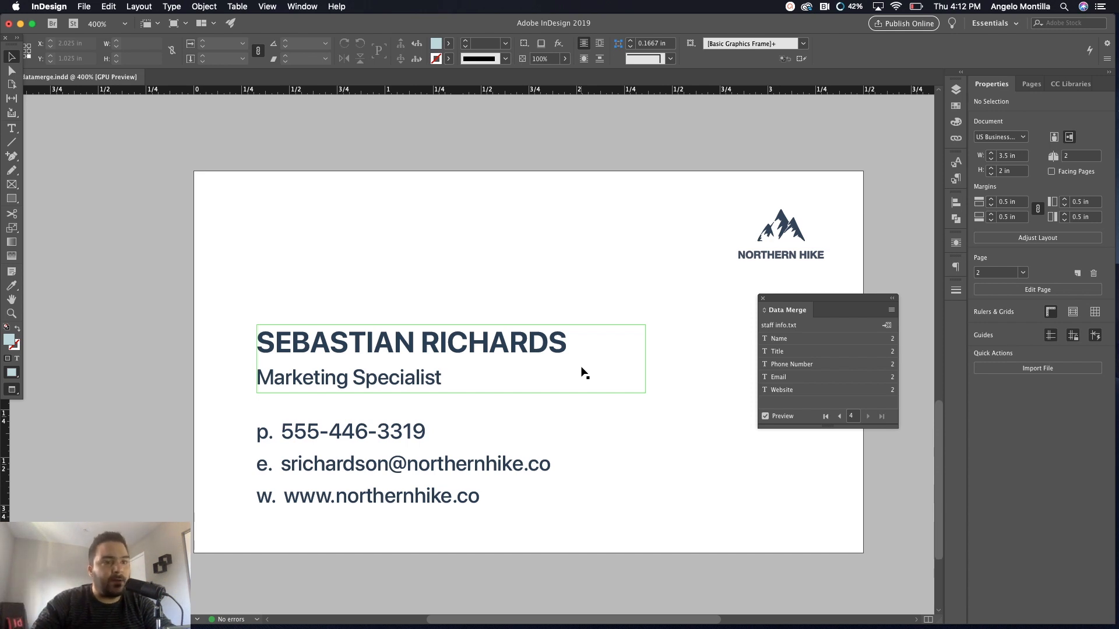
{"action": "left_click", "coordinate": [415, 211]}
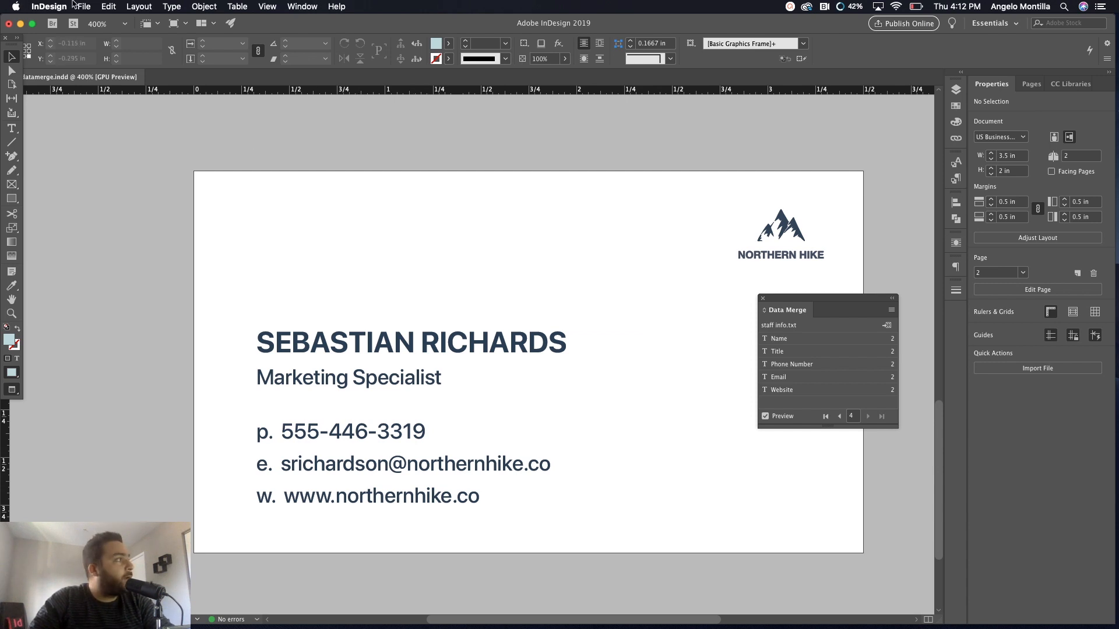
Create a merged document from All Records using the Data Merge panel menu
{"action": "left_click", "coordinate": [890, 310]}
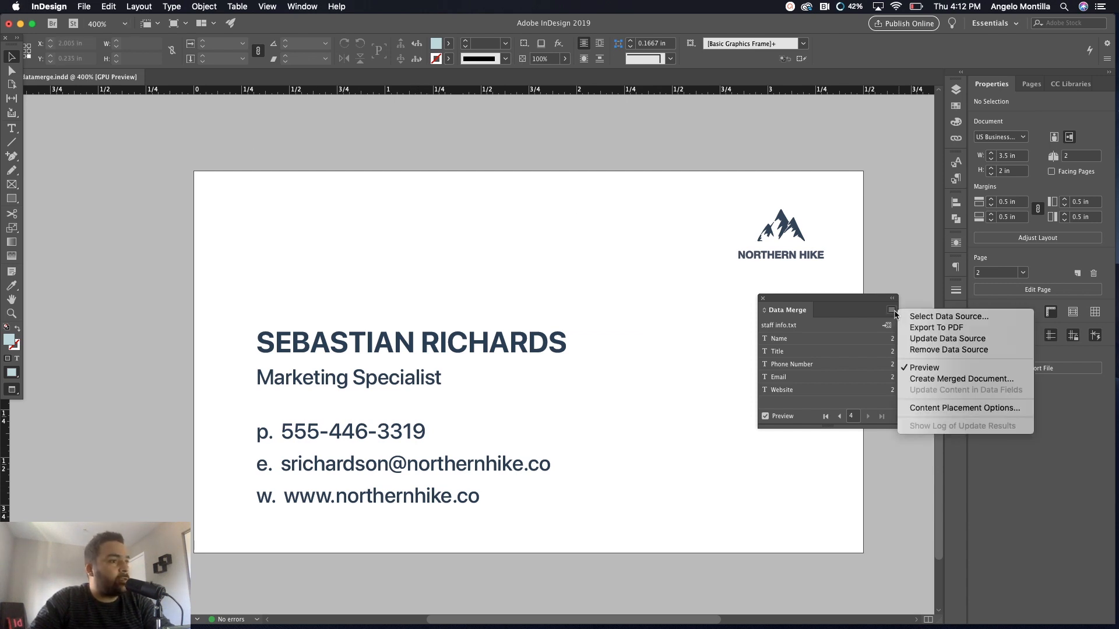
{"action": "mouse_move", "coordinate": [877, 320]}
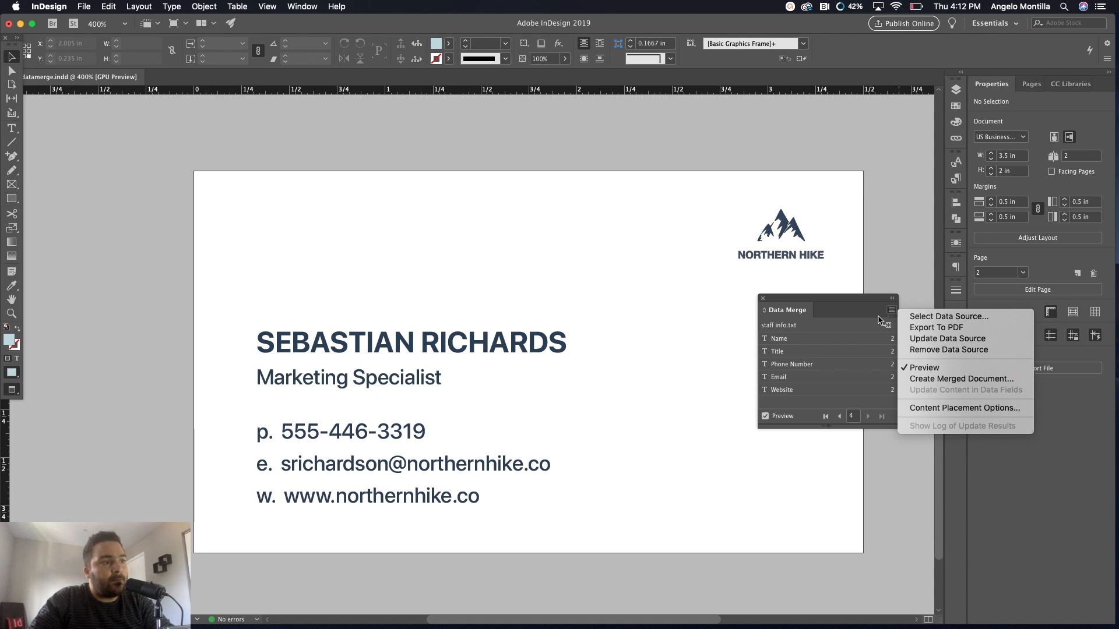
{"action": "mouse_move", "coordinate": [955, 423]}
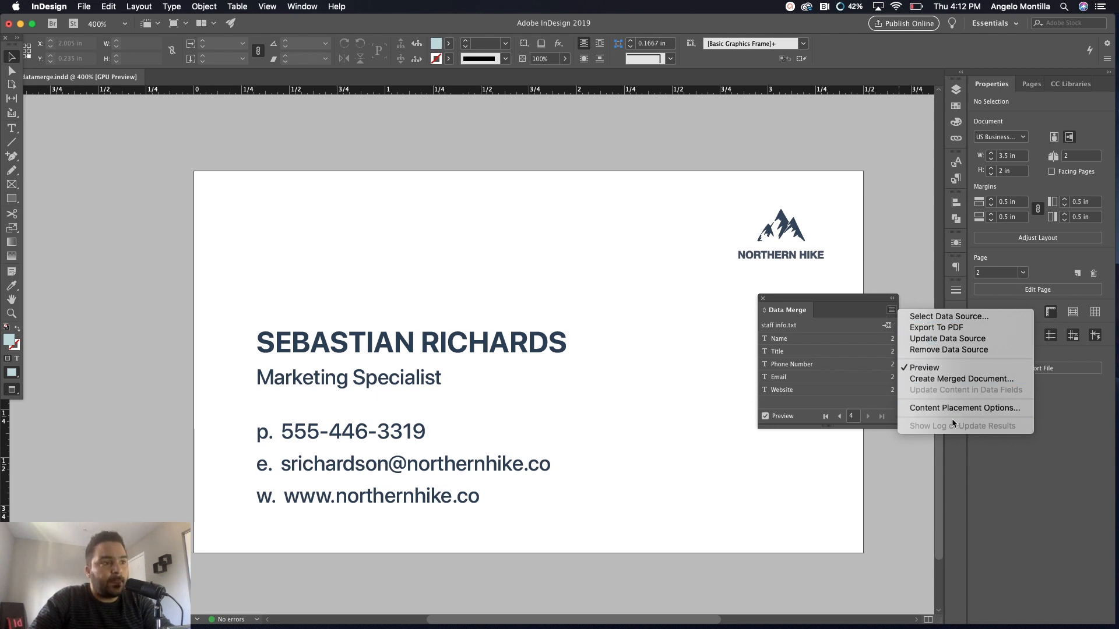
{"action": "left_click", "coordinate": [960, 378]}
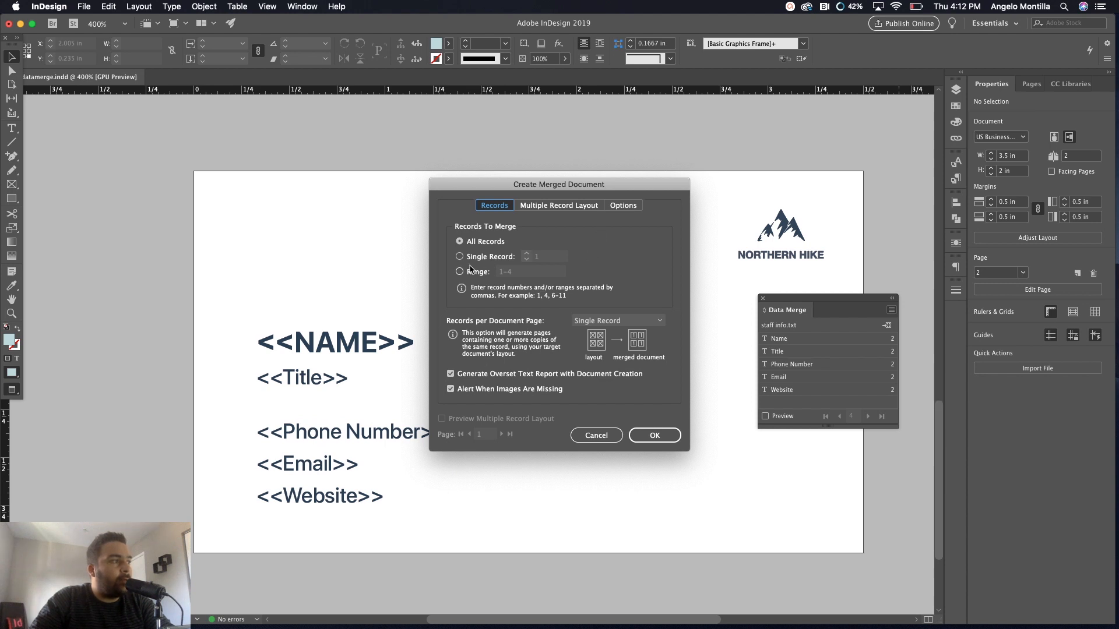
{"action": "left_click", "coordinate": [460, 241]}
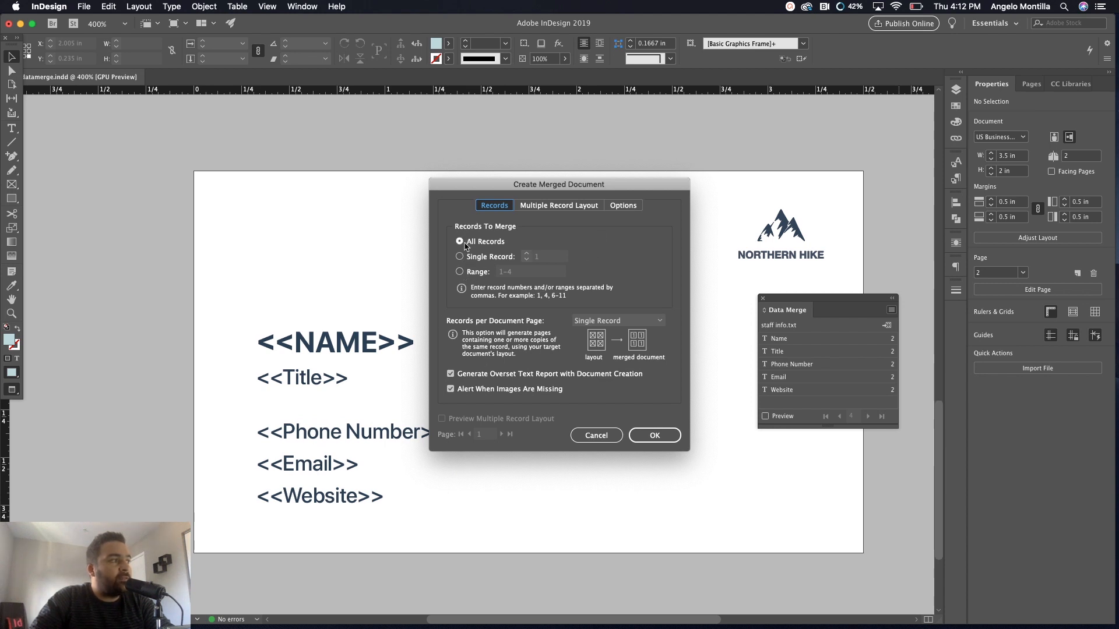
{"action": "mouse_move", "coordinate": [458, 246]}
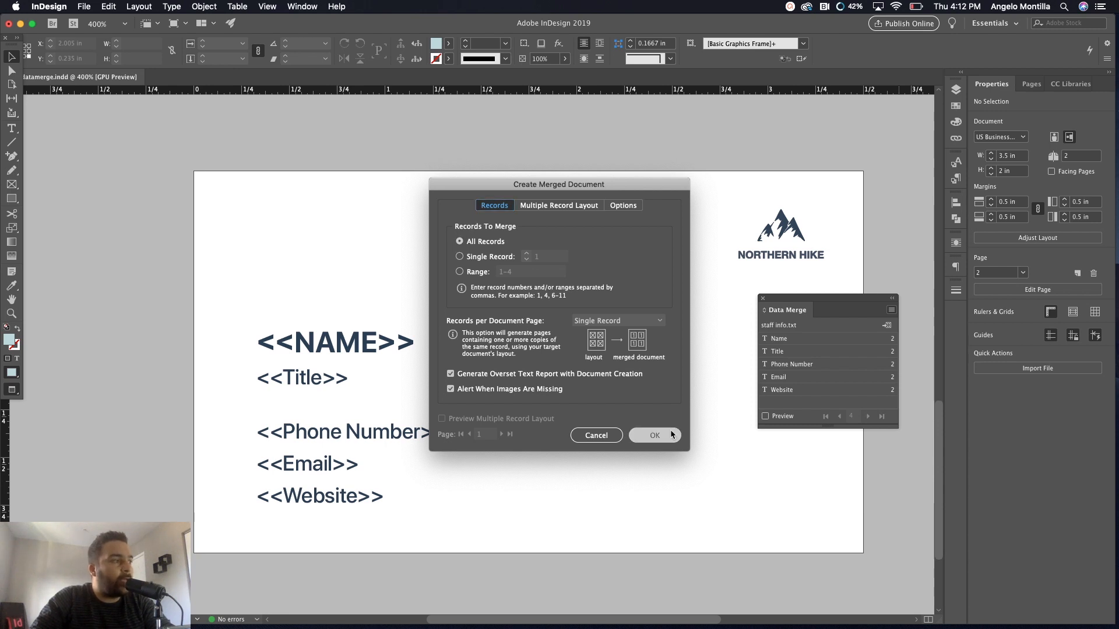
{"action": "left_click", "coordinate": [654, 435]}
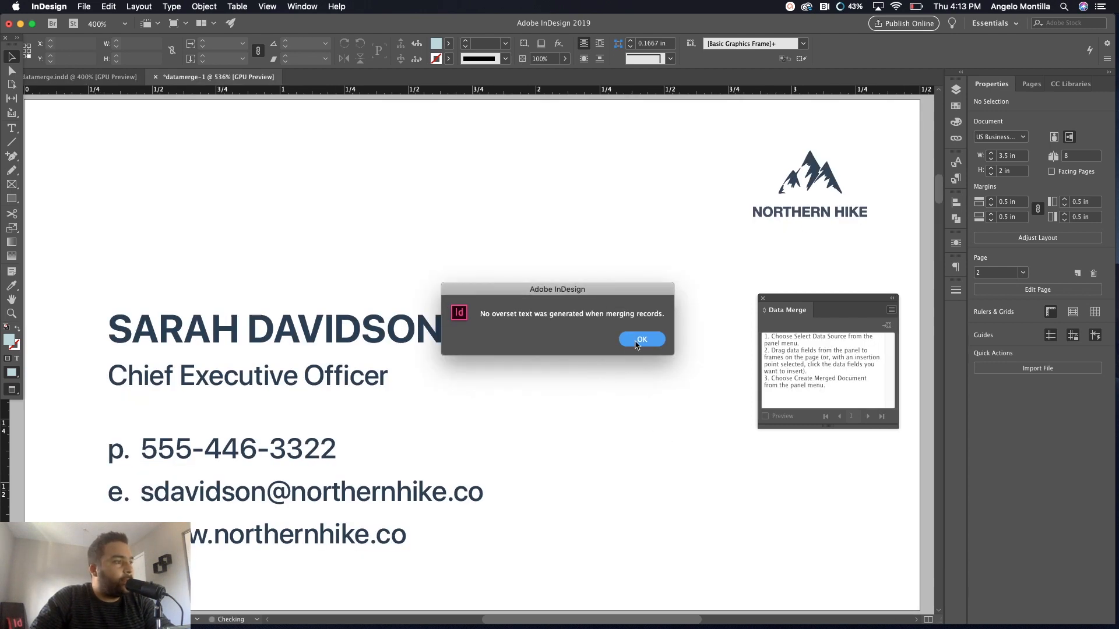
Dismiss the overset text notice and inspect pages 4 and 8 of the merged document
{"action": "left_click", "coordinate": [641, 339]}
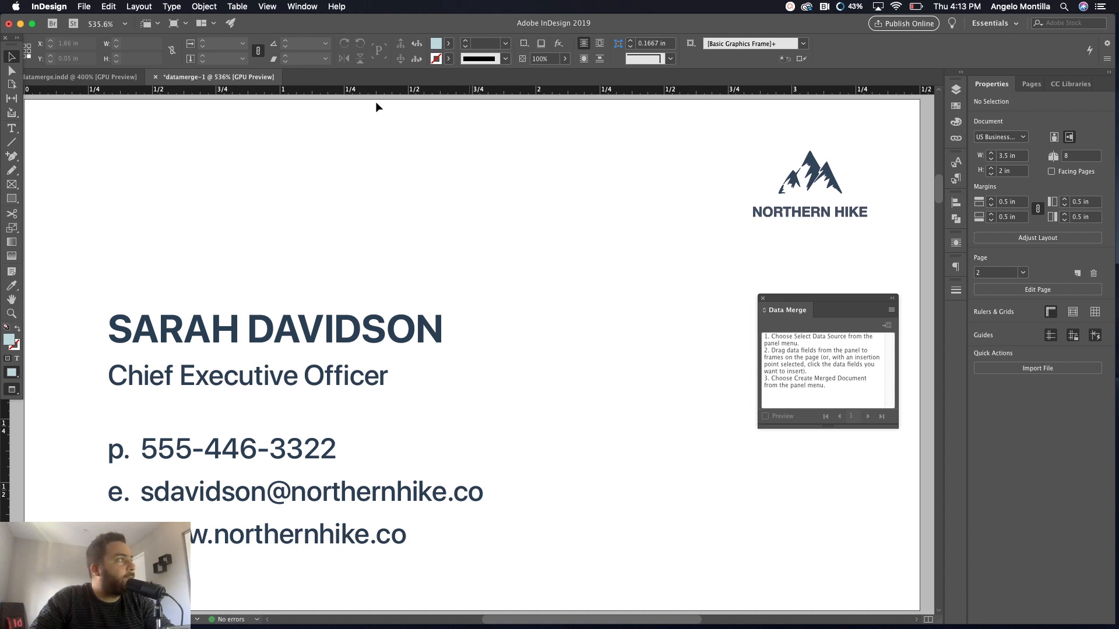
{"action": "left_click", "coordinate": [1029, 83]}
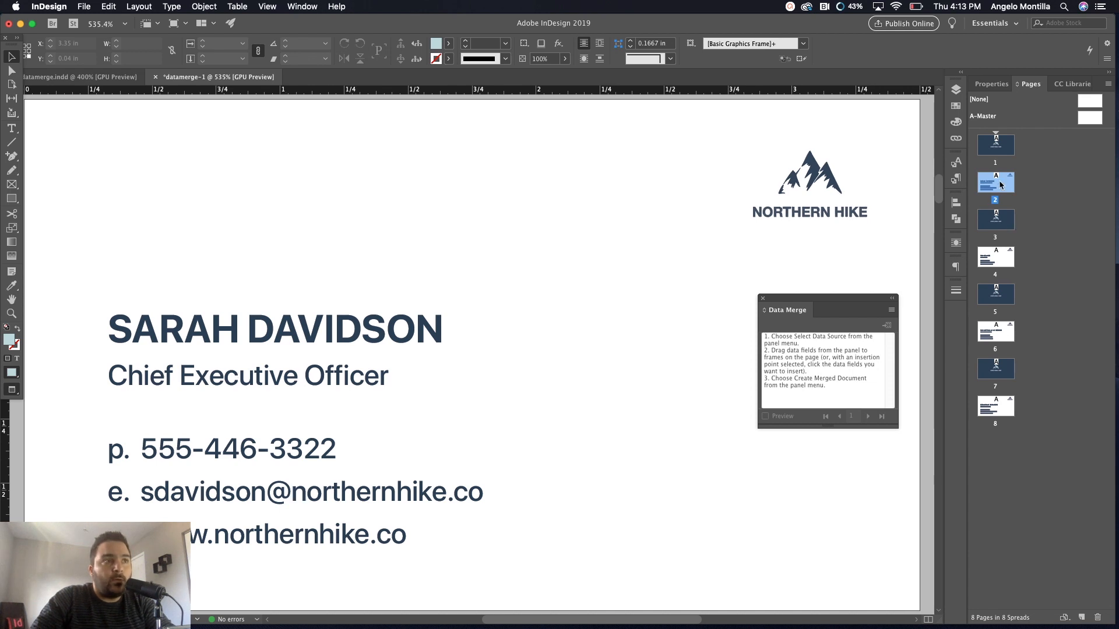
{"action": "left_click", "coordinate": [995, 257]}
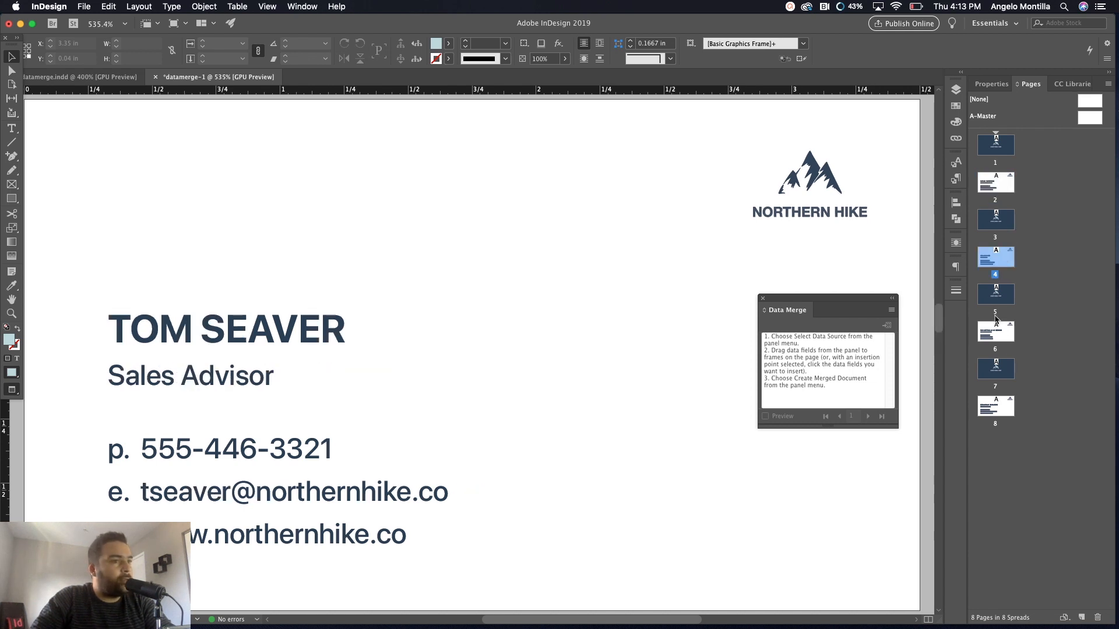
{"action": "left_click", "coordinate": [994, 406]}
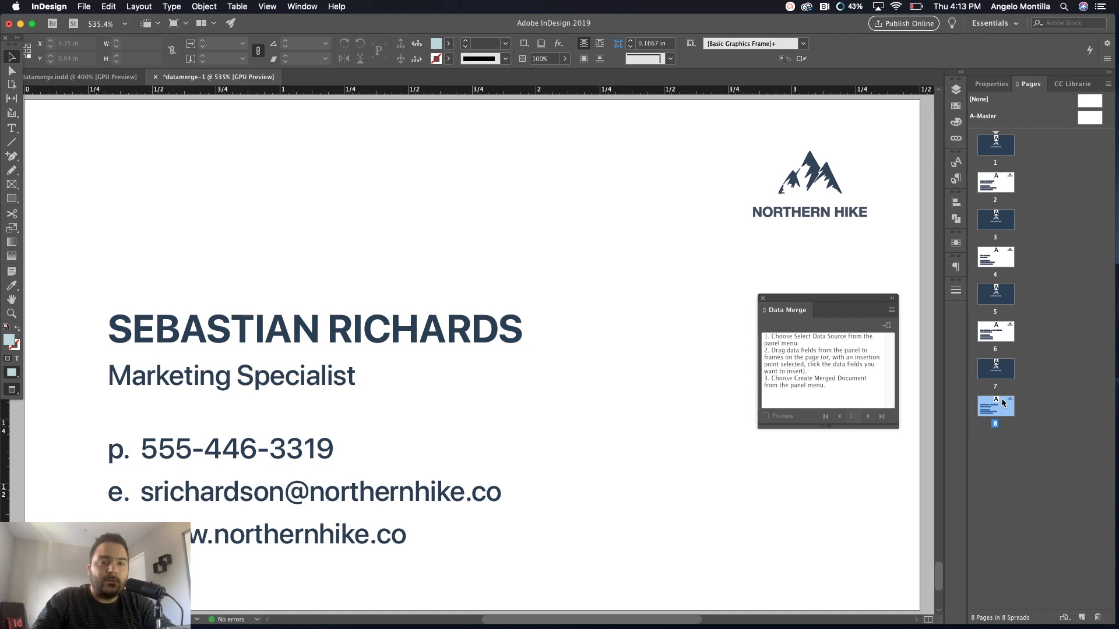
{"action": "mouse_move", "coordinate": [964, 371]}
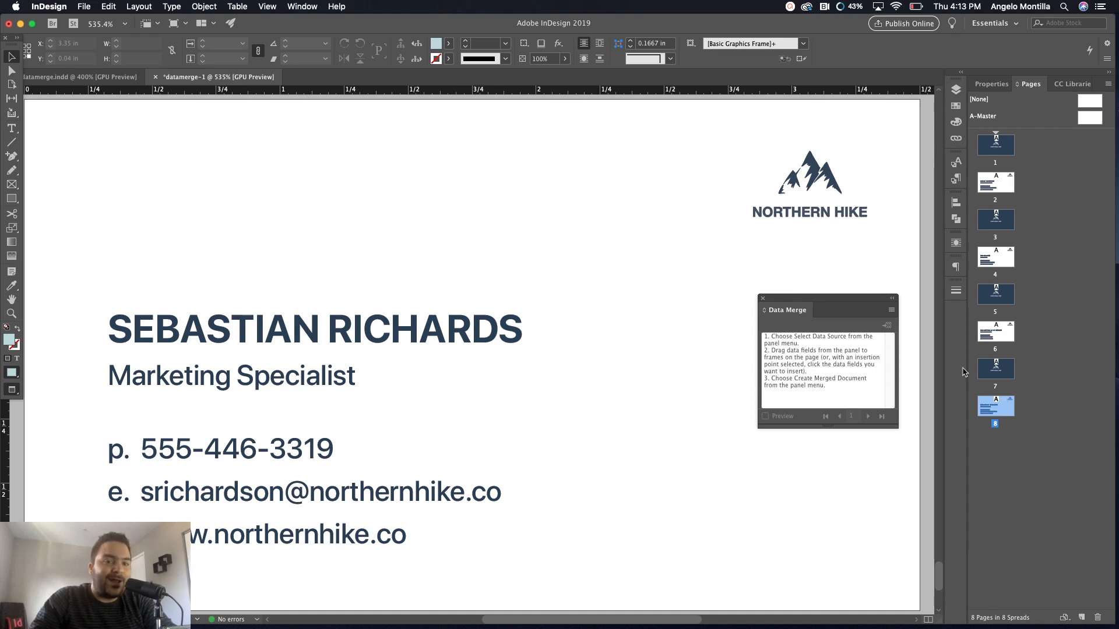